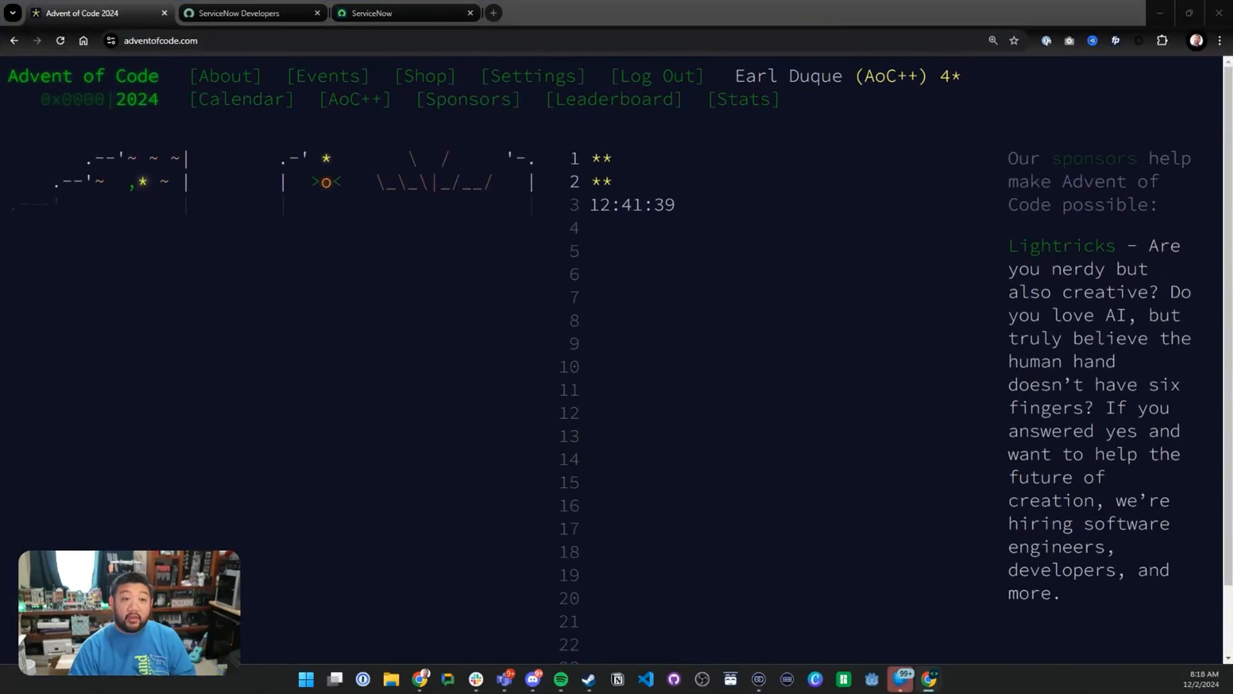
pyautogui.moveTo(208, 299)
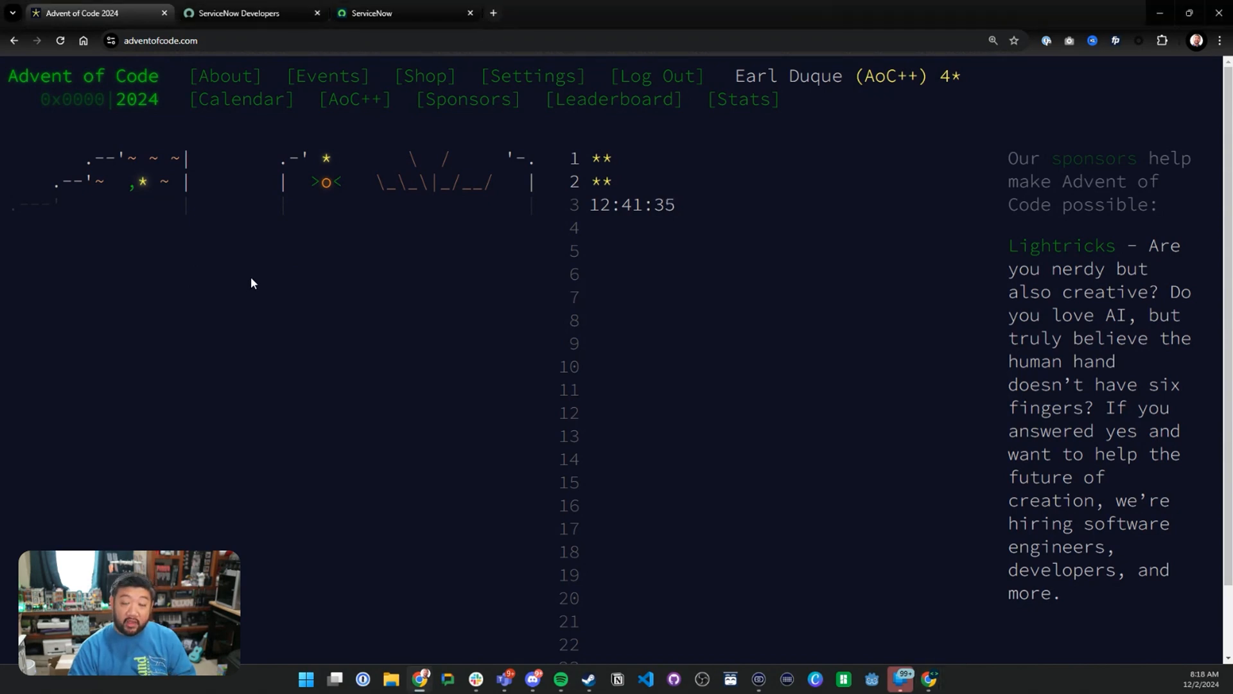
pyautogui.moveTo(321, 244)
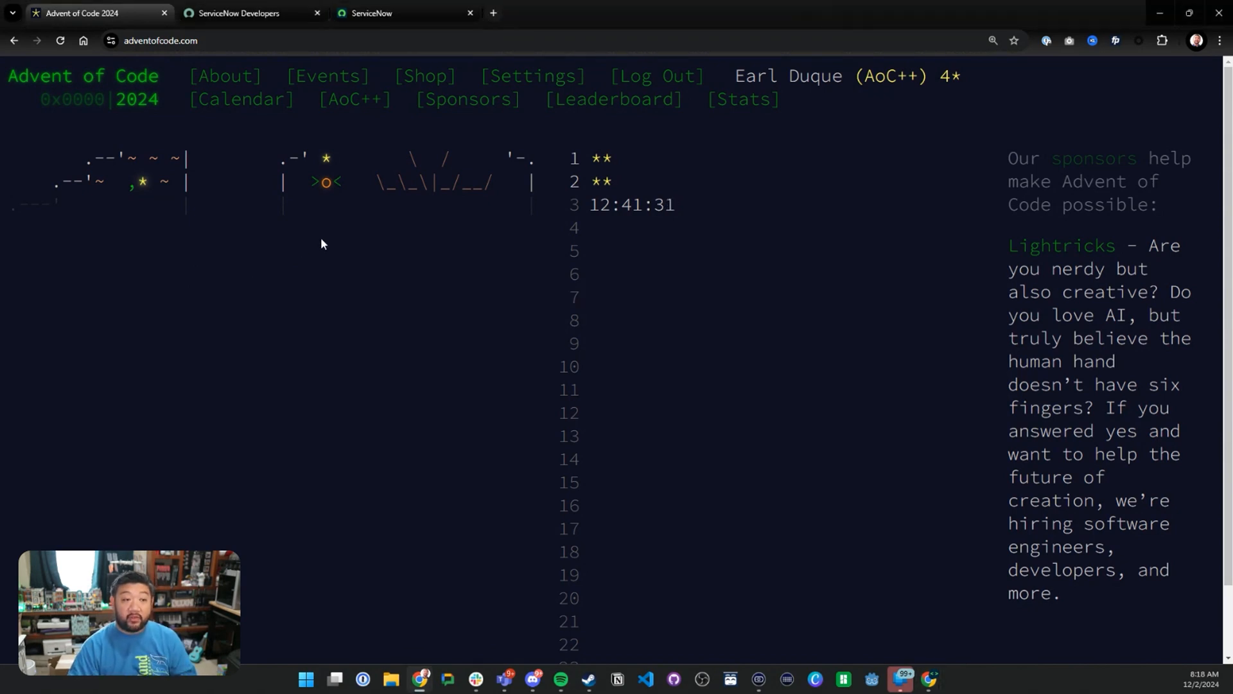
pyautogui.moveTo(612, 99)
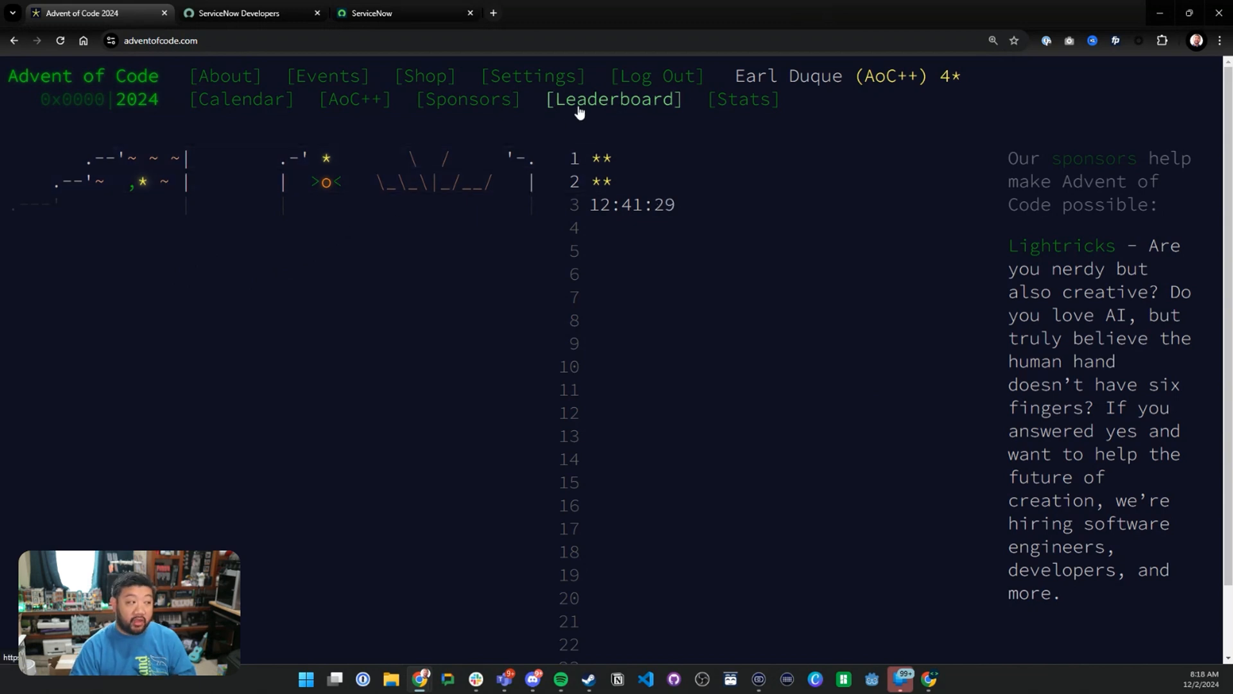
# Go from the 2024 global leaderboard to a joined private leaderboard's star standings.
pyautogui.click(612, 99)
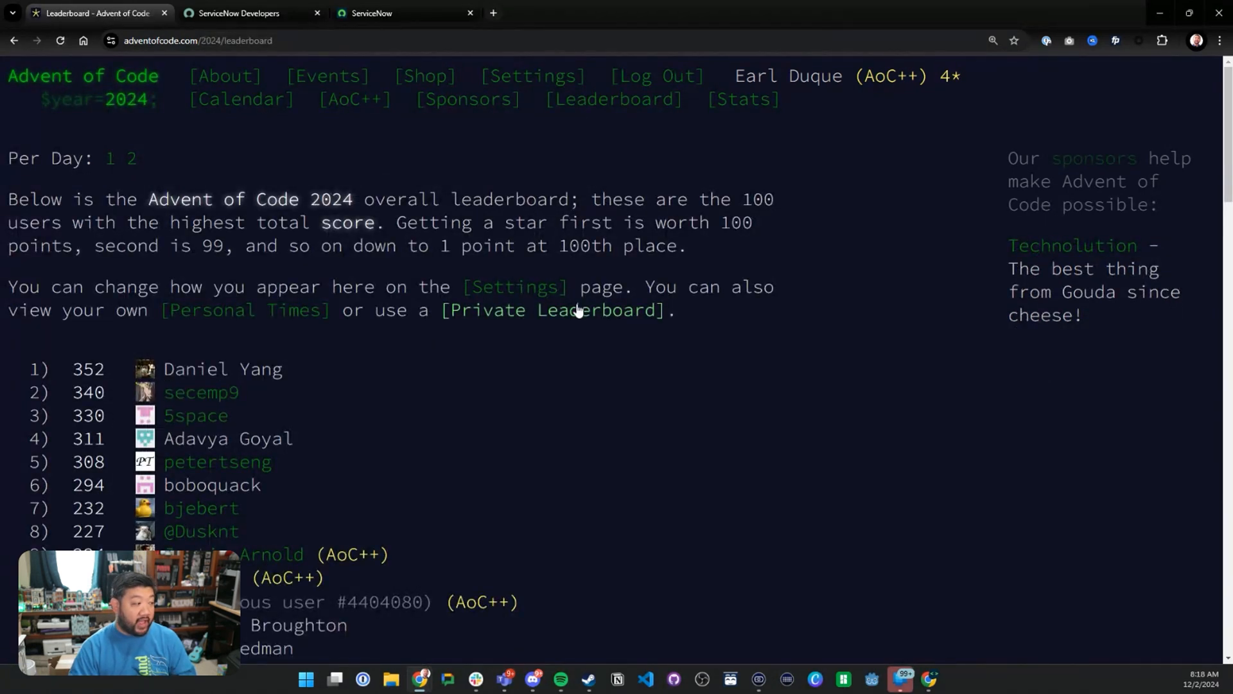
pyautogui.click(555, 309)
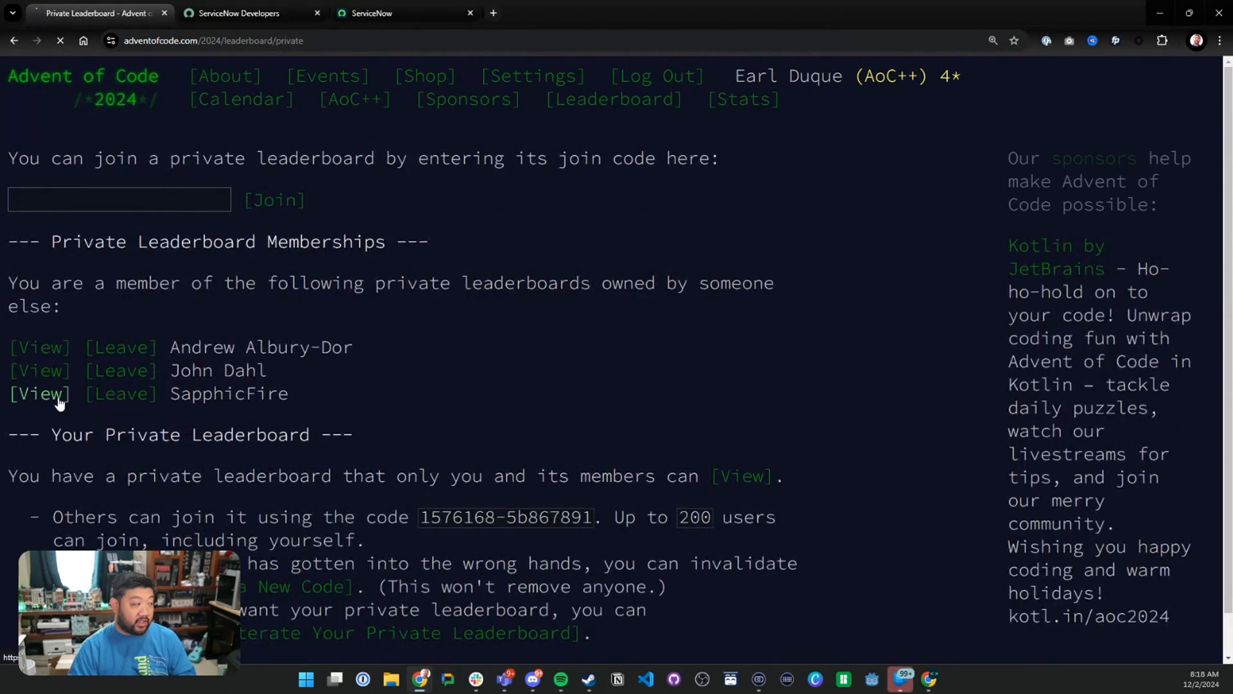
pyautogui.click(37, 393)
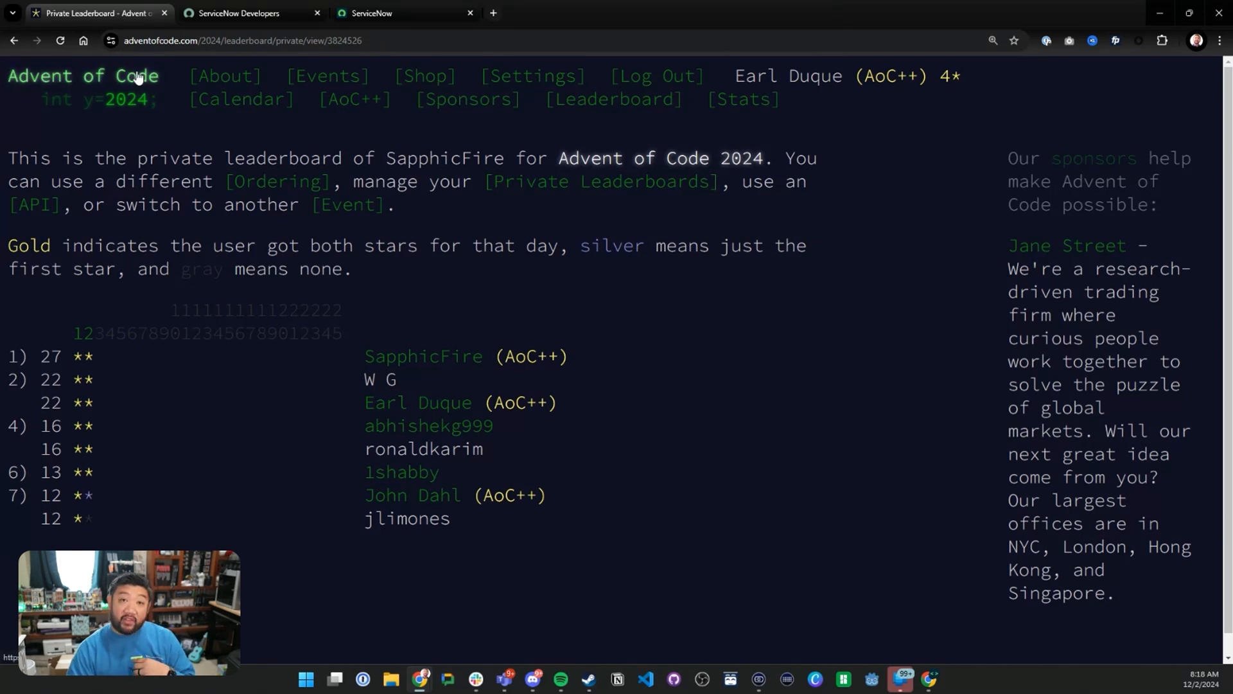
# Return to the 2024 calendar, open Day 1, and open its puzzle input in a new tab.
pyautogui.click(82, 76)
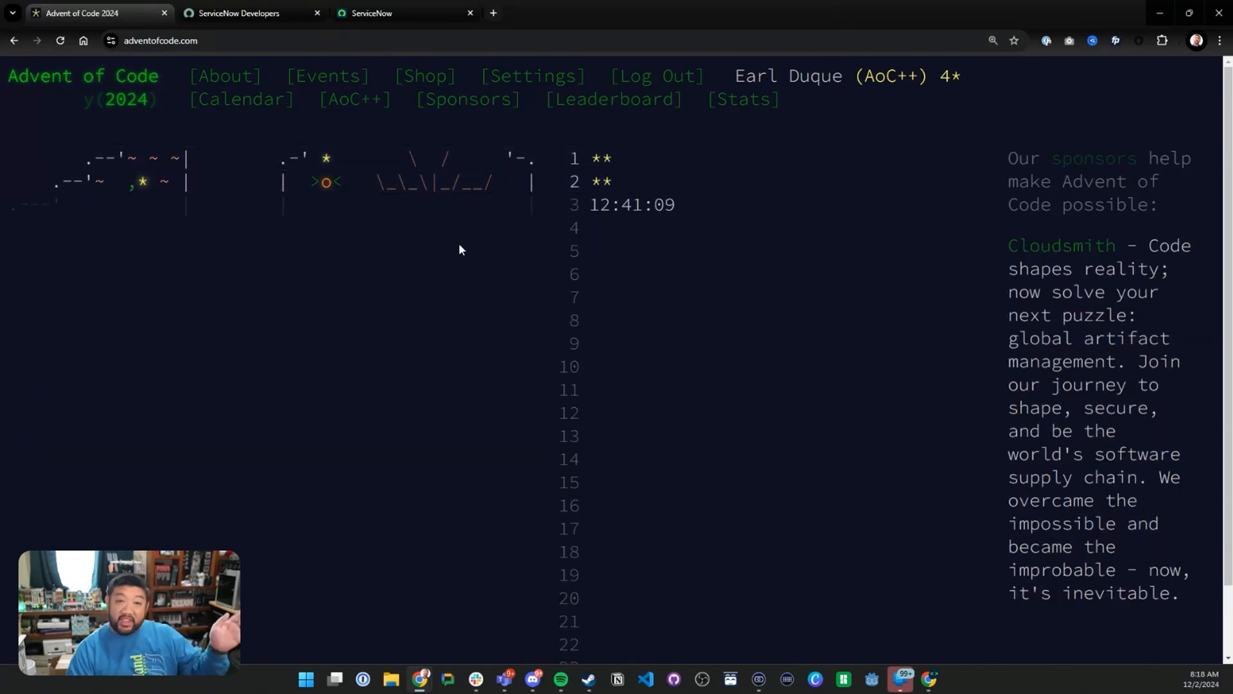
pyautogui.moveTo(388, 115)
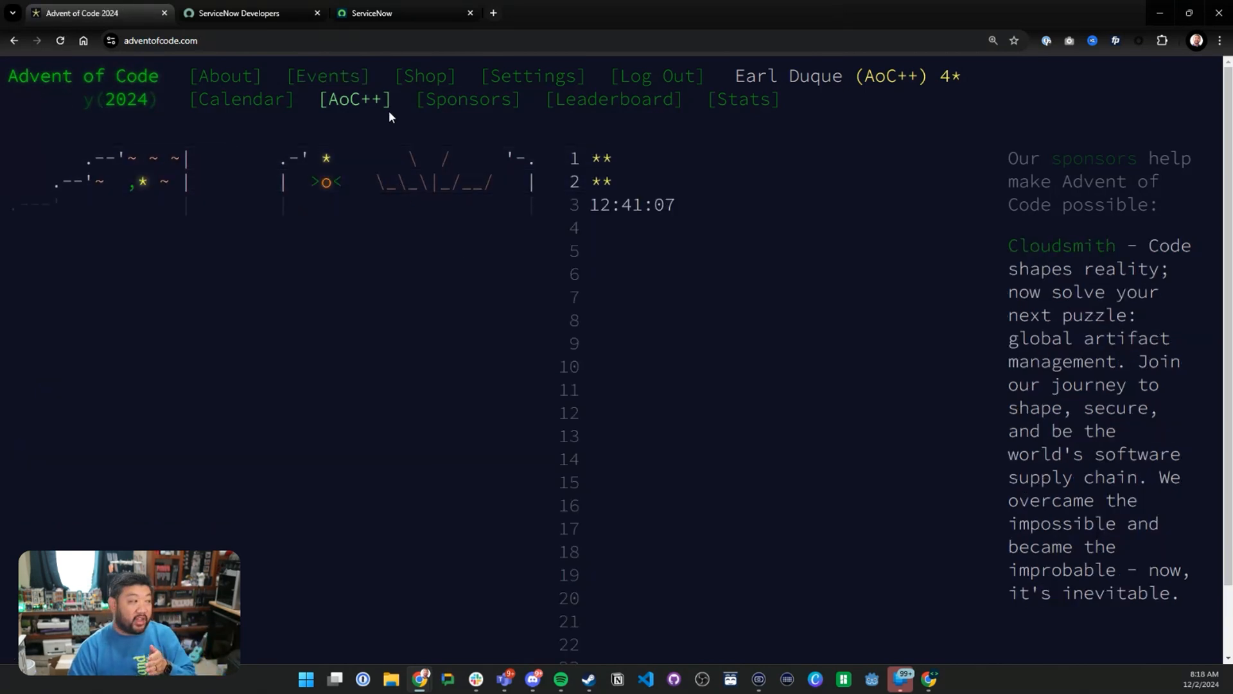
pyautogui.moveTo(582, 519)
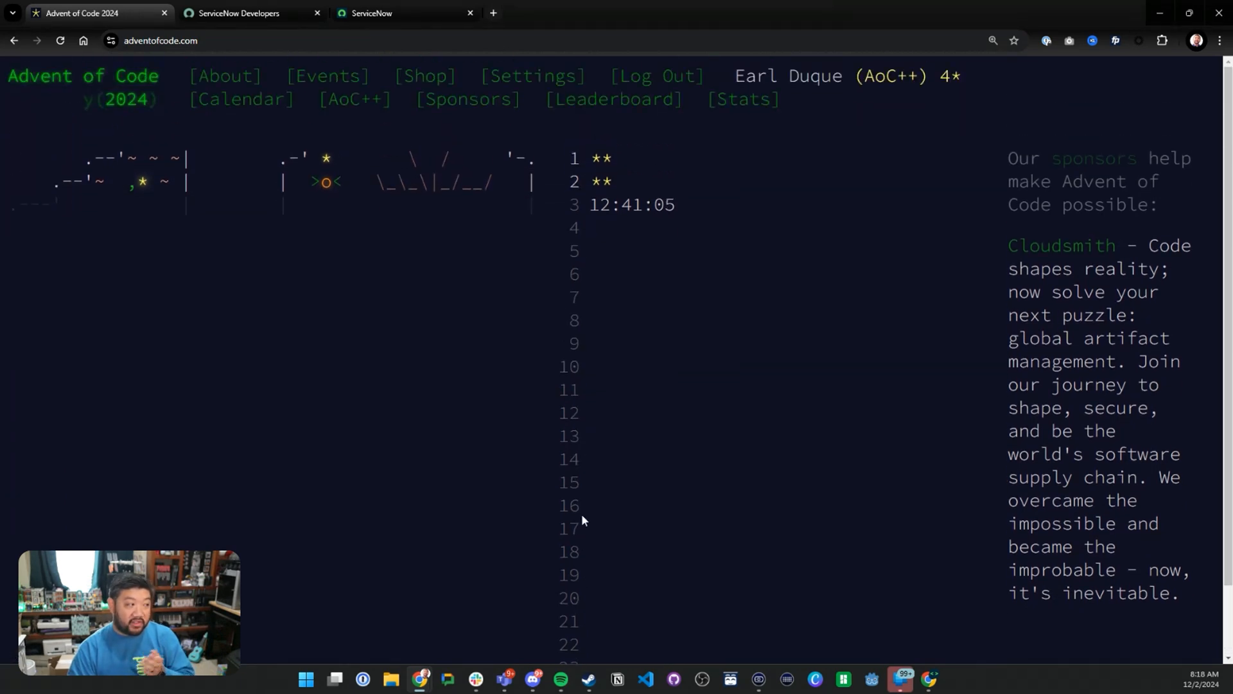
pyautogui.moveTo(648, 389)
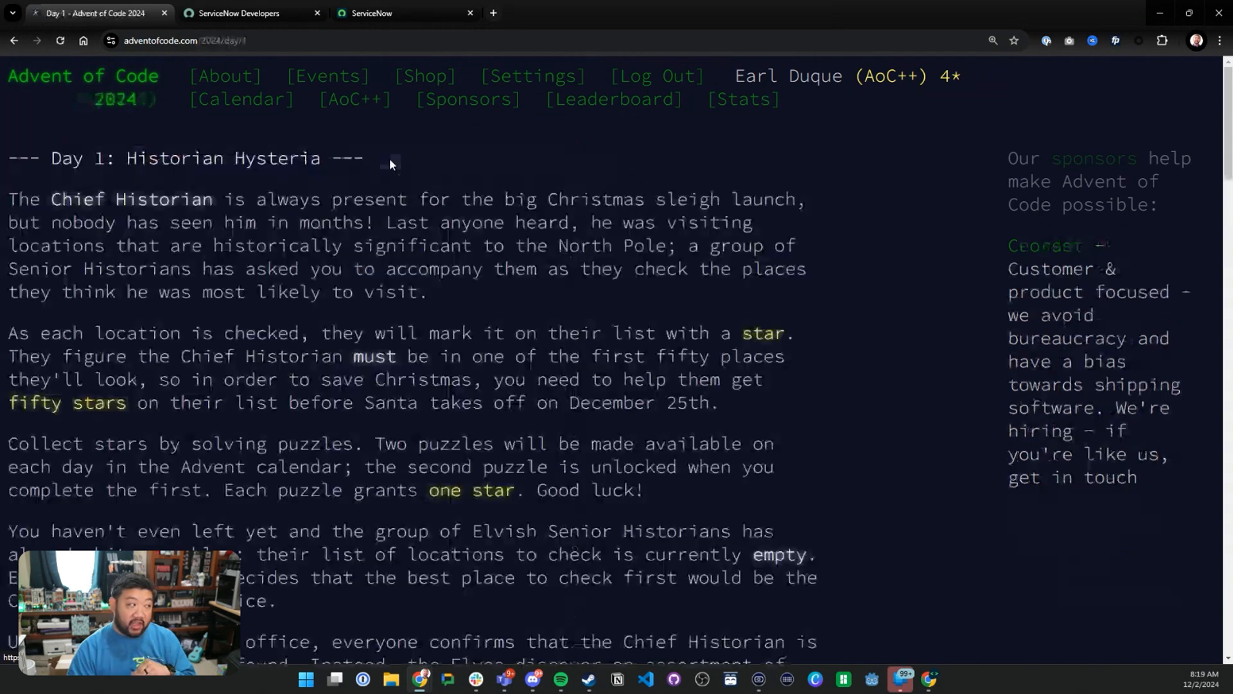
pyautogui.moveTo(307, 280)
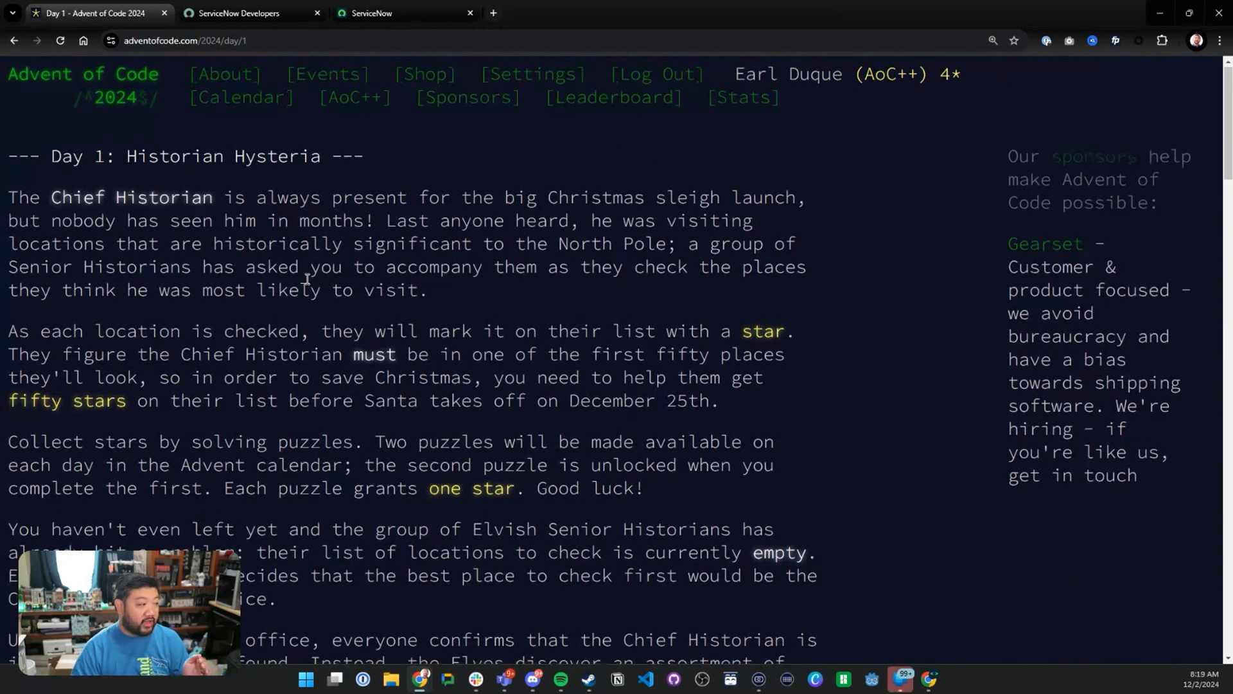
pyautogui.scroll(-3)
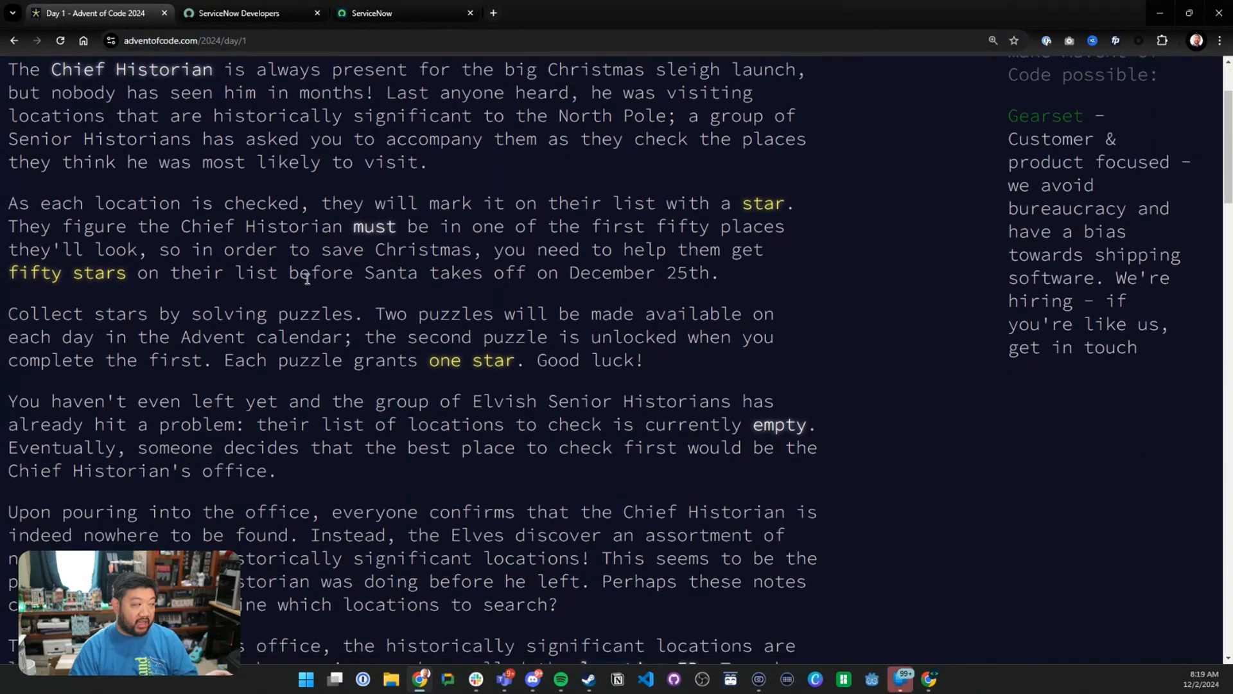
pyautogui.scroll(-3)
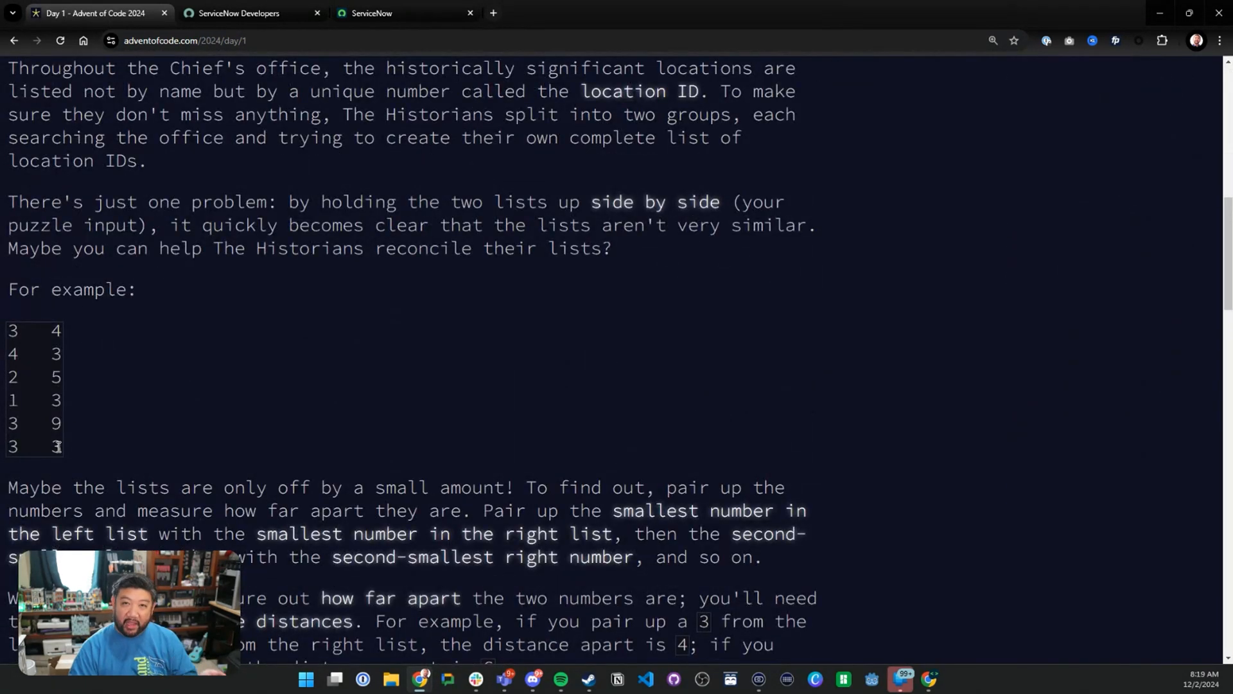
pyautogui.scroll(-3)
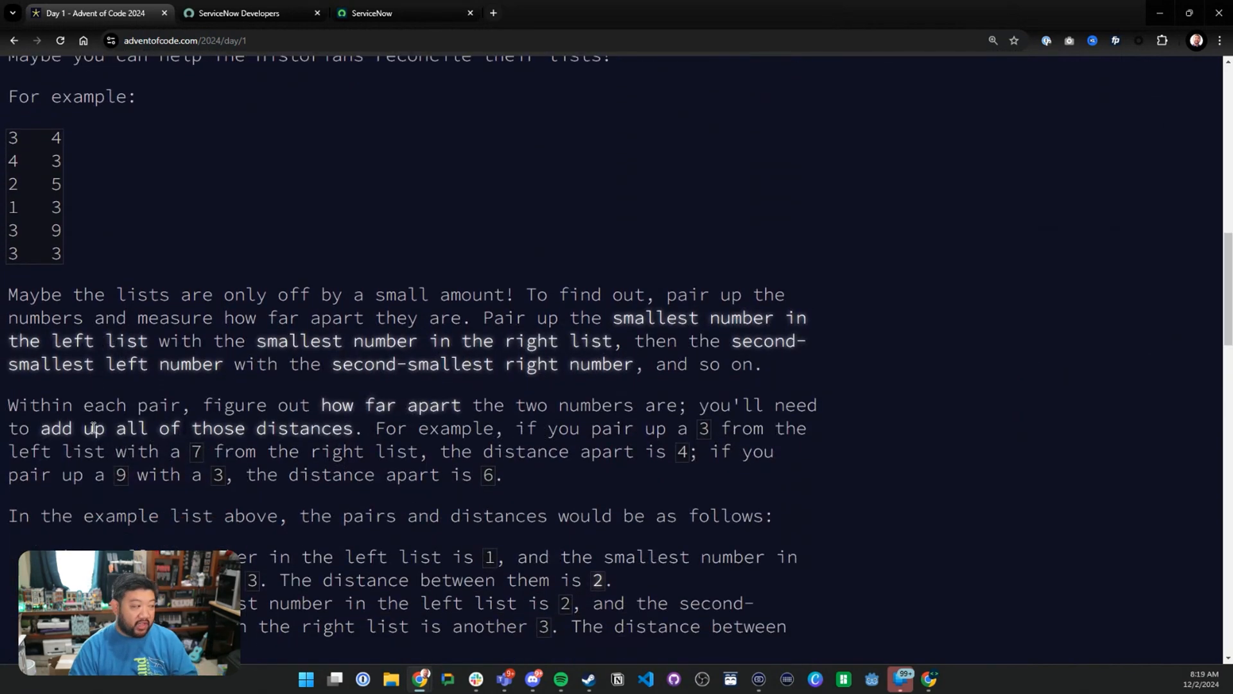
pyautogui.scroll(-3)
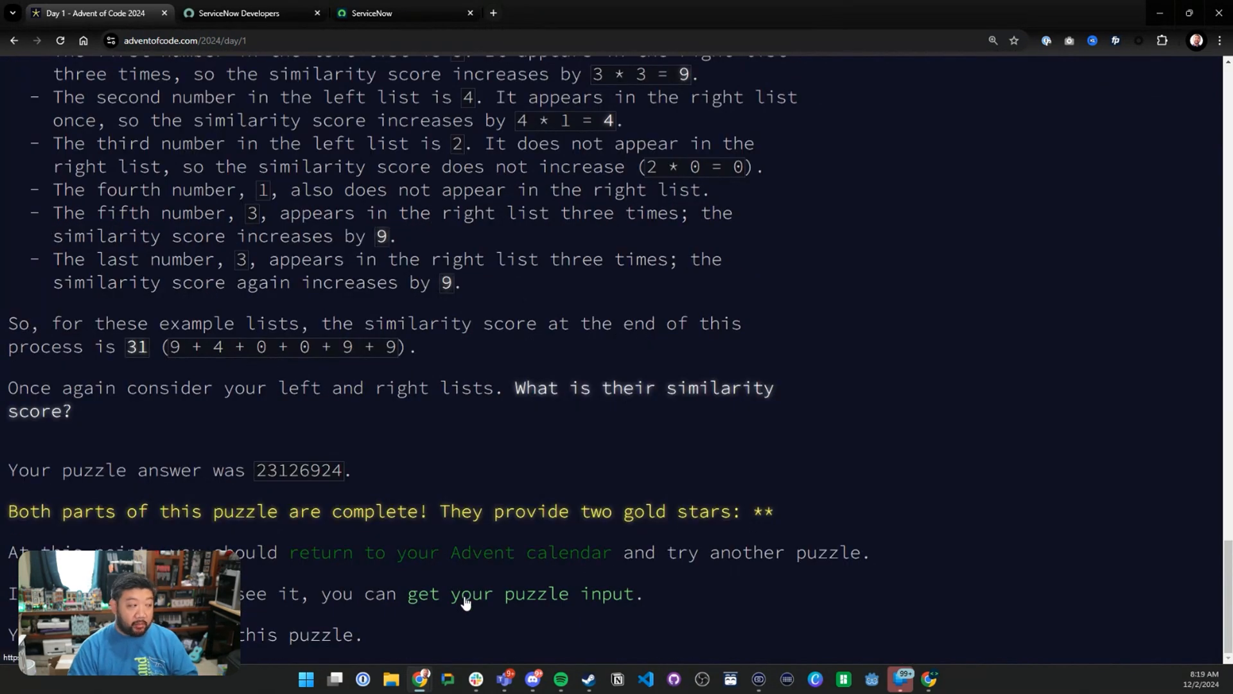
pyautogui.click(536, 594)
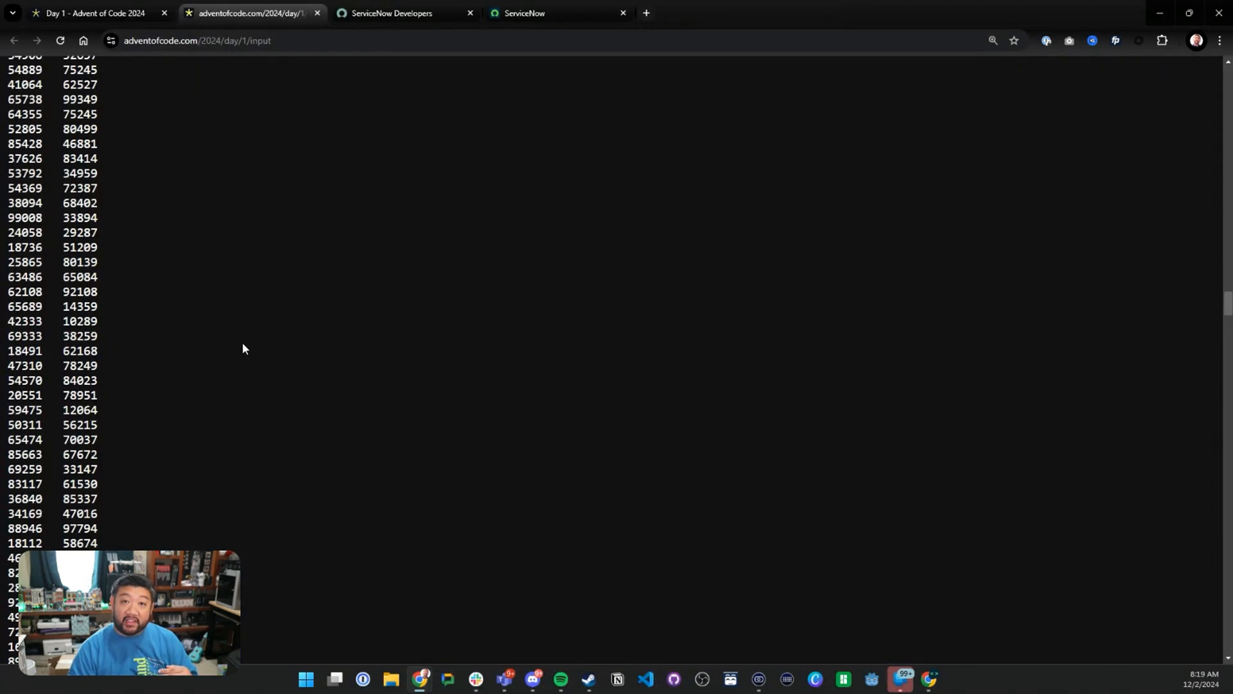
# Read through the Day 1: Historian Hysteria puzzle description.
pyautogui.scroll(-3)
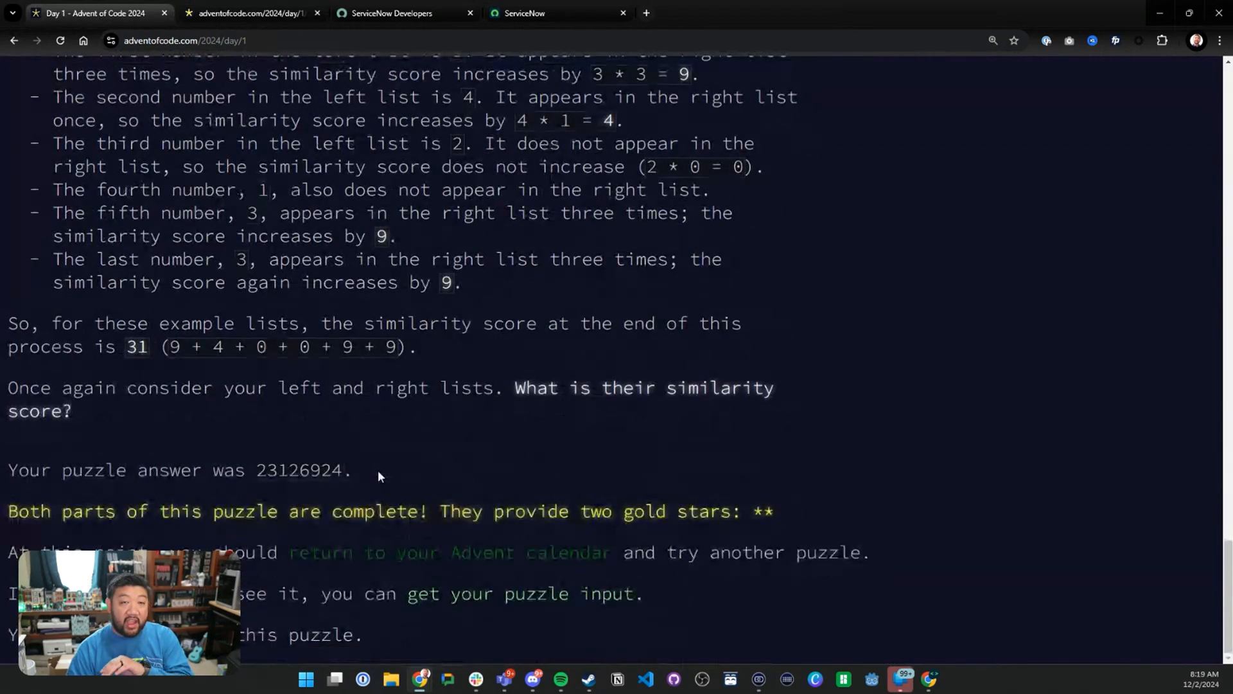
pyautogui.scroll(3)
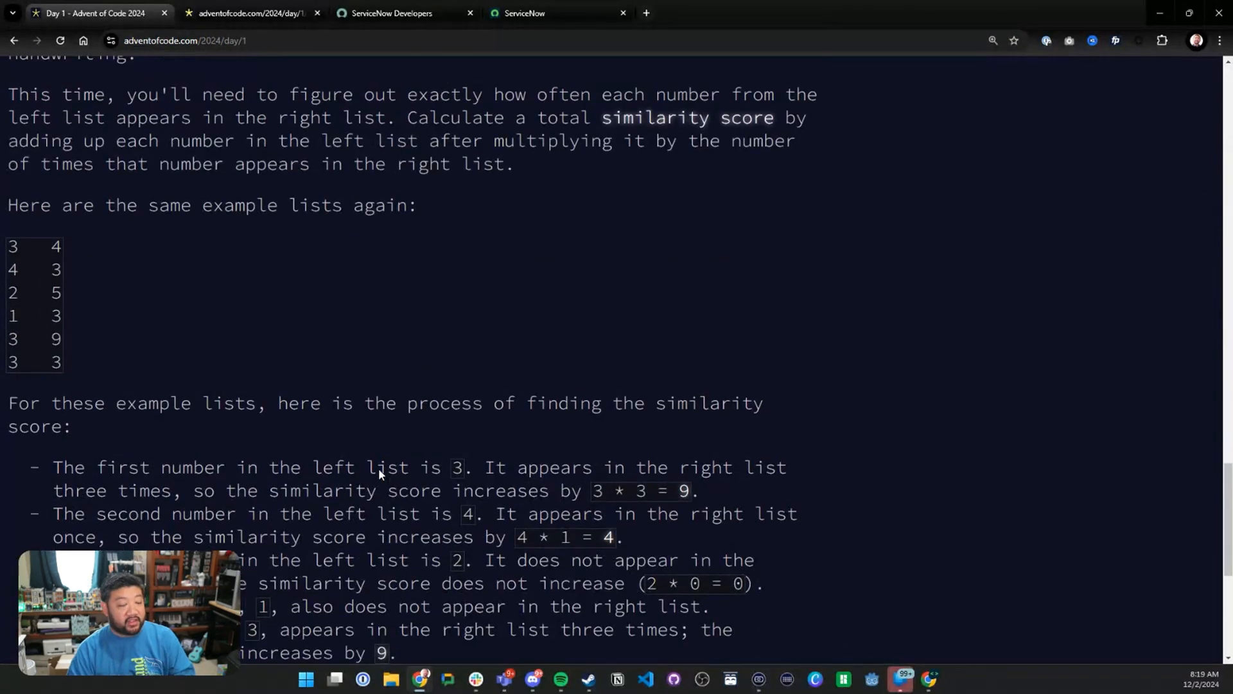
pyautogui.scroll(3)
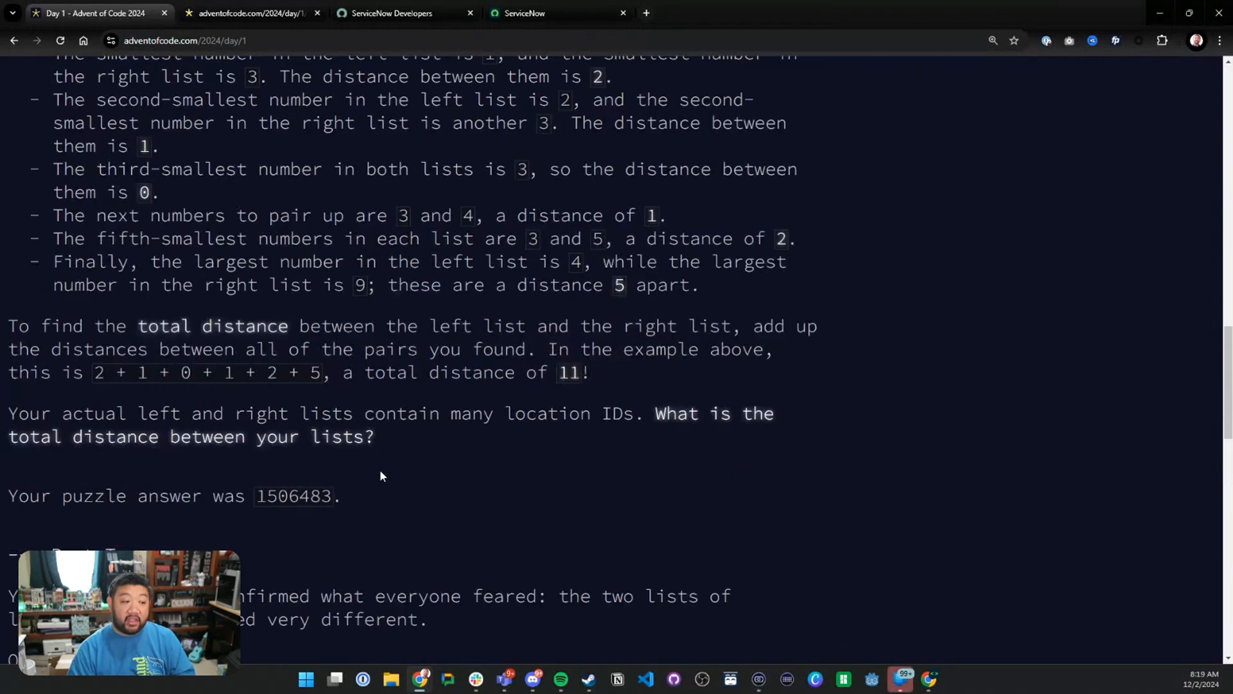
pyautogui.scroll(3)
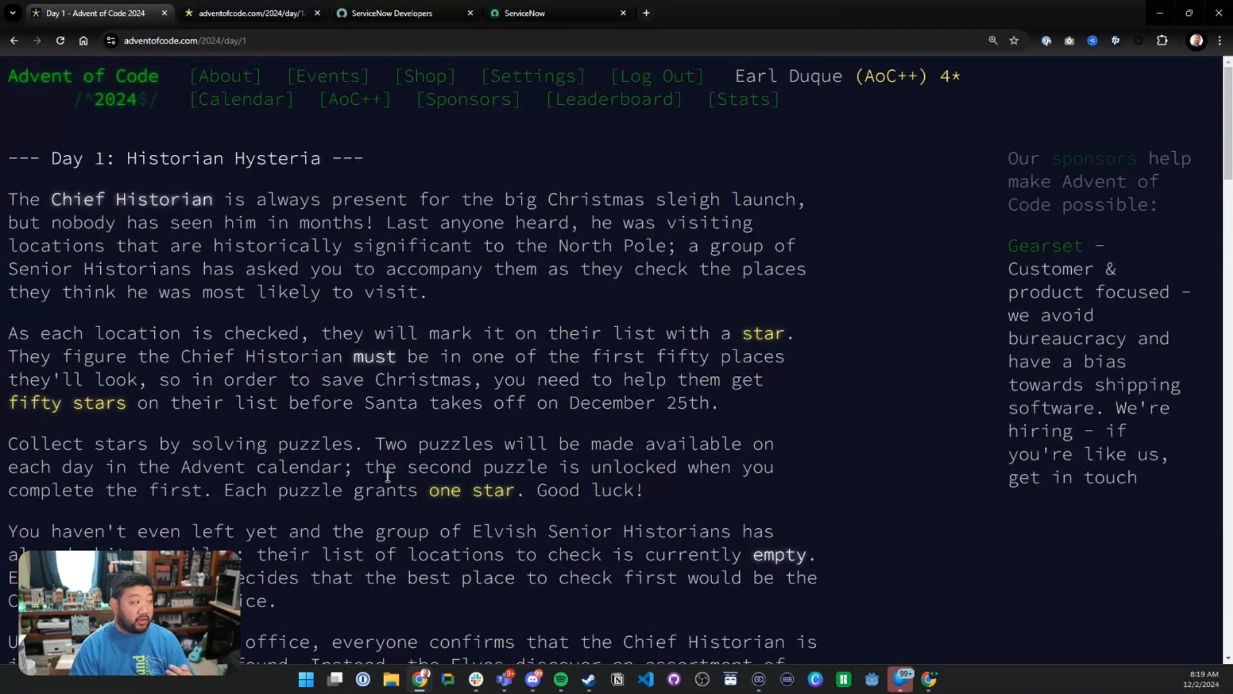
pyautogui.scroll(-3)
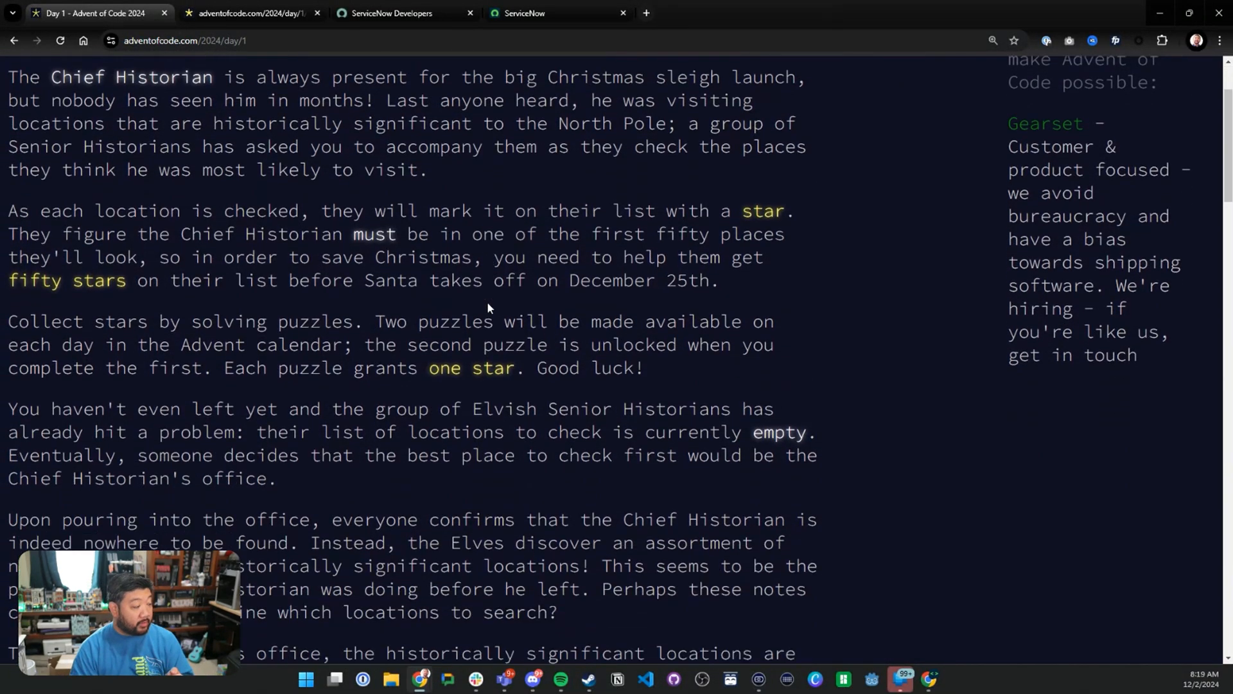
pyautogui.scroll(-3)
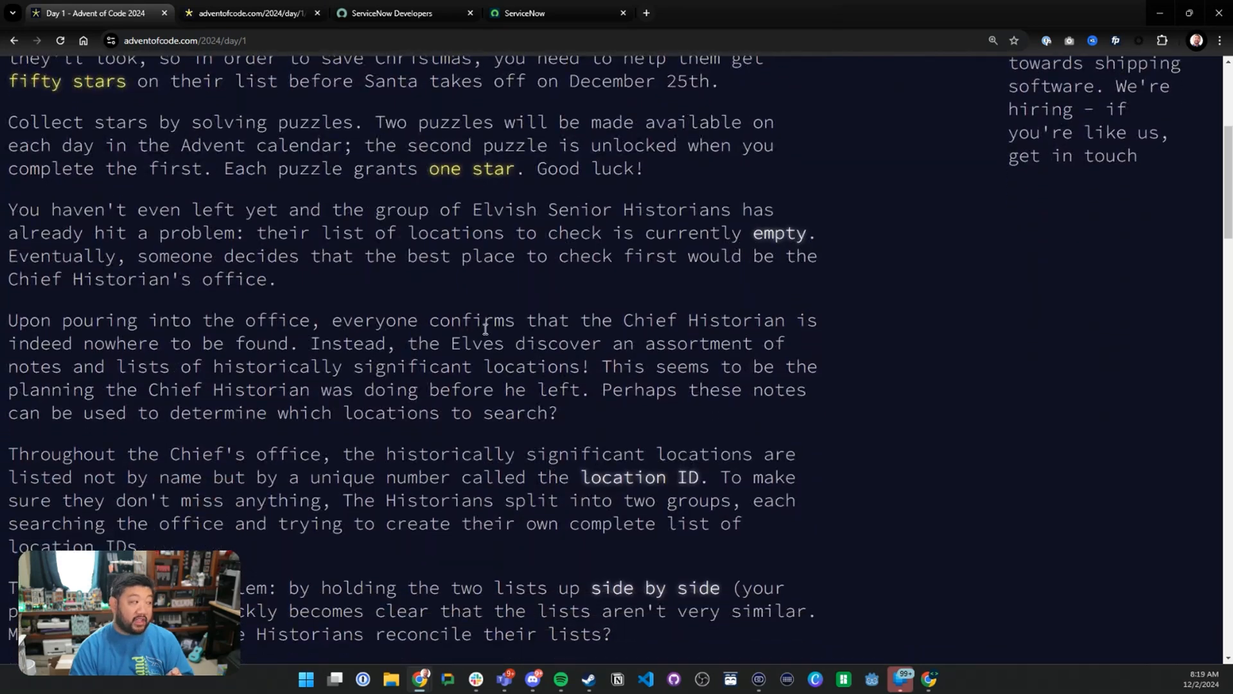
pyautogui.scroll(-3)
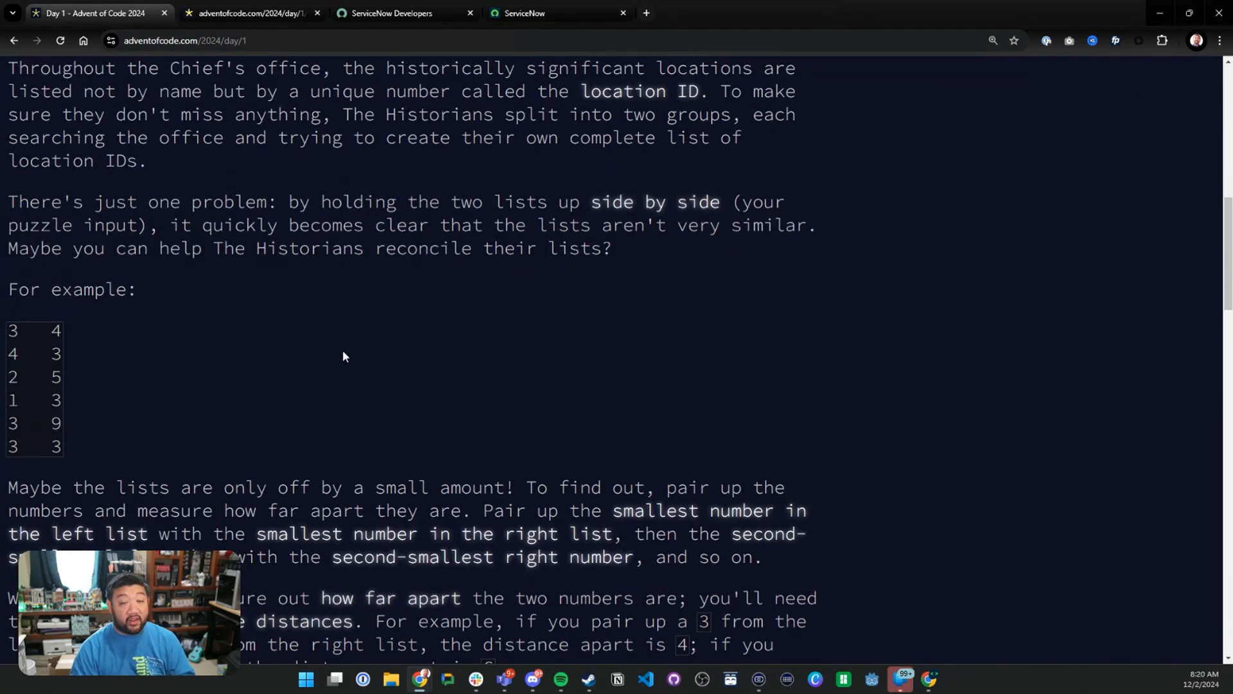
pyautogui.moveTo(341, 304)
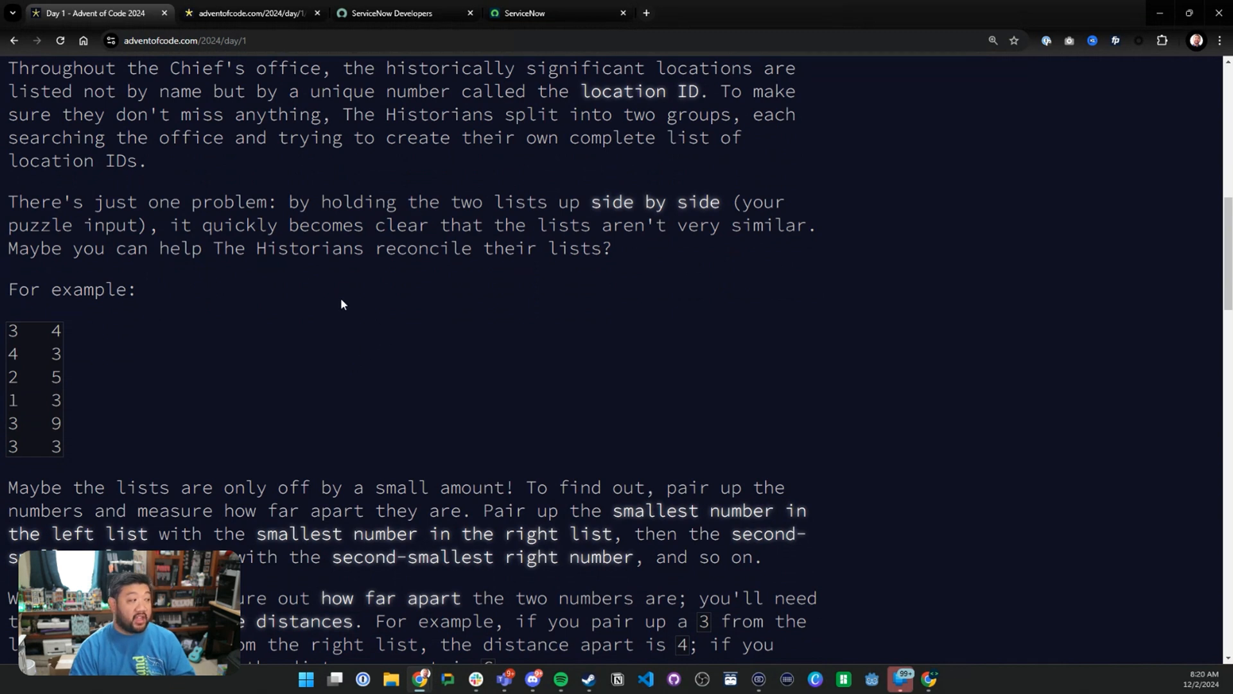
pyautogui.moveTo(288, 206)
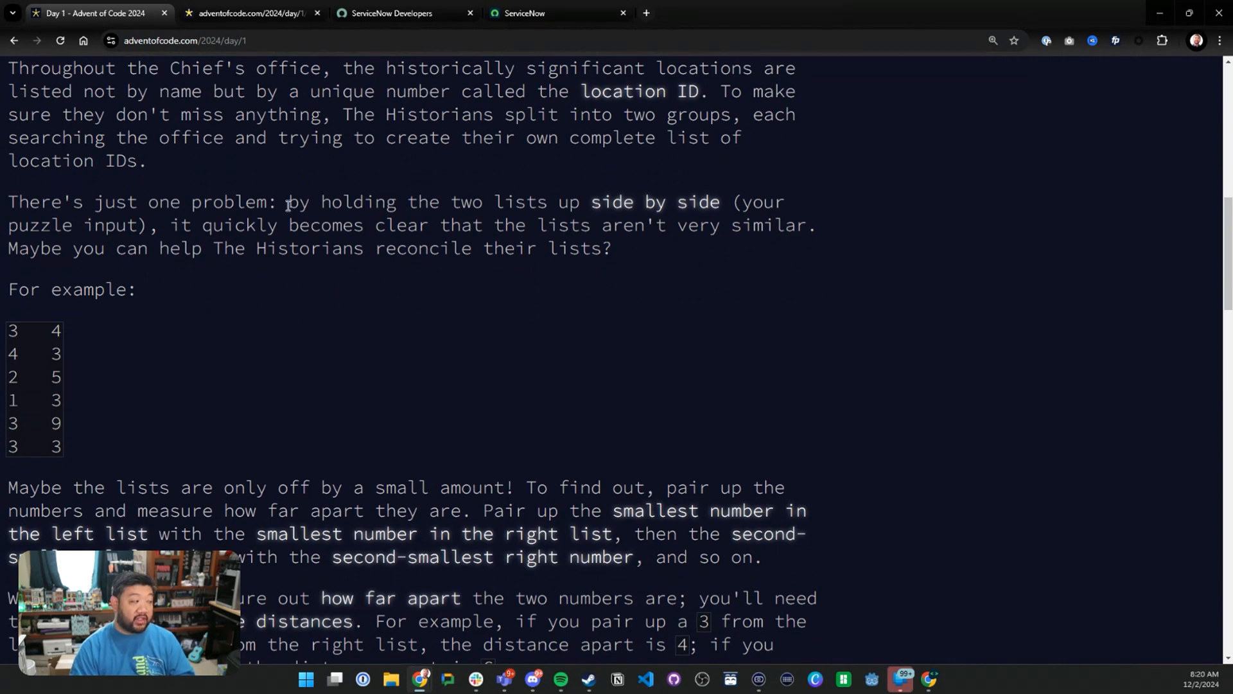
pyautogui.moveTo(8, 334)
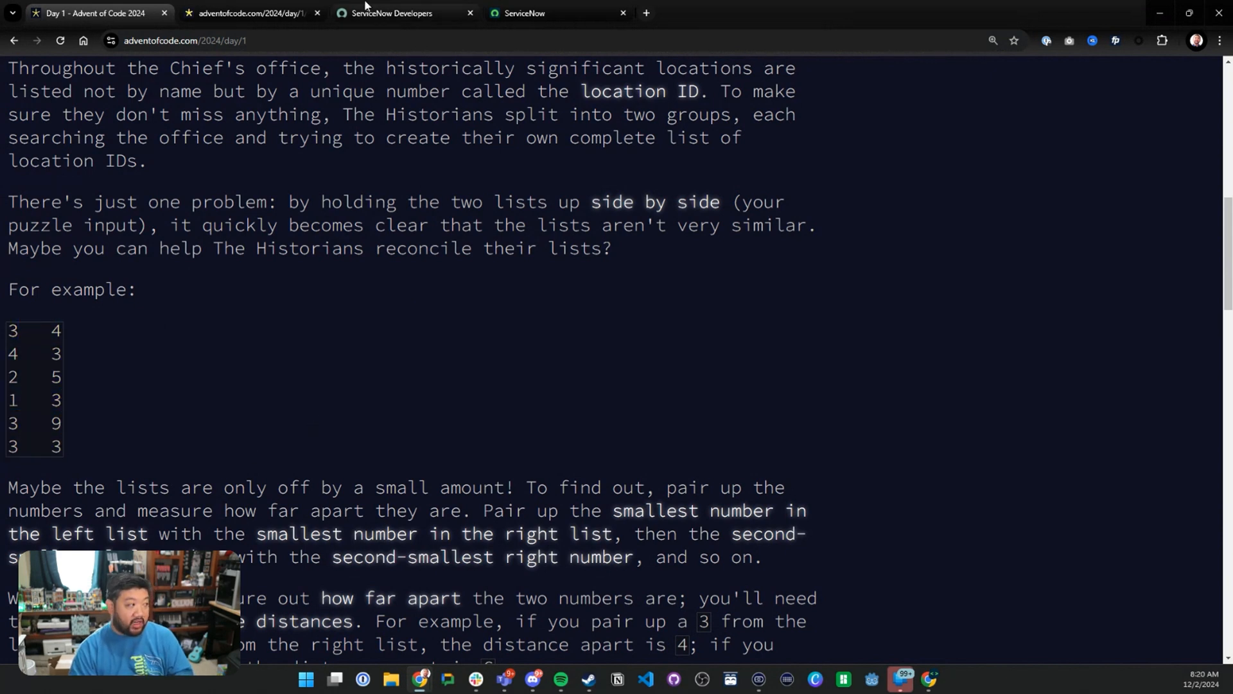
# Switch to the ServiceNow instance home page and open Scripts - Background.
pyautogui.click(393, 13)
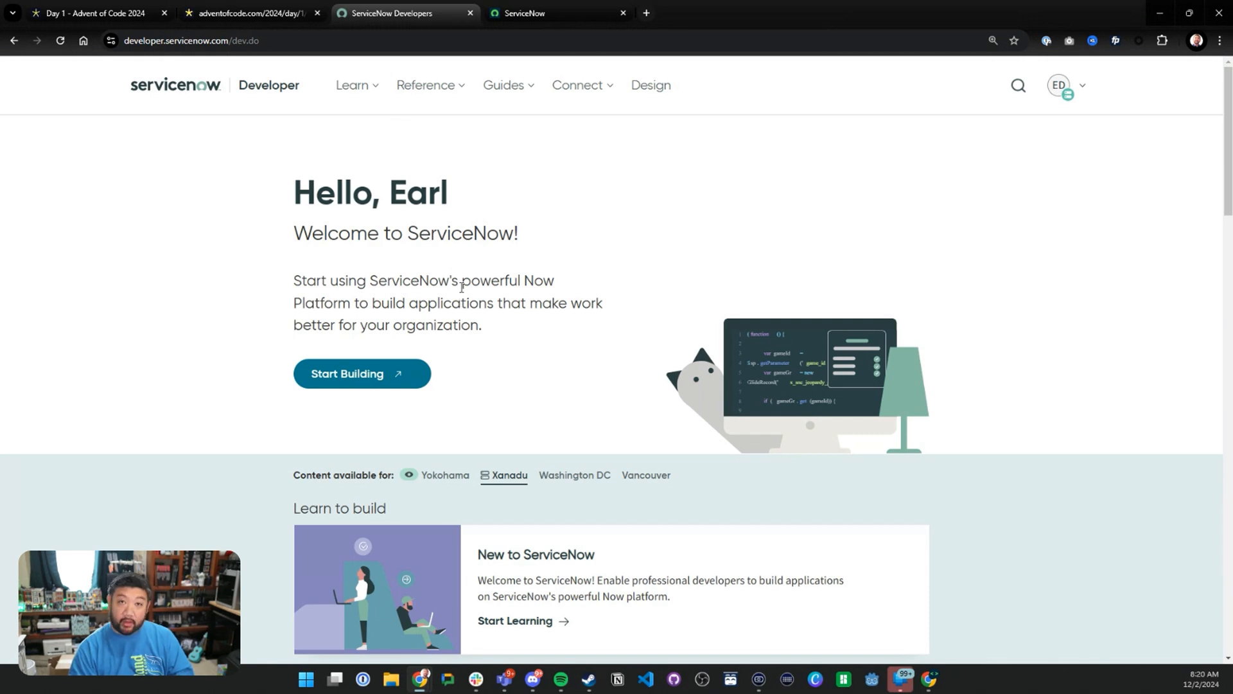
pyautogui.moveTo(563, 57)
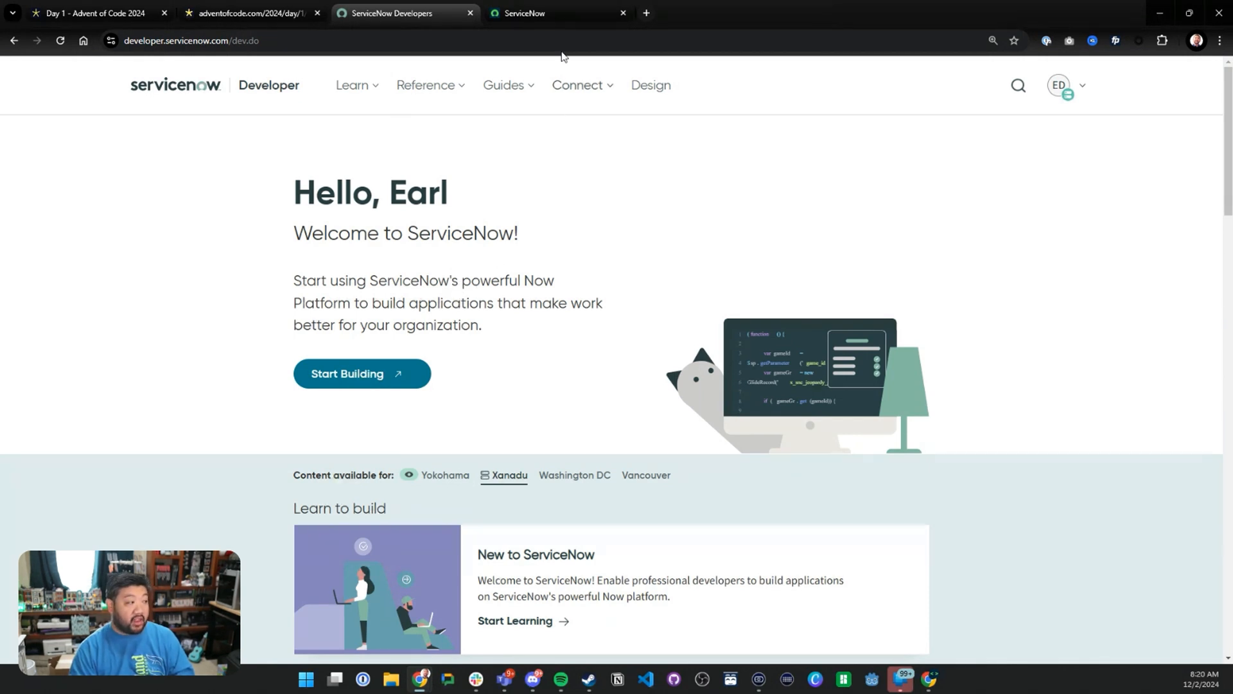
pyautogui.moveTo(557, 13)
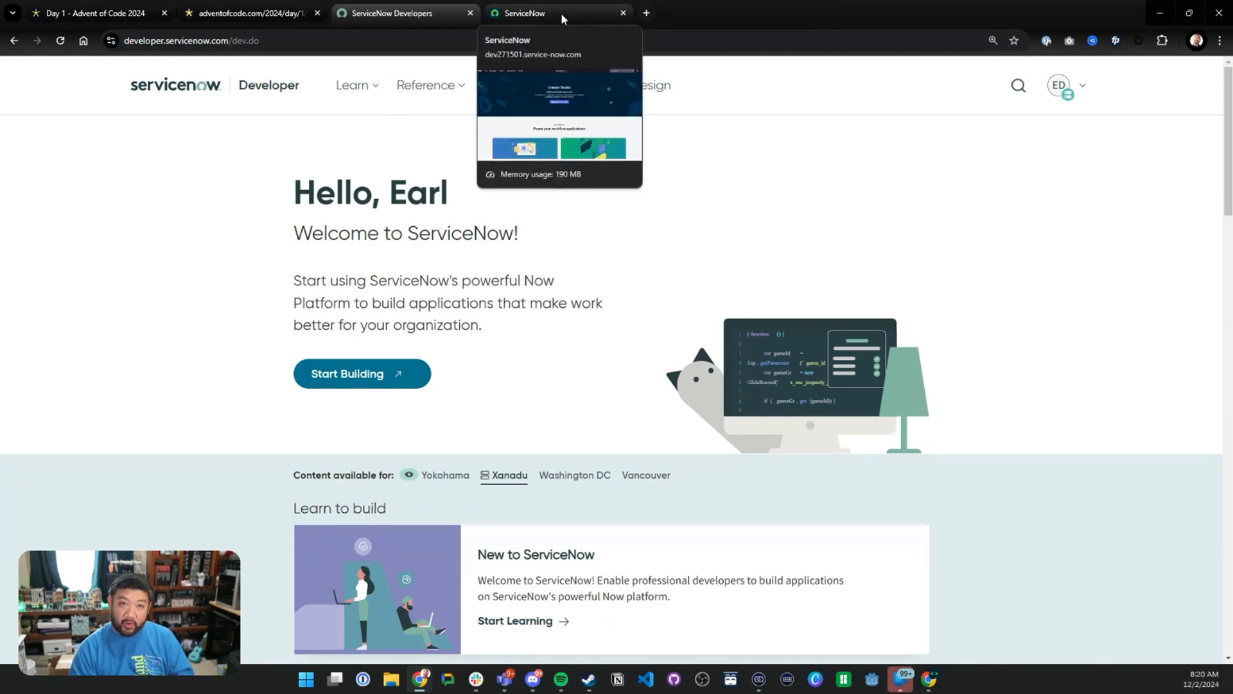
pyautogui.moveTo(483, 148)
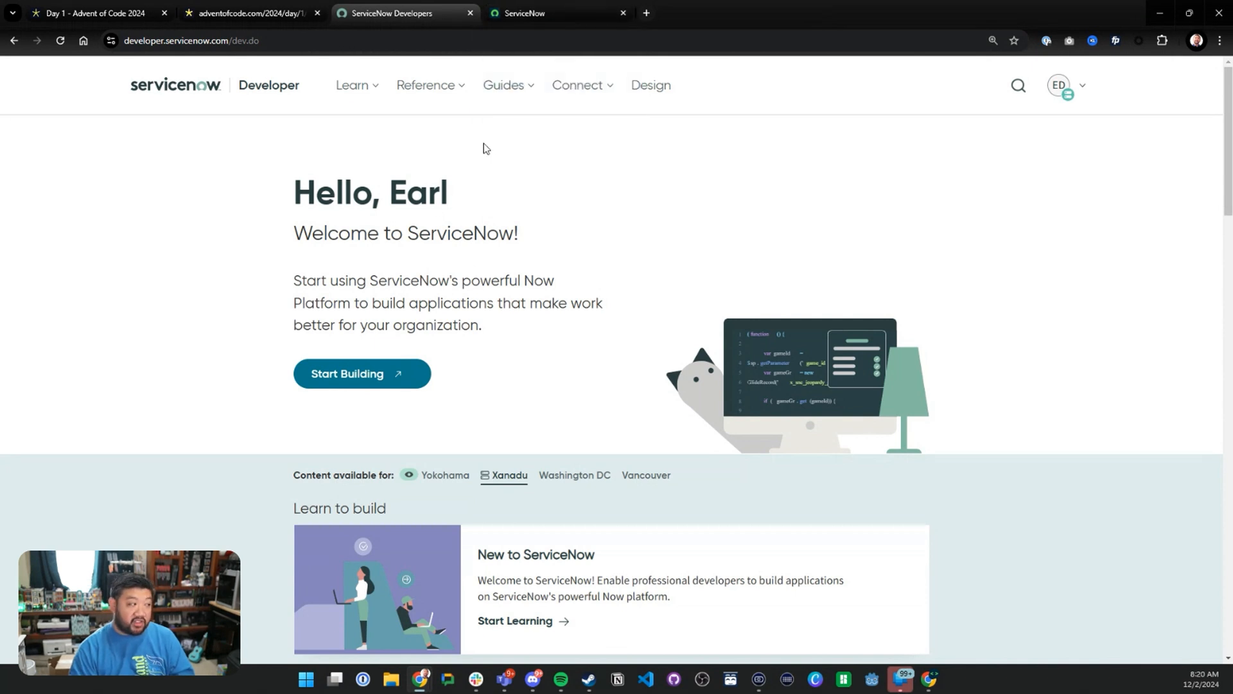
pyautogui.click(551, 13)
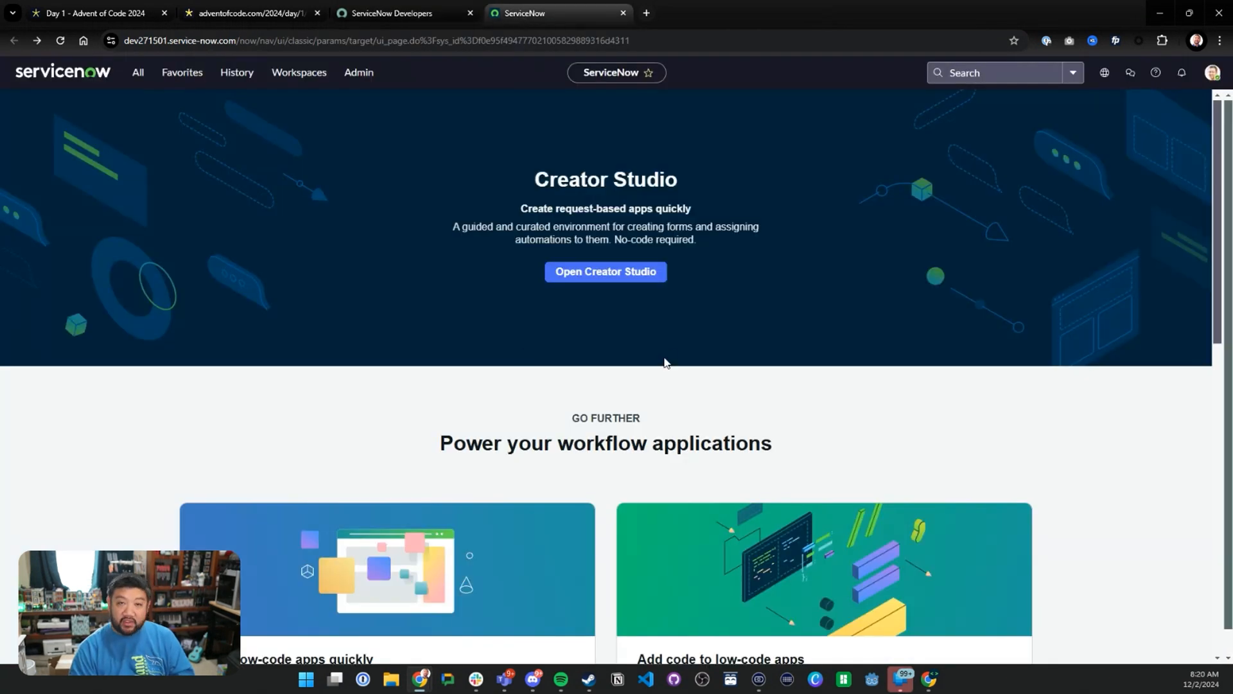
pyautogui.moveTo(155, 100)
pyautogui.write('scripts -')
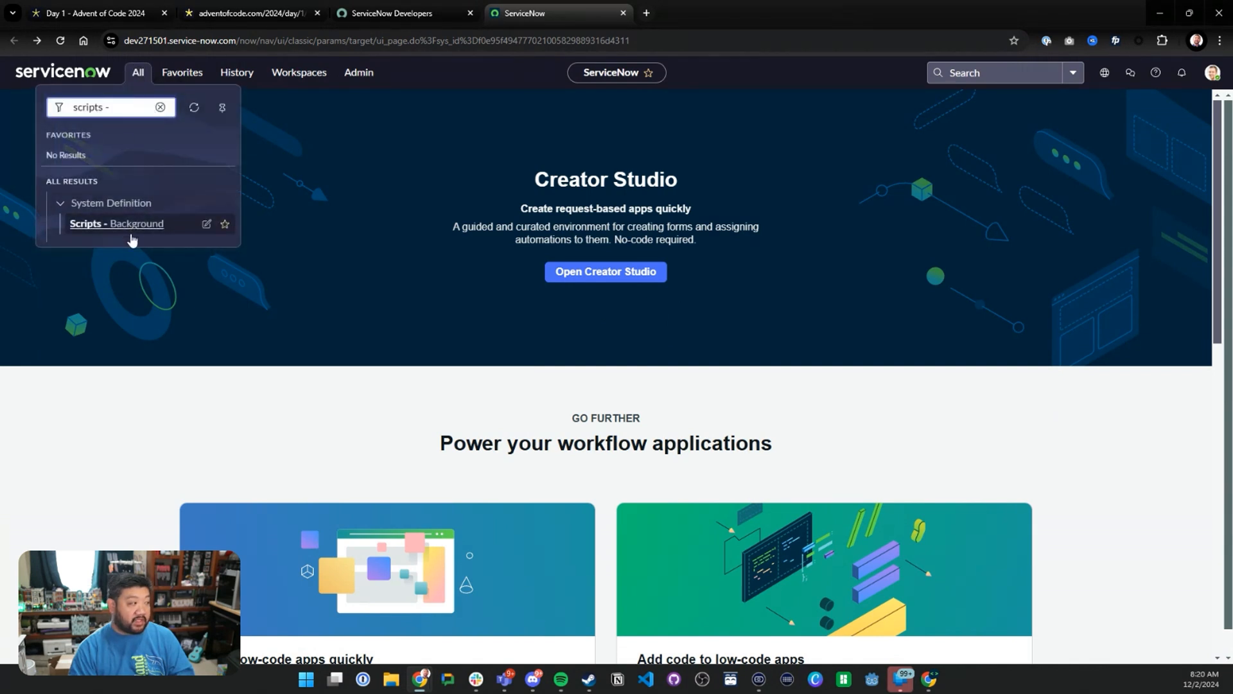
pyautogui.moveTo(128, 154)
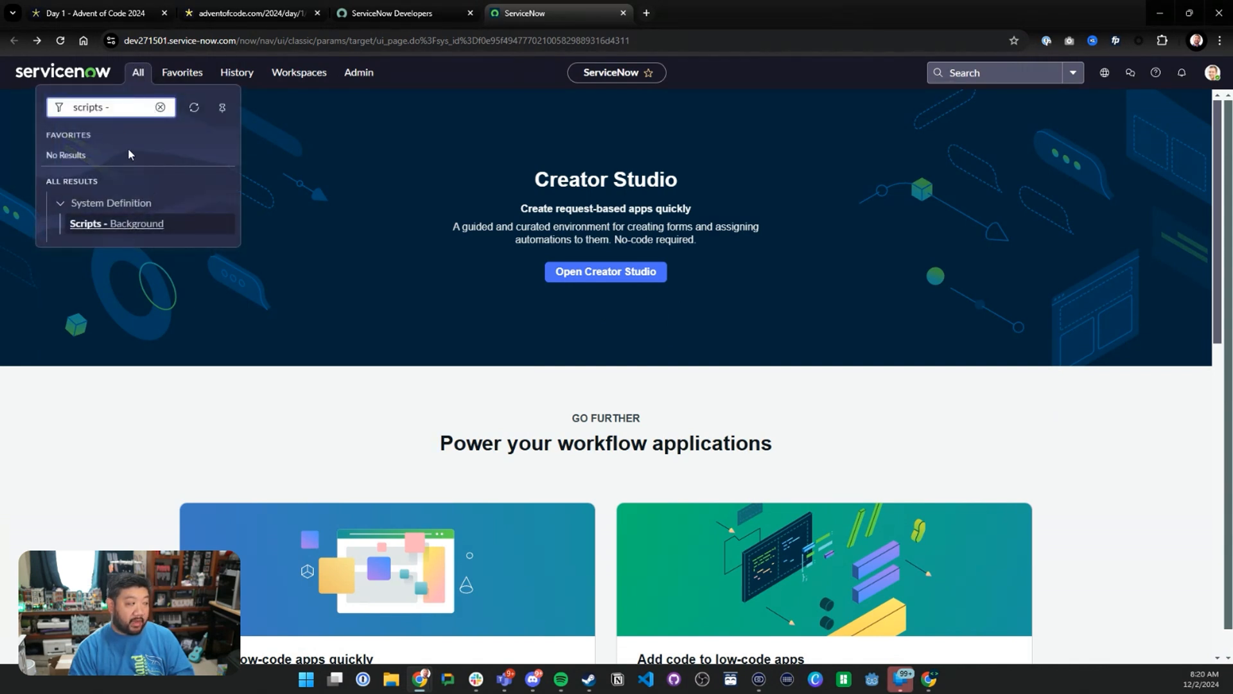
pyautogui.click(116, 224)
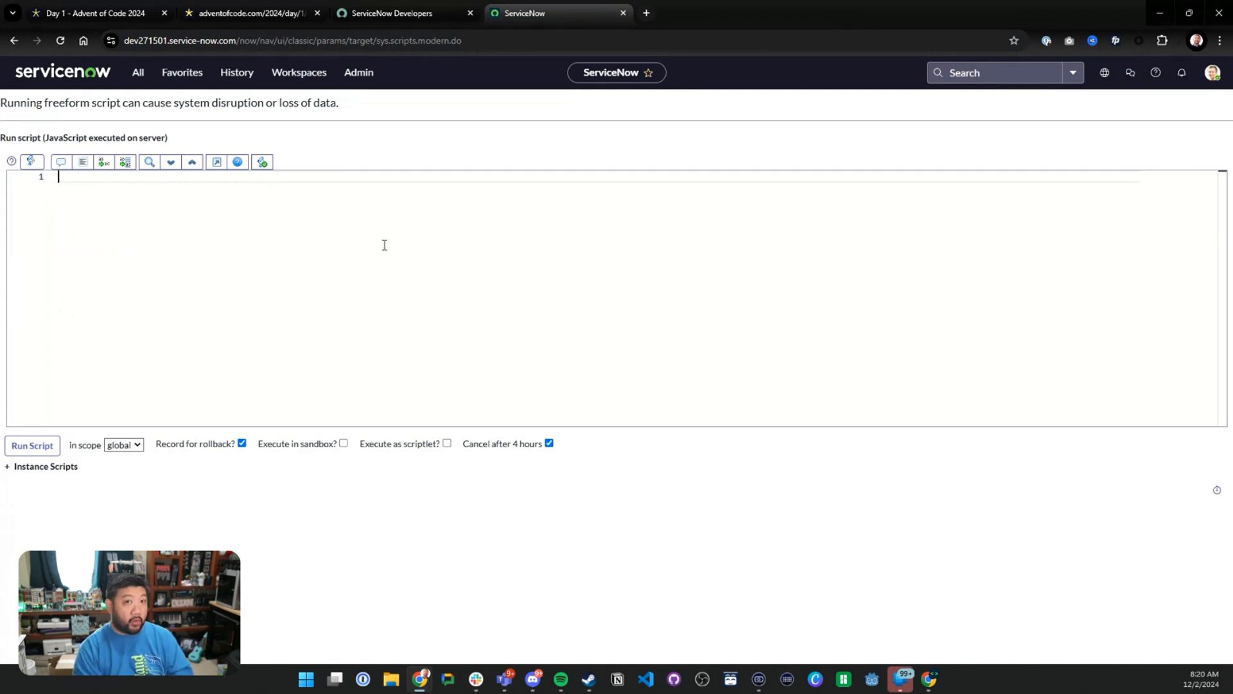
# Store the example number pairs in var input and log them with gs.info(input).
pyautogui.write('var')
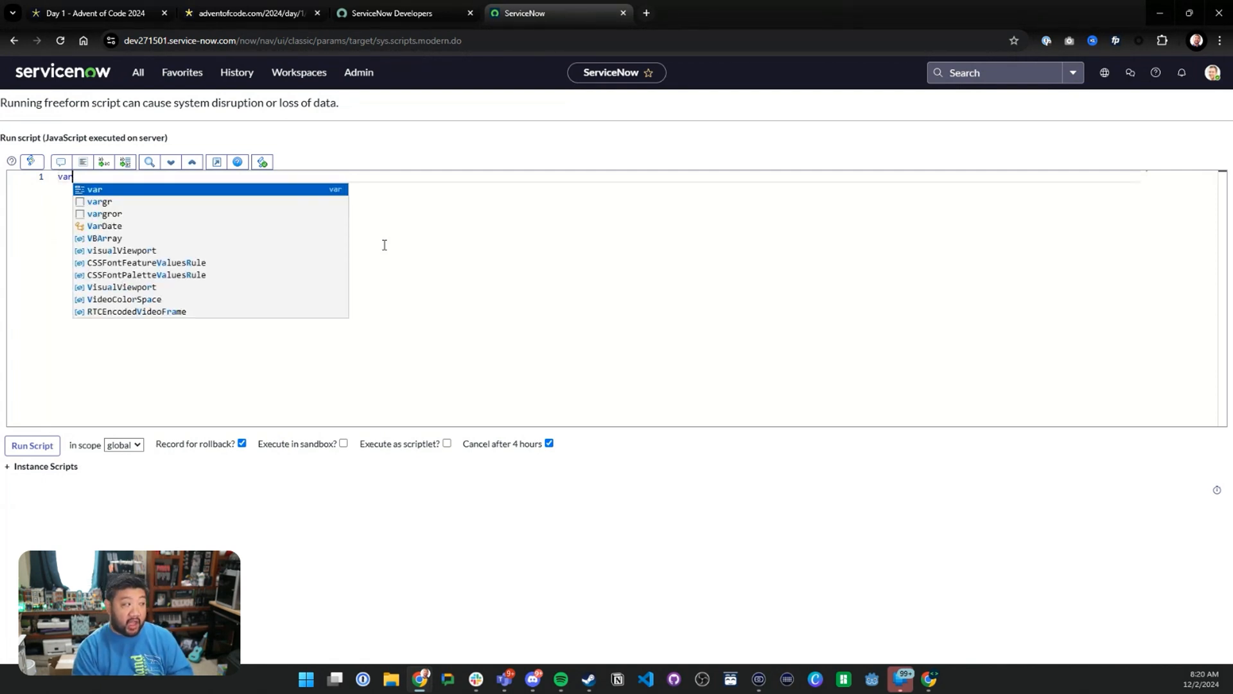
pyautogui.write('_input = "3   4')
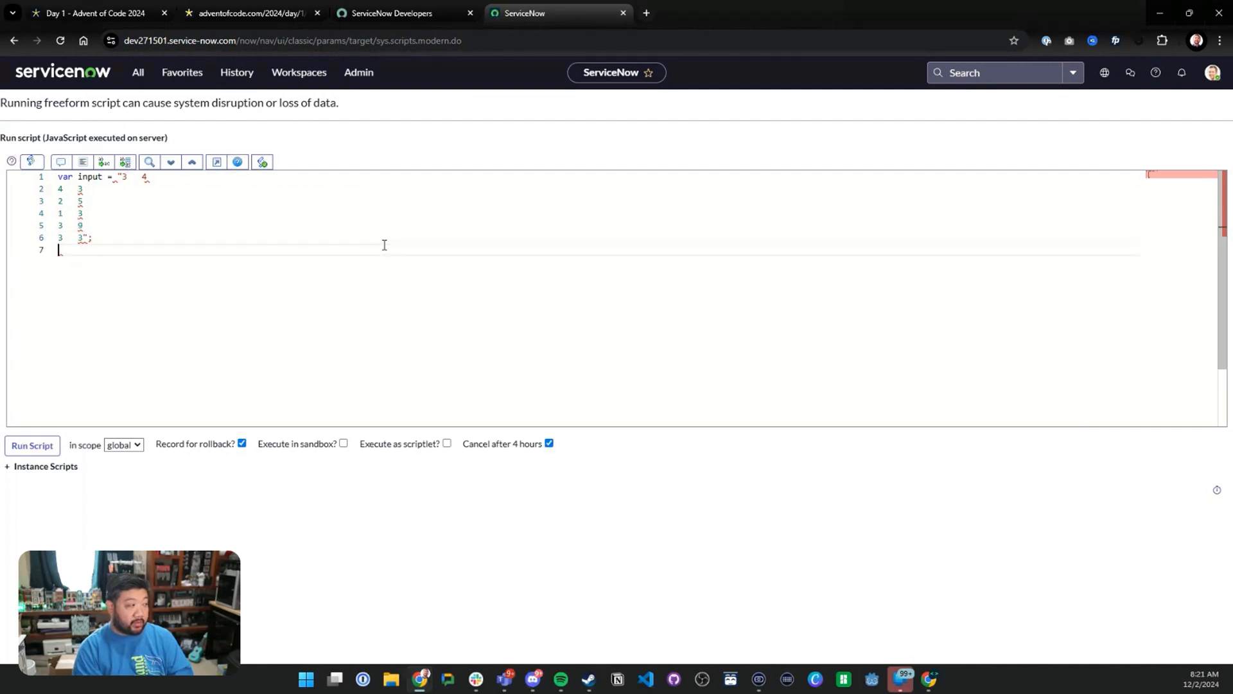
pyautogui.write('gs.info(')
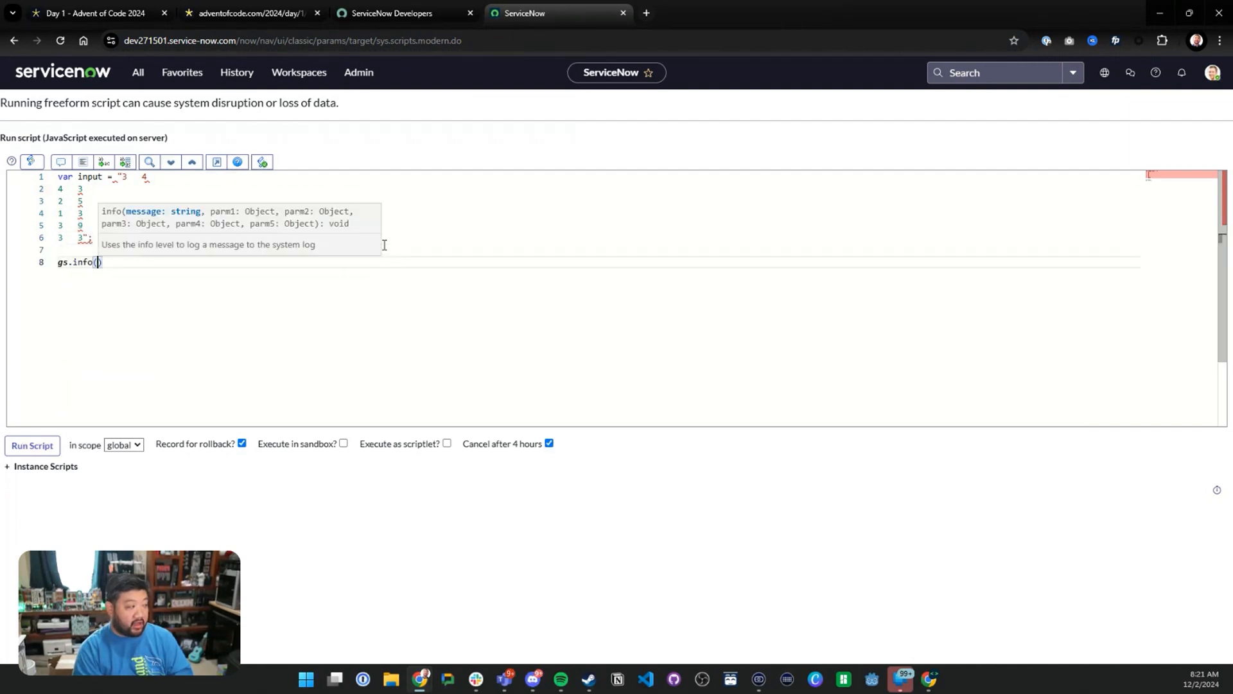
pyautogui.write('input);')
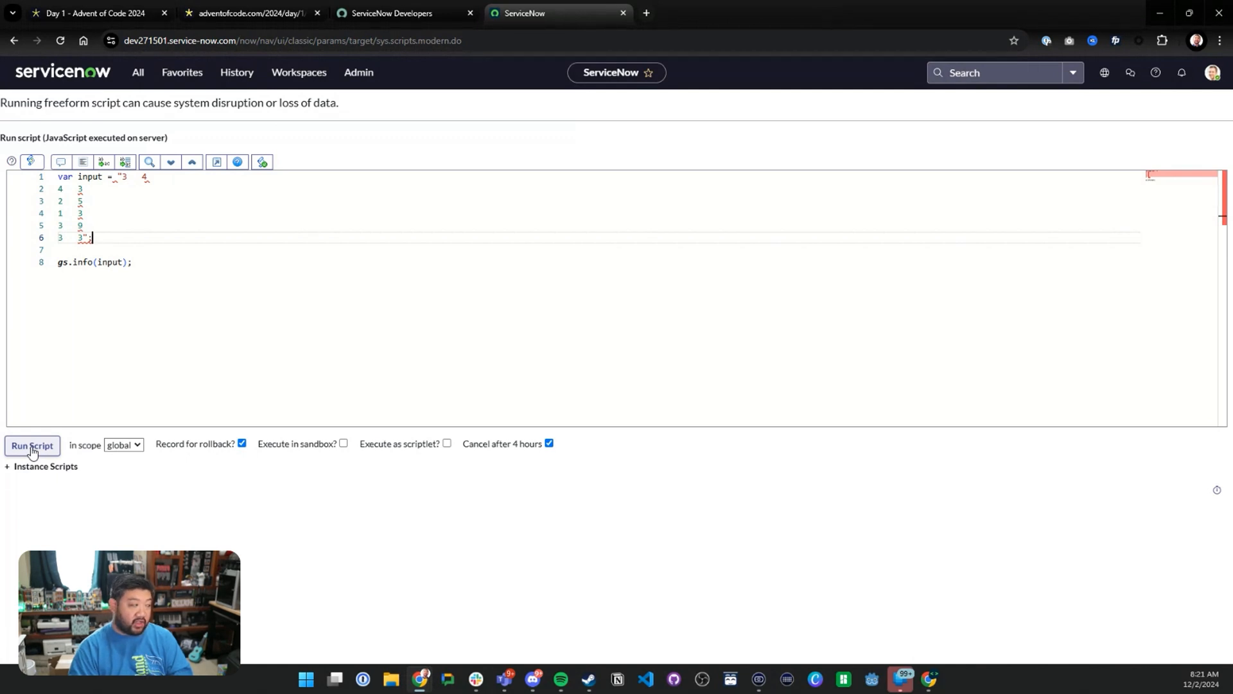
# Run the script, hit the unterminated string error, and rerun with a backtick-delimited input.
pyautogui.click(32, 445)
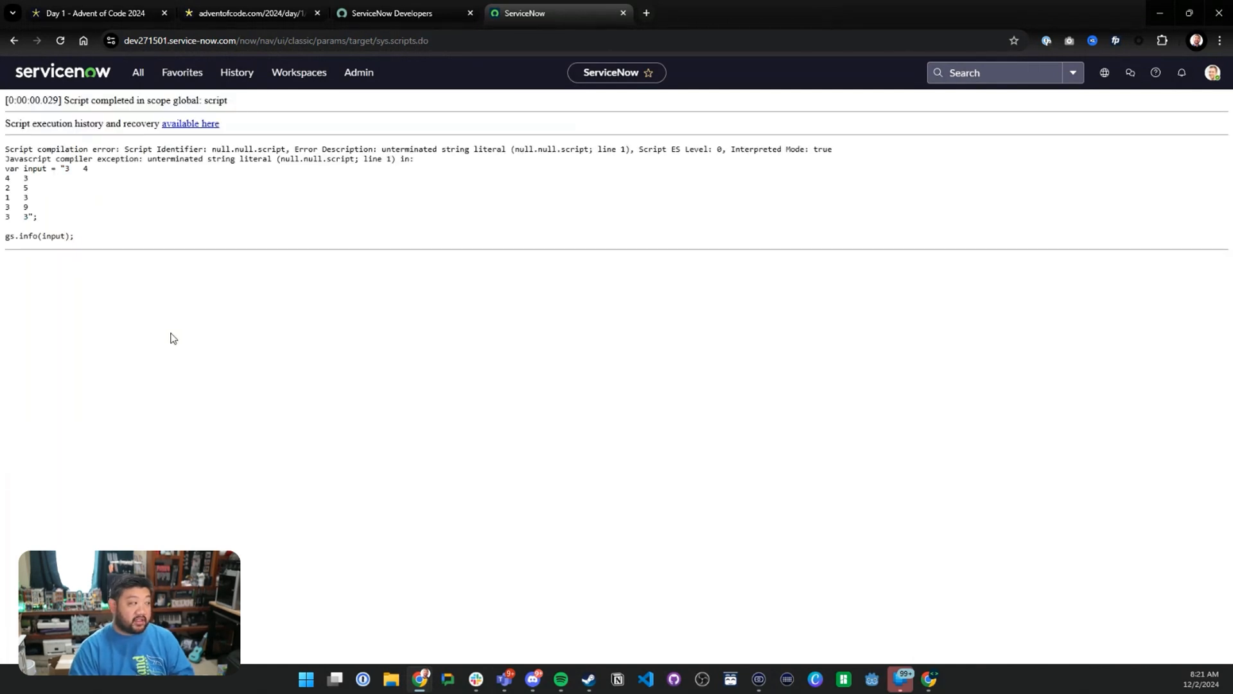
pyautogui.moveTo(151, 295)
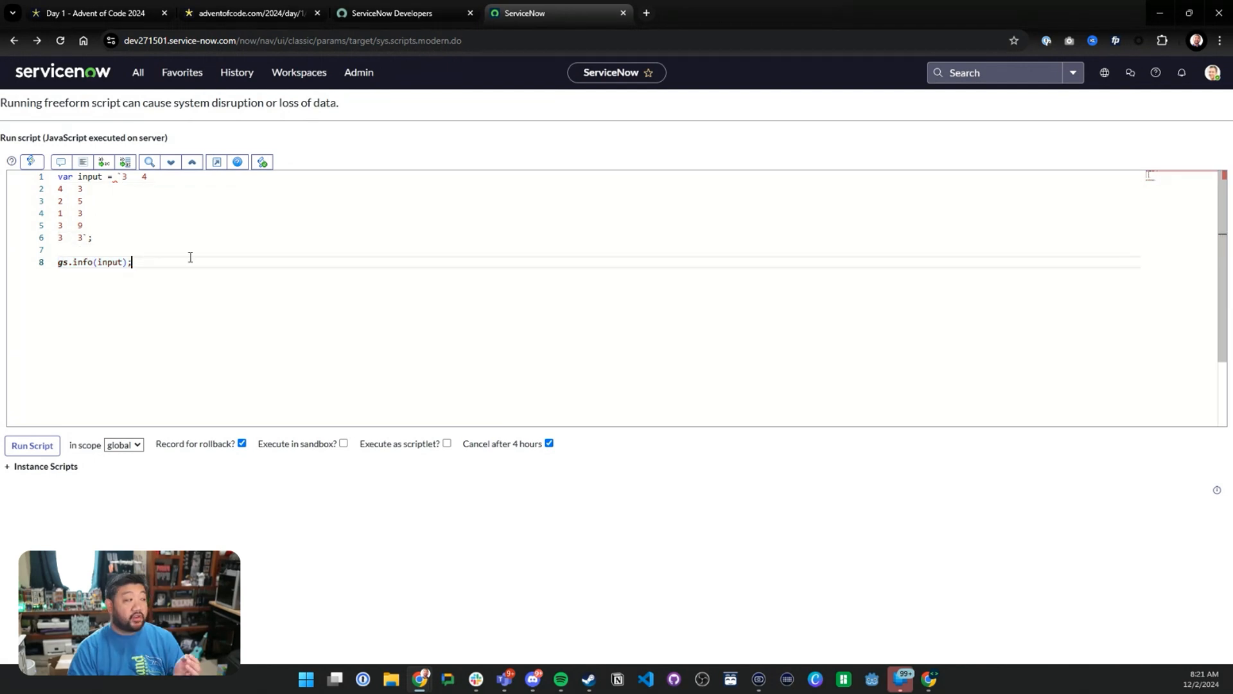
pyautogui.moveTo(66, 455)
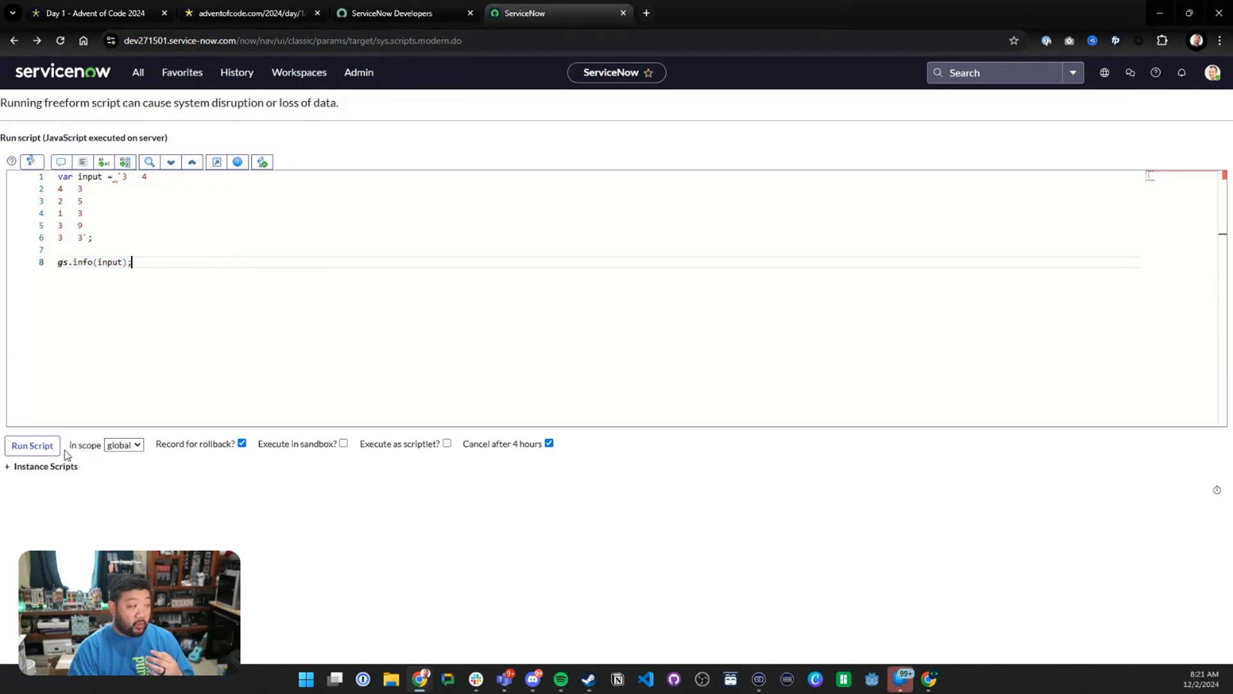
pyautogui.click(32, 445)
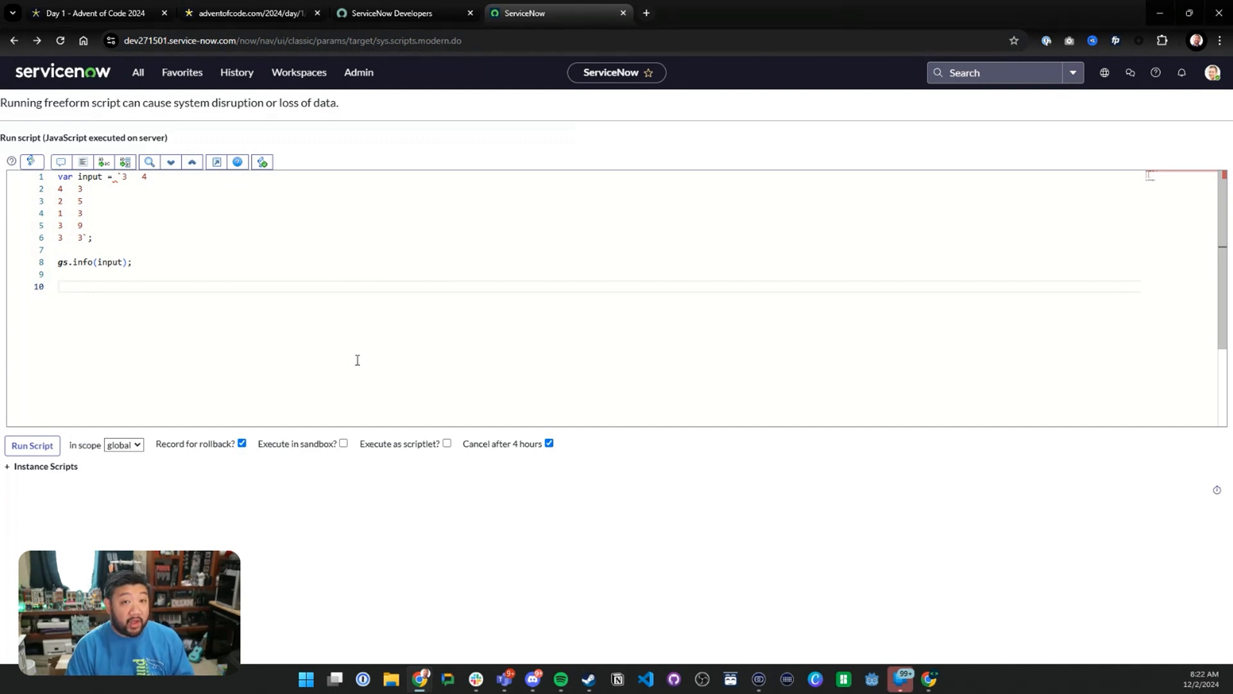
pyautogui.moveTo(53, 252)
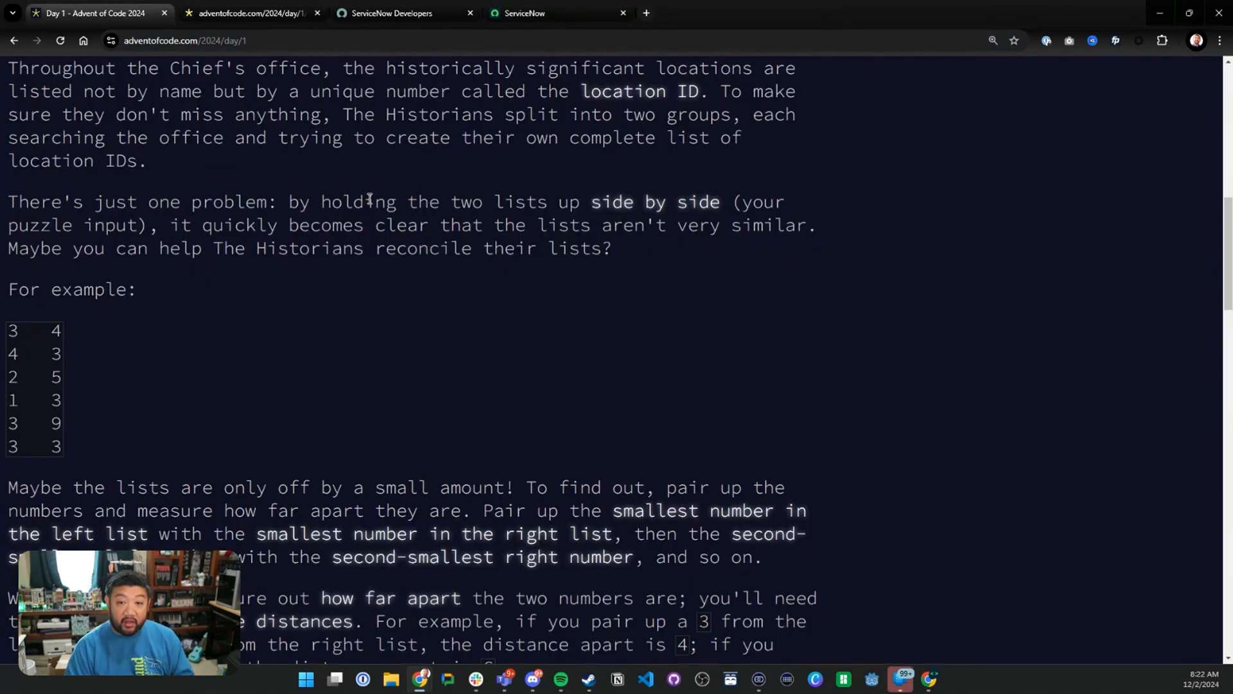
pyautogui.moveTo(330, 285)
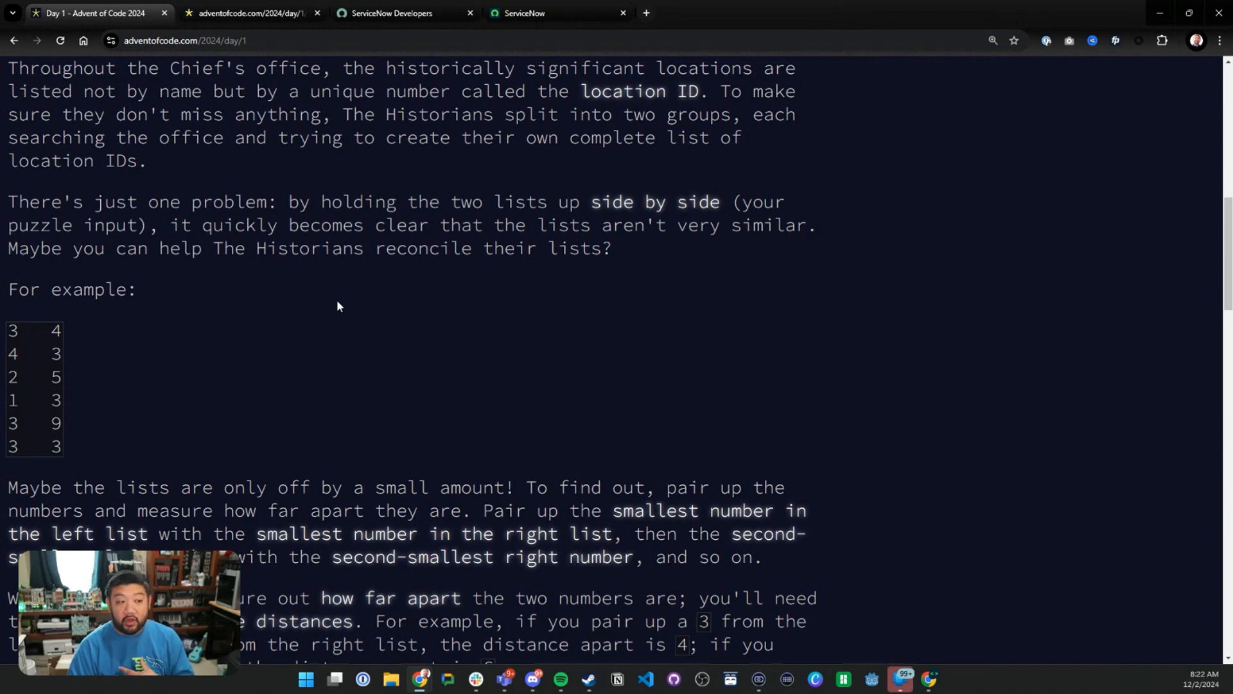
pyautogui.moveTo(301, 235)
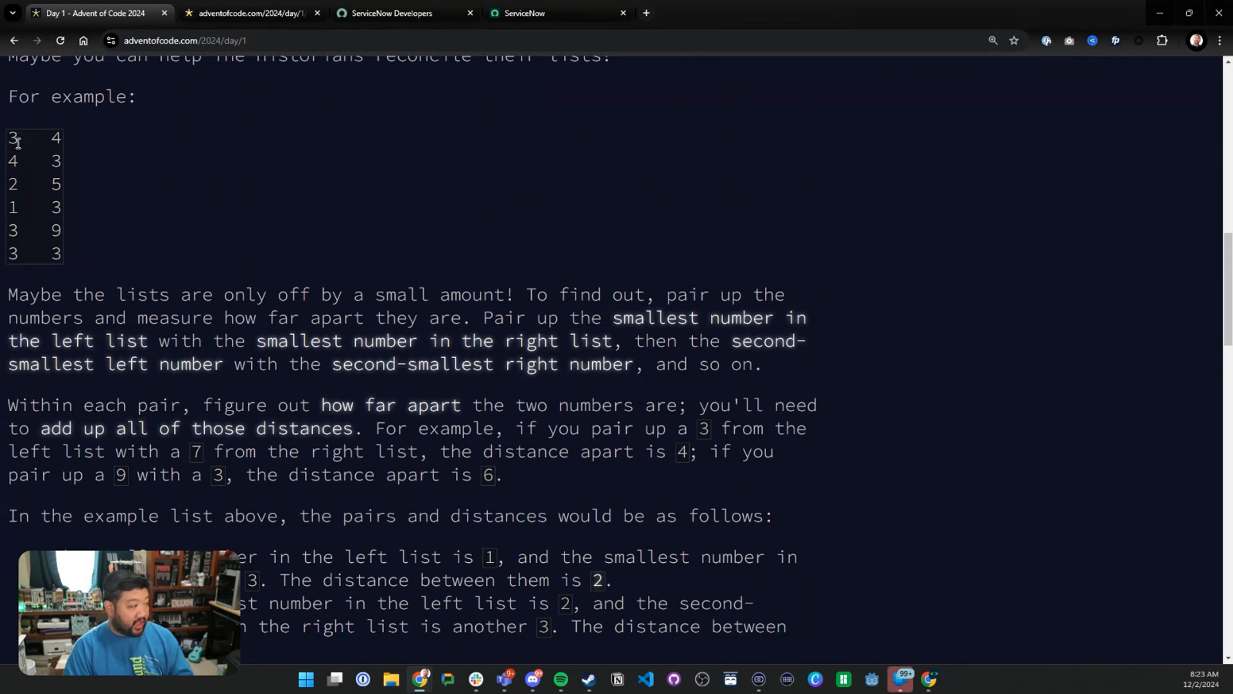
pyautogui.moveTo(516, 326)
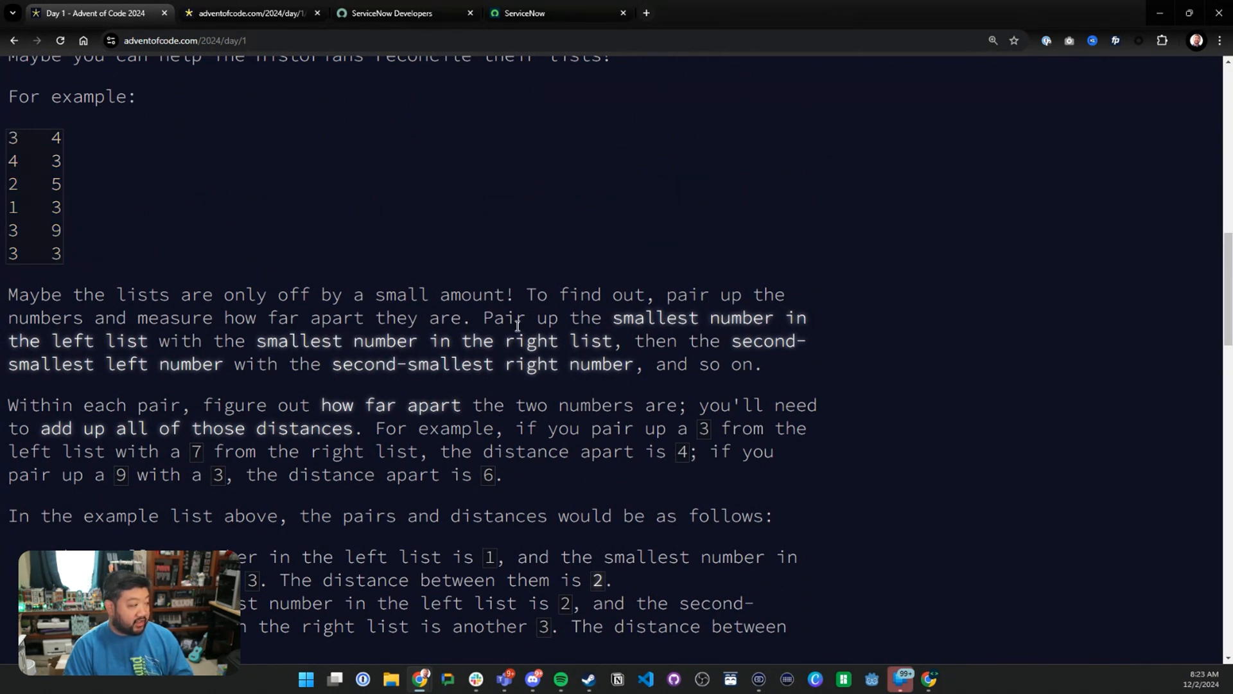
pyautogui.moveTo(224, 235)
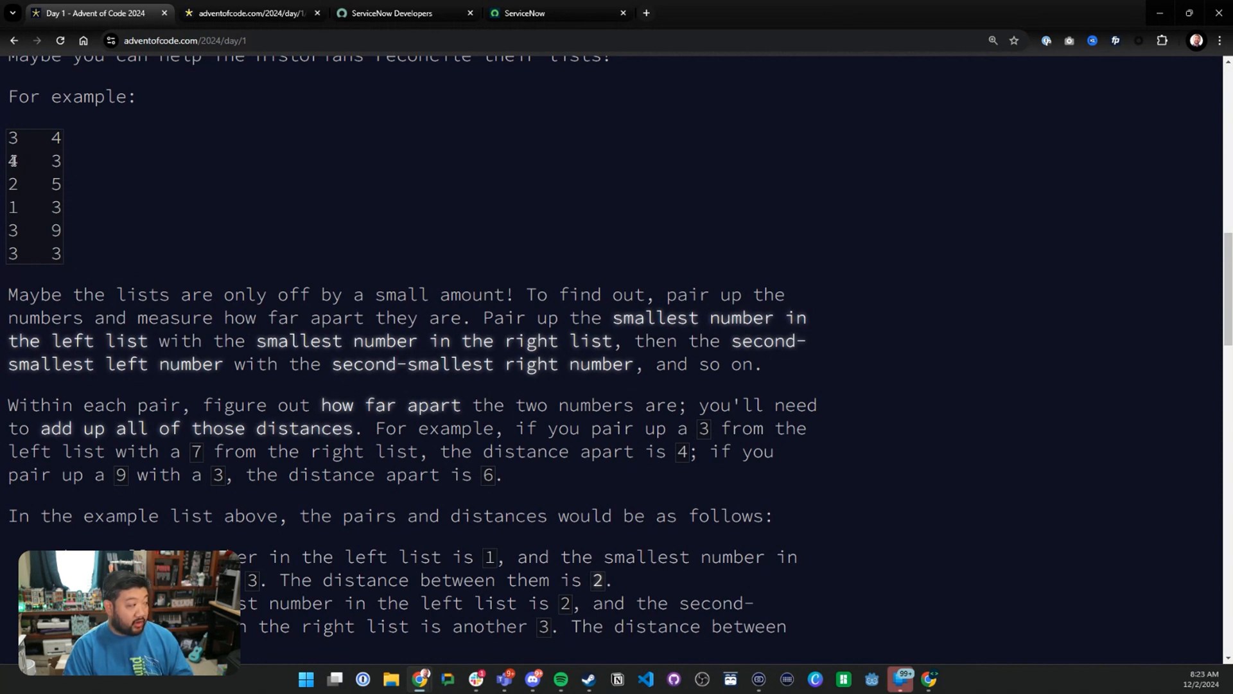
pyautogui.moveTo(74, 189)
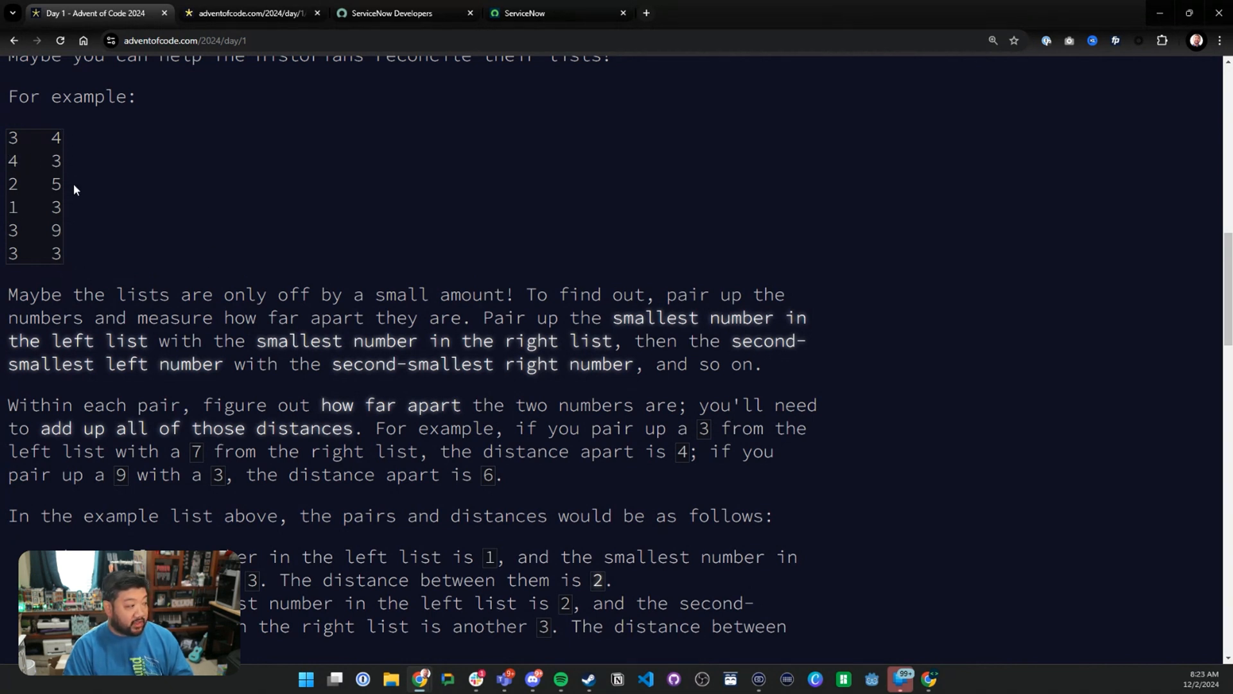
pyautogui.moveTo(314, 238)
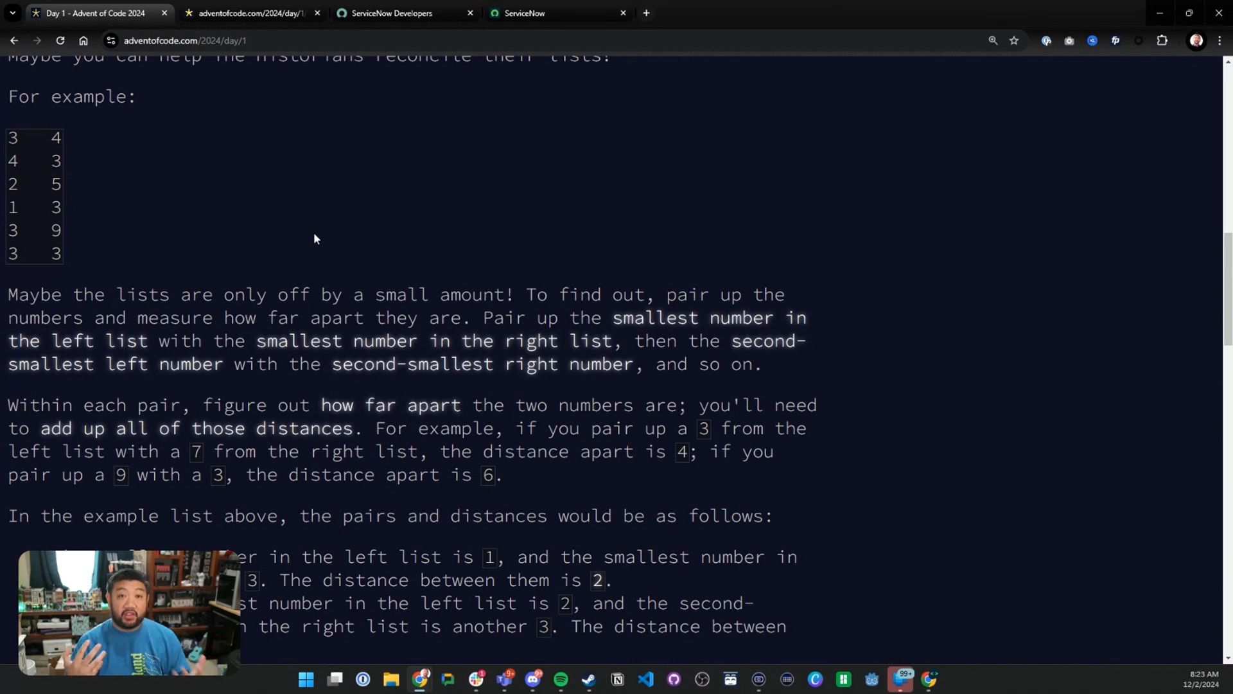
pyautogui.moveTo(290, 210)
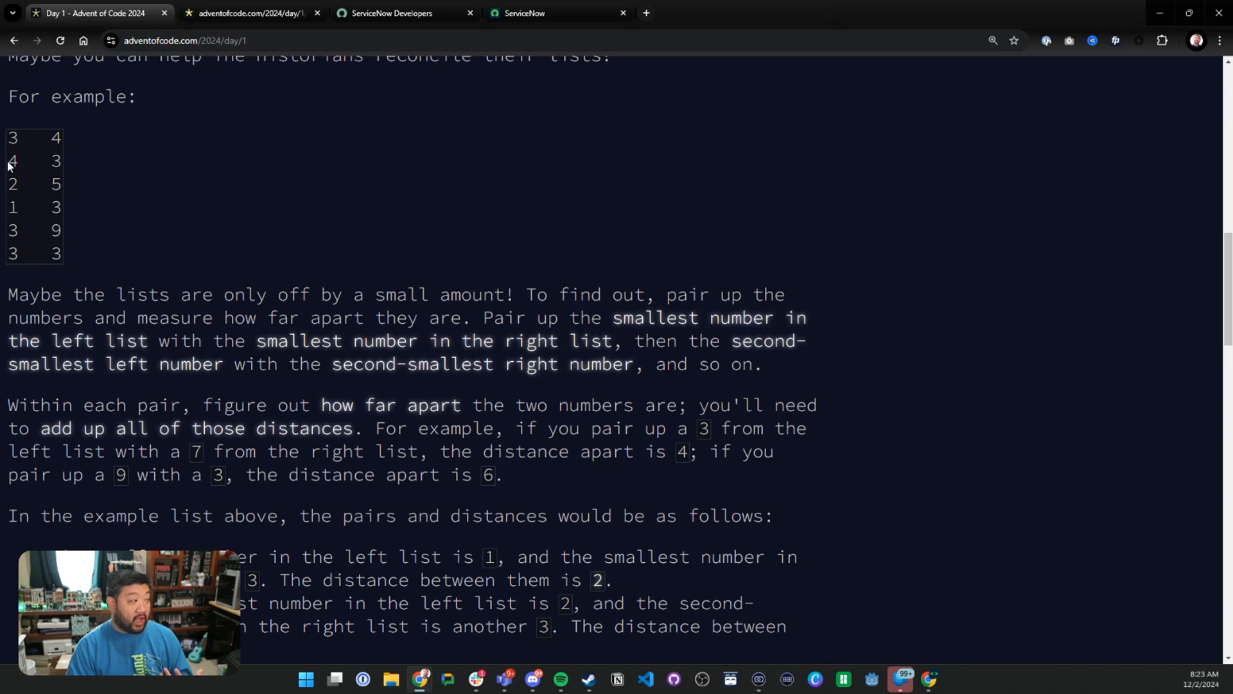
# Switch to the Day 1 tab to review the example lists and smallest-number pairing rule.
pyautogui.click(525, 13)
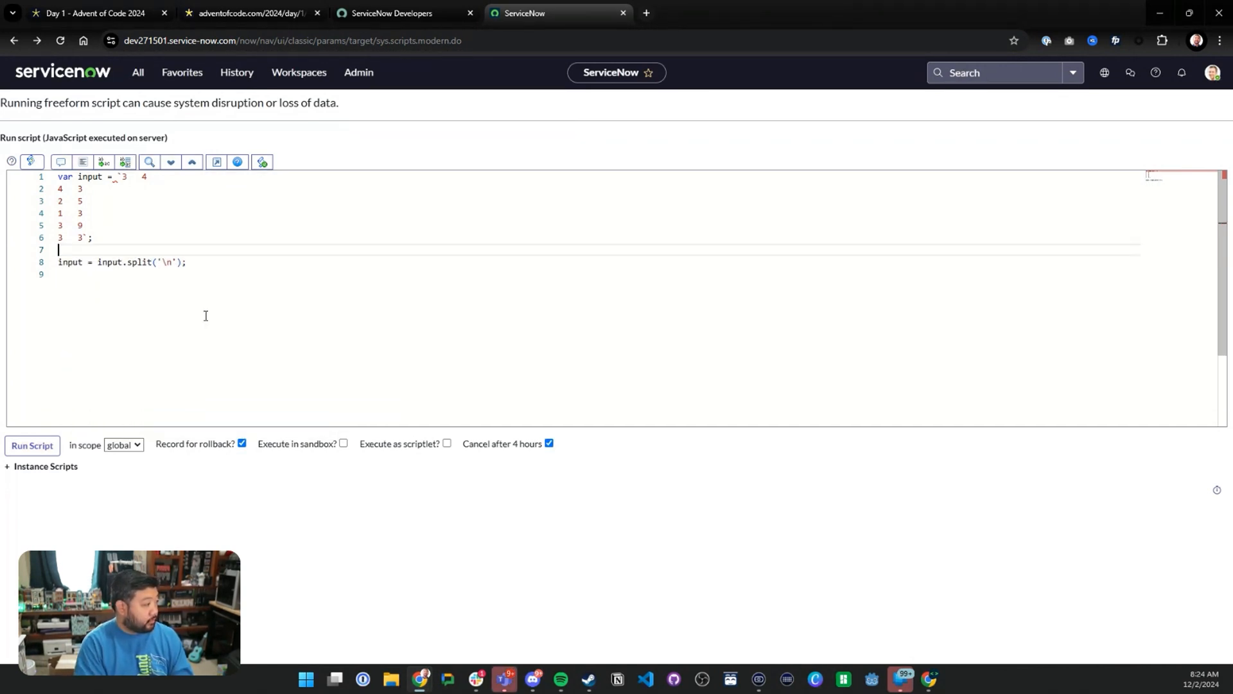
# Split input on newlines, run it to log the rows, then remove the gs.info line.
pyautogui.write('gs.info(input);')
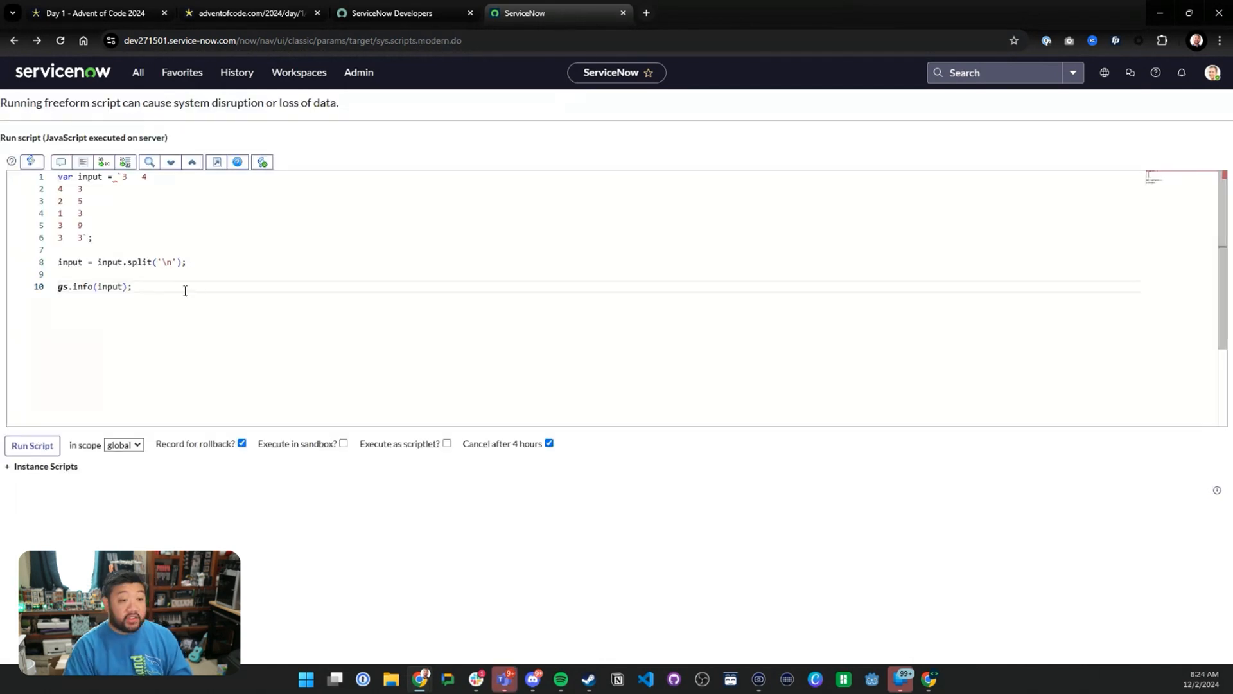
pyautogui.moveTo(146, 234)
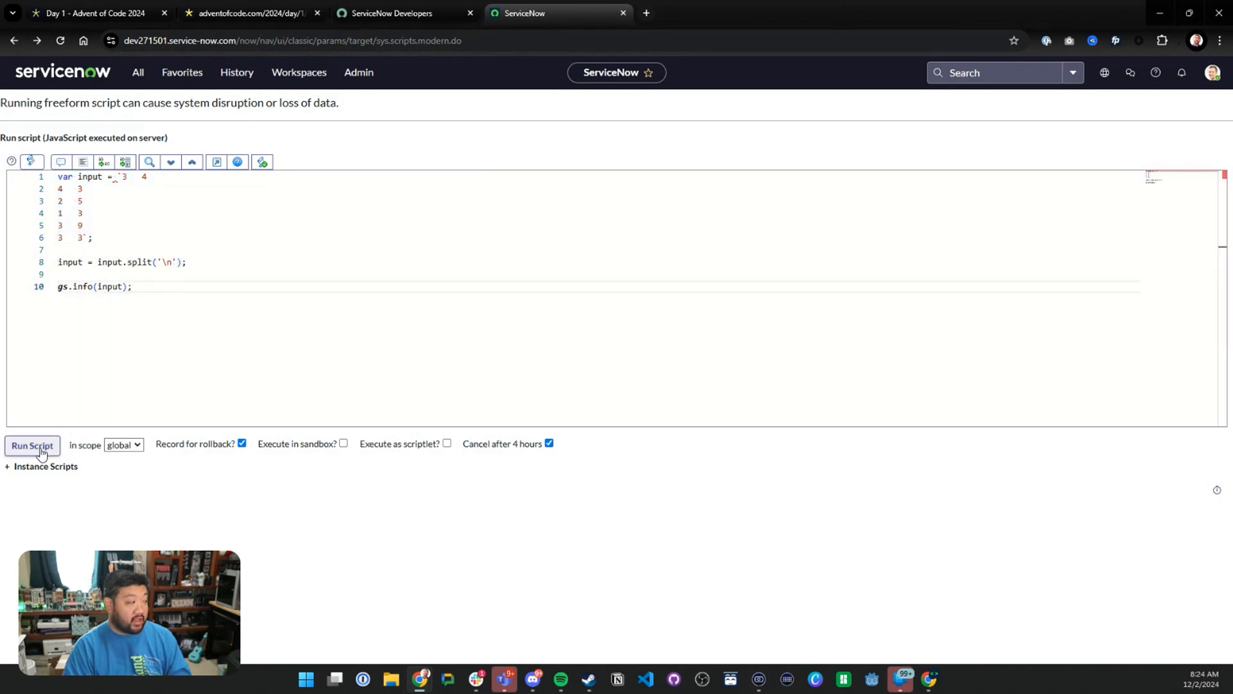
pyautogui.click(32, 445)
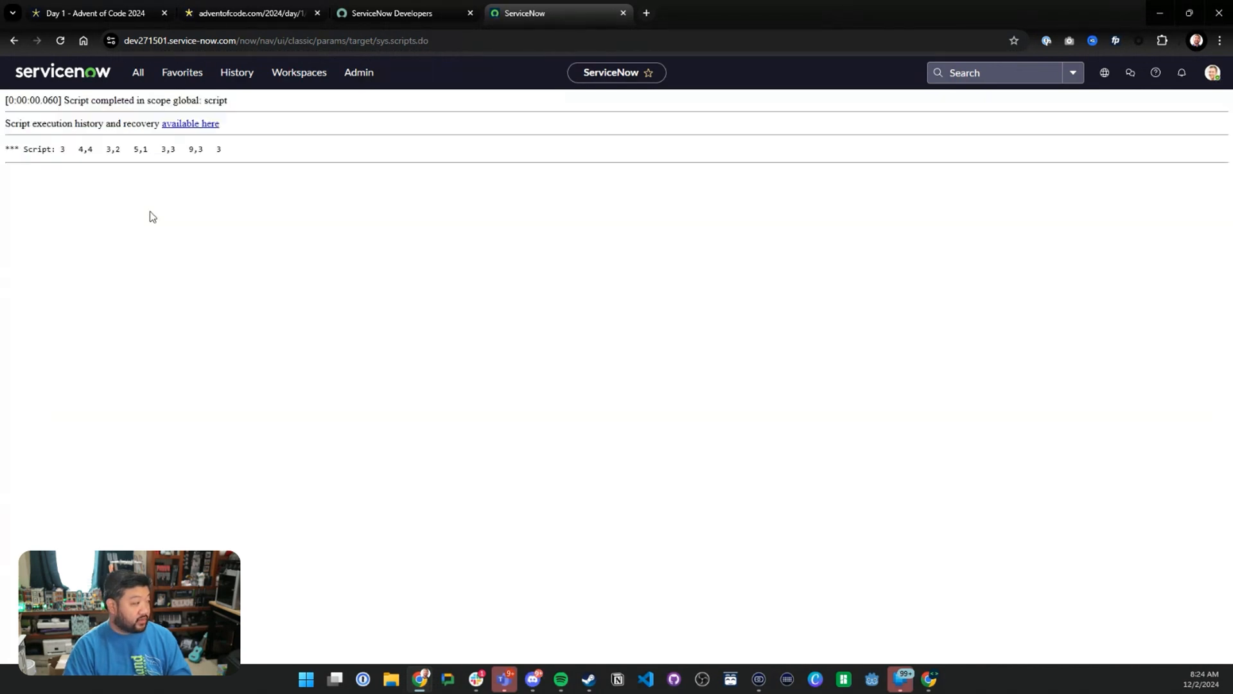
pyautogui.doubleClick(63, 148)
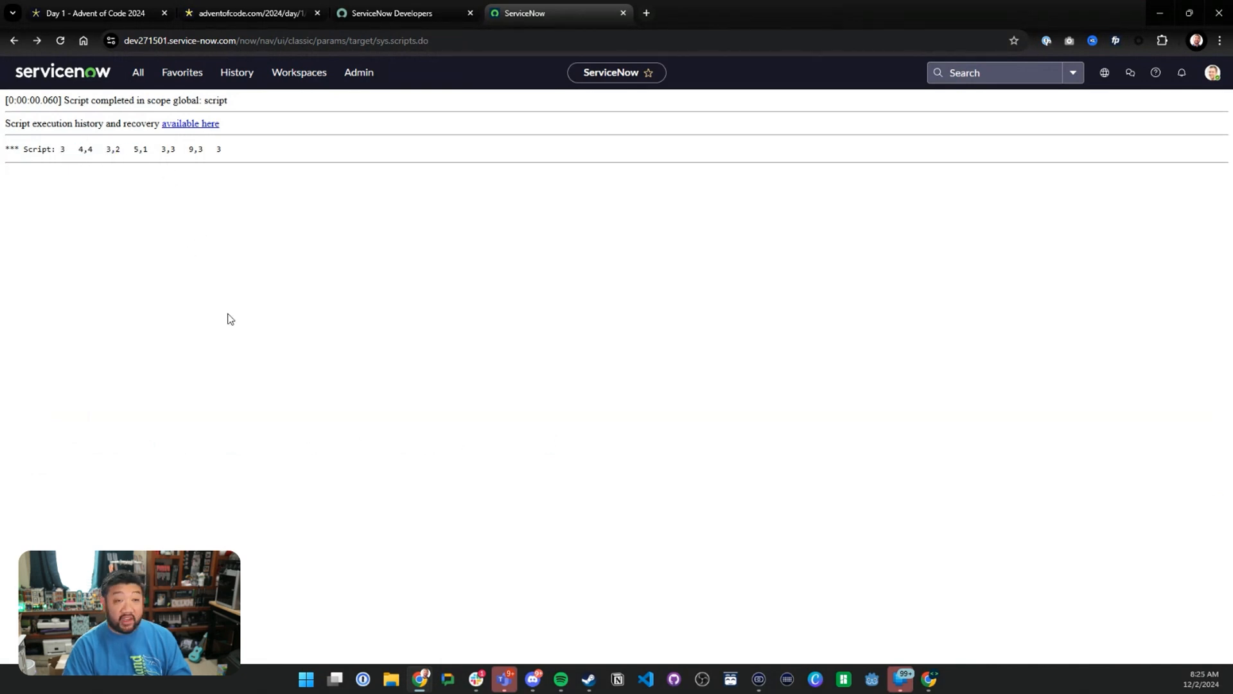
pyautogui.click(13, 40)
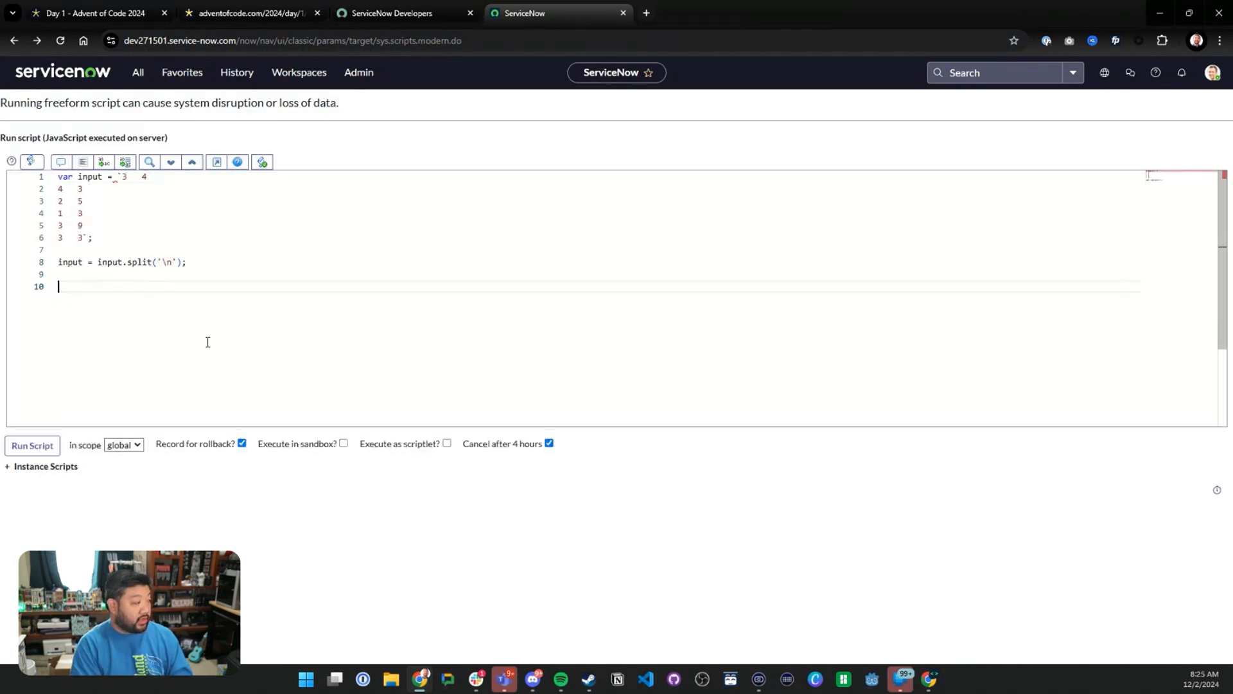
# Loop over input logging each line with gs.info(input[i]), run it, and return to the editor.
pyautogui.write('for ()')
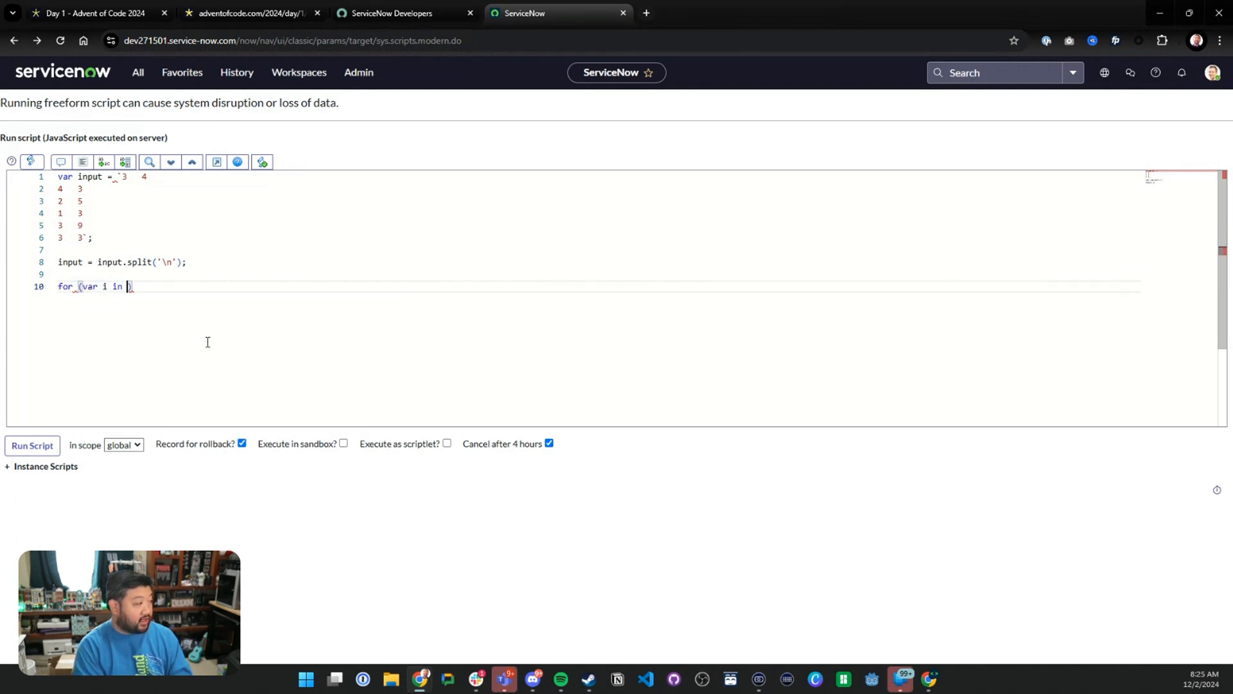
pyautogui.write('input')
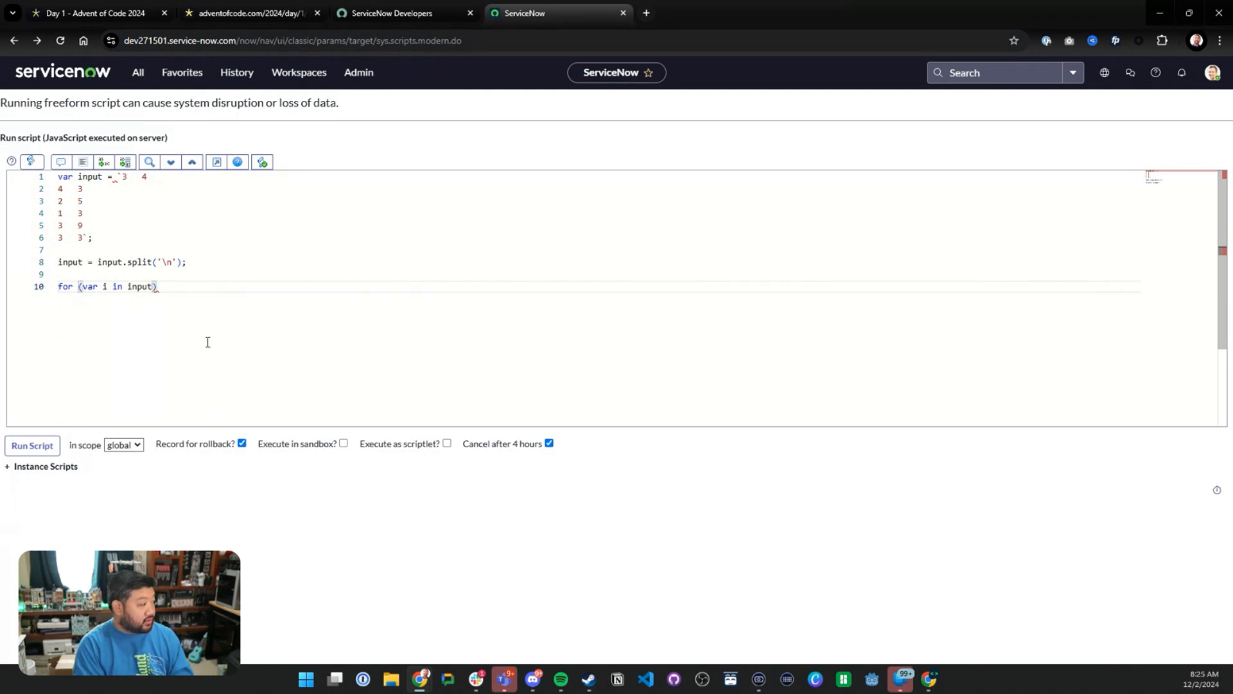
pyautogui.write('{')
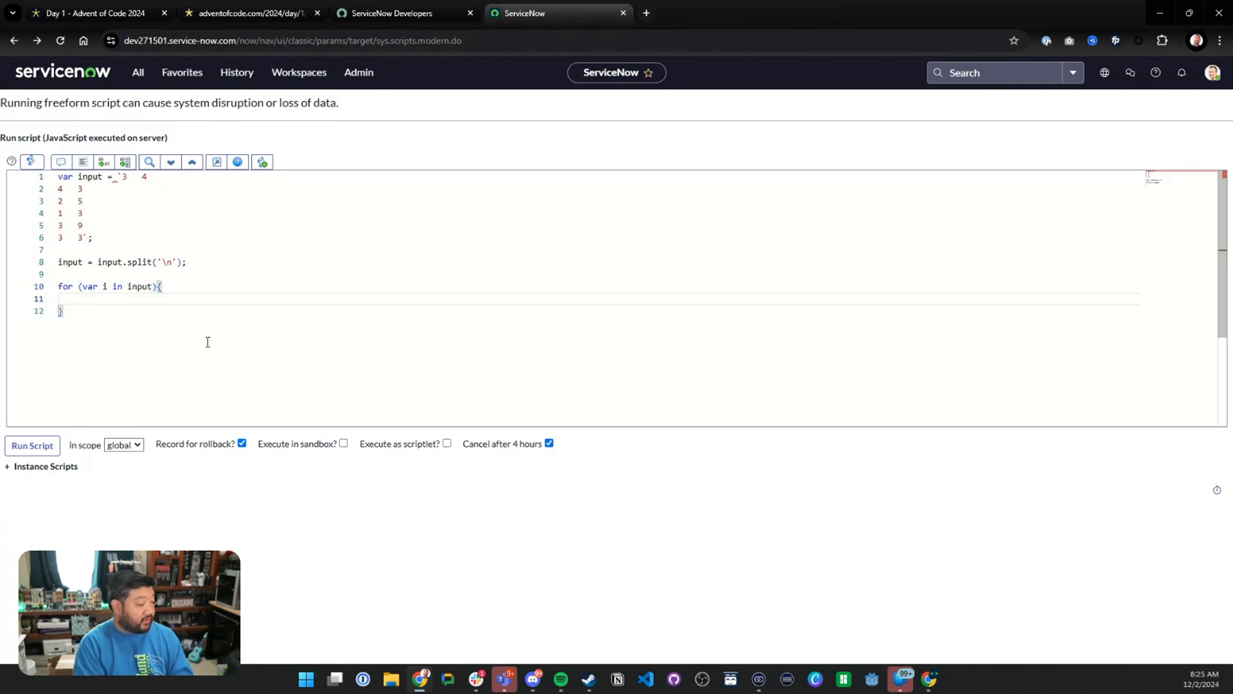
pyautogui.write('gs.inf')
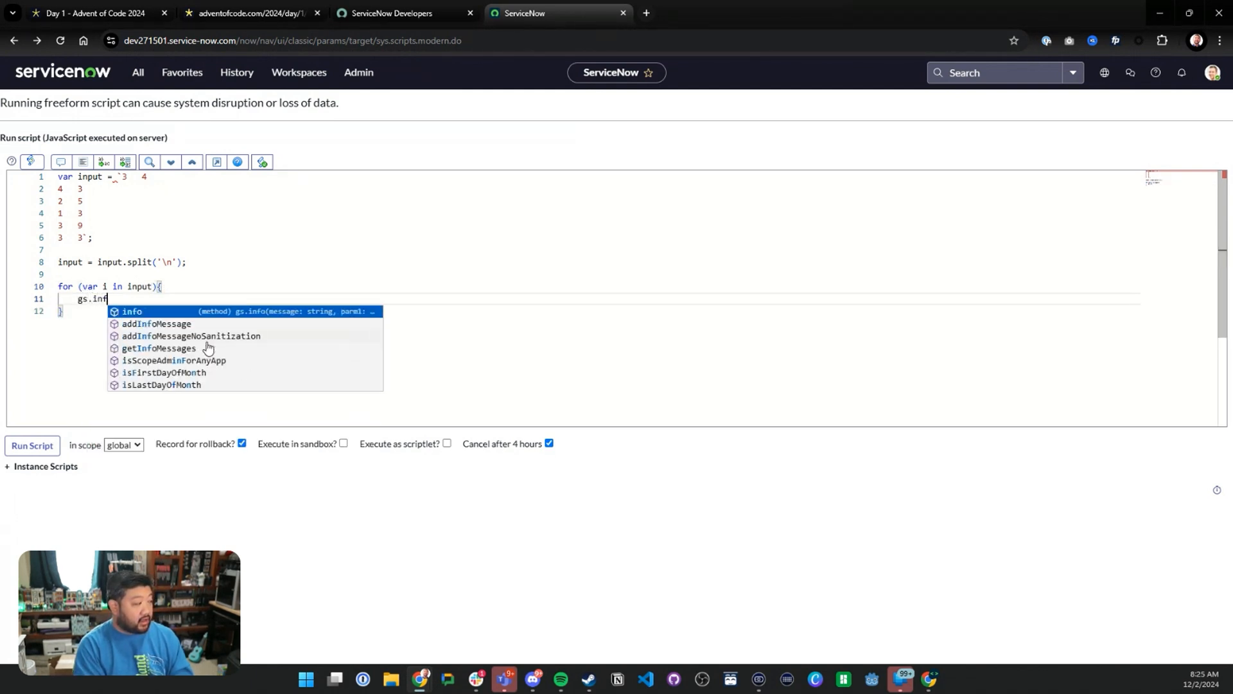
pyautogui.write('(input[i]);')
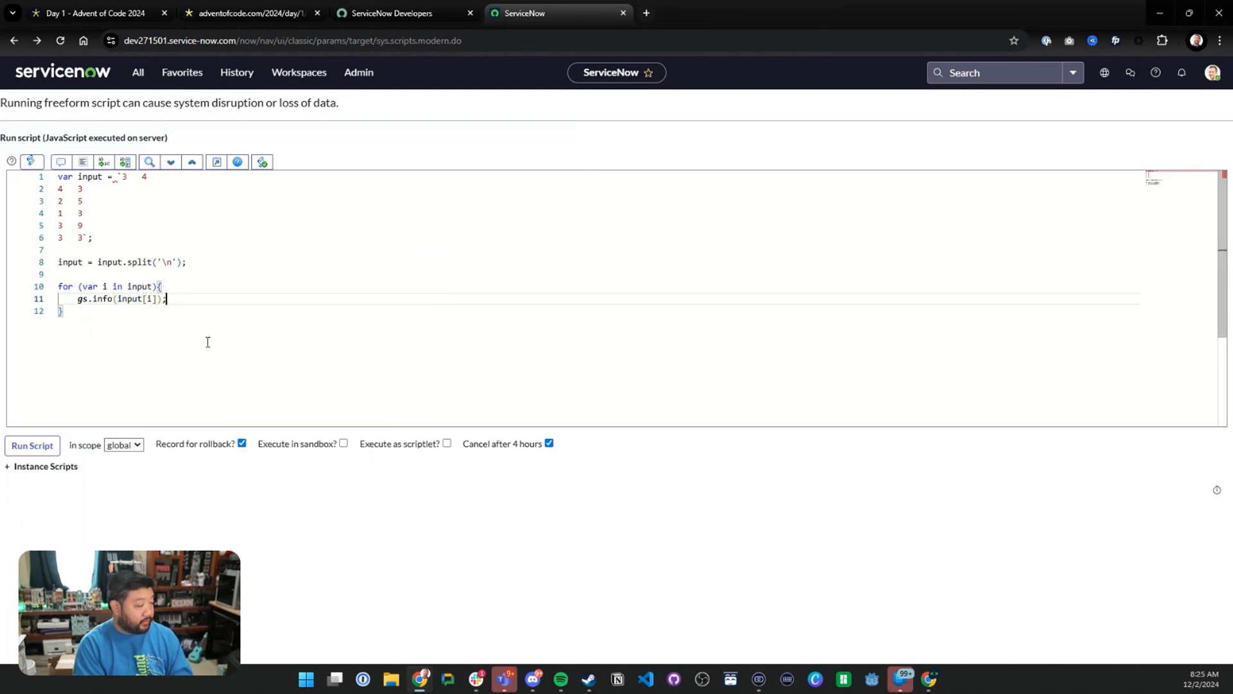
pyautogui.moveTo(74, 415)
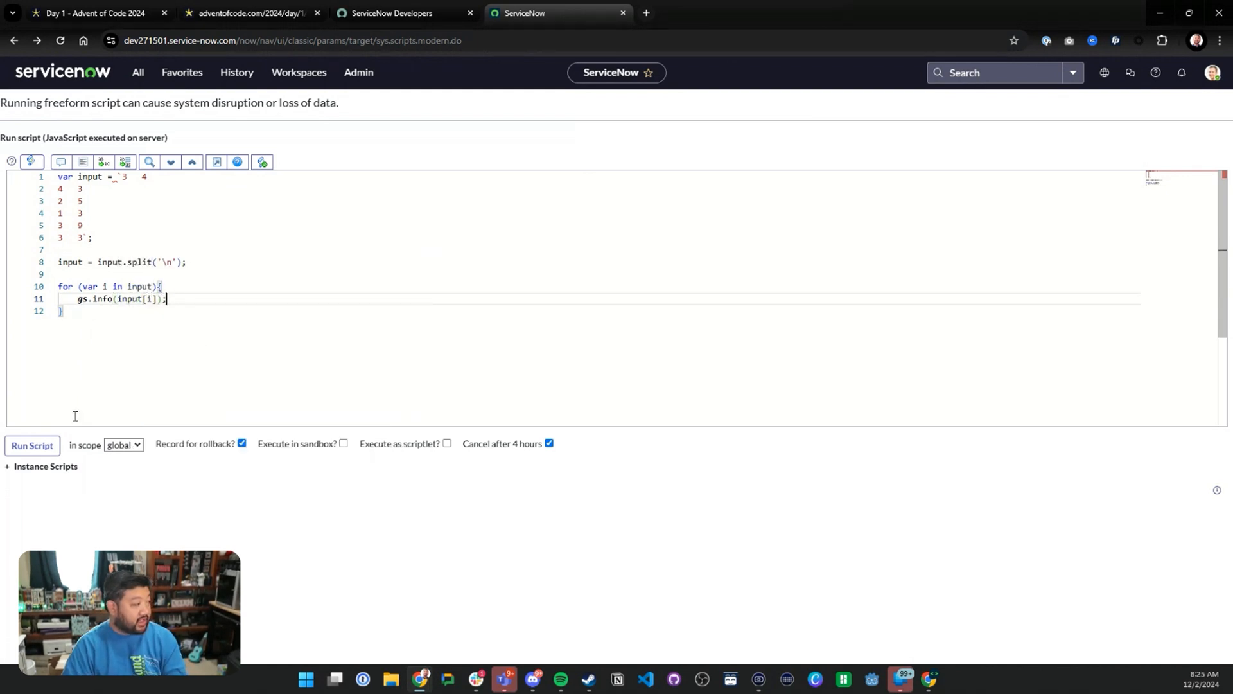
pyautogui.click(31, 445)
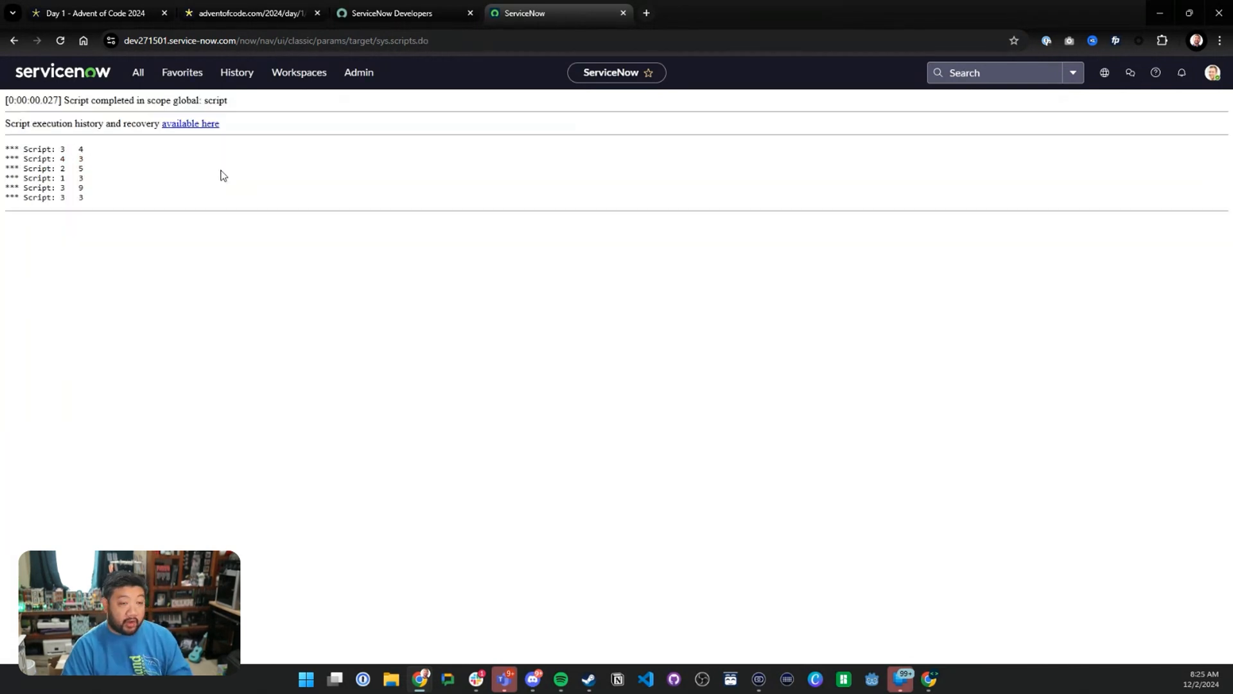
pyautogui.moveTo(301, 243)
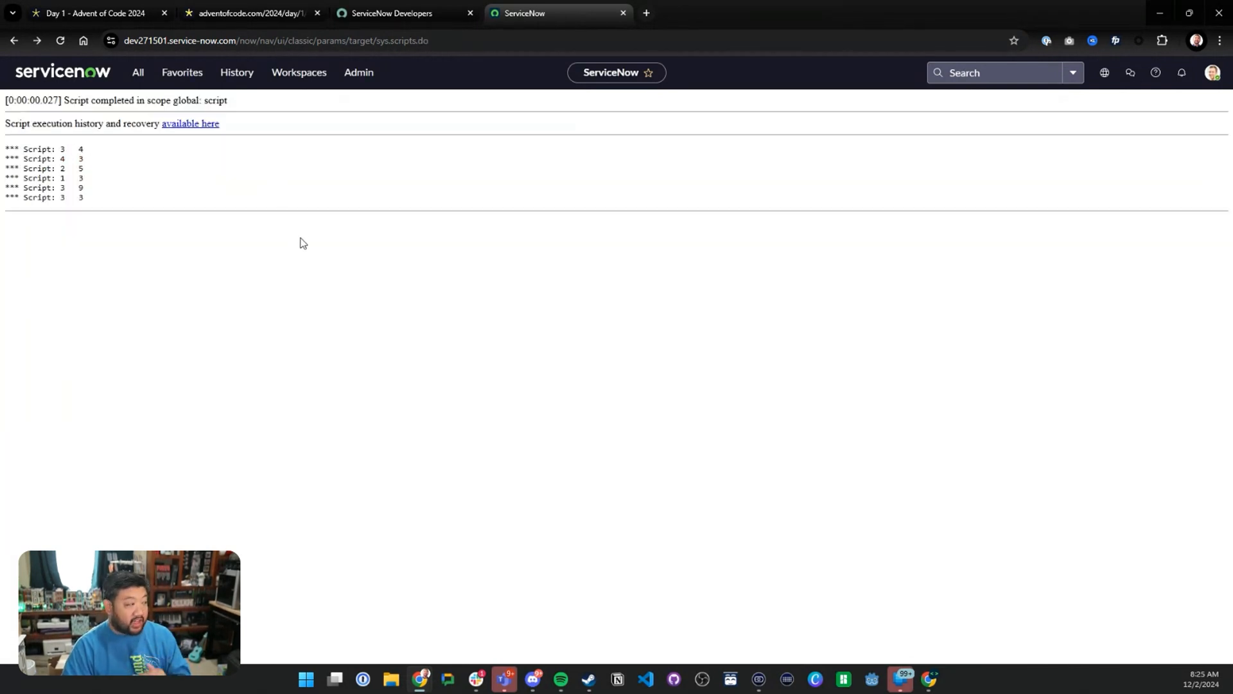
pyautogui.click(13, 39)
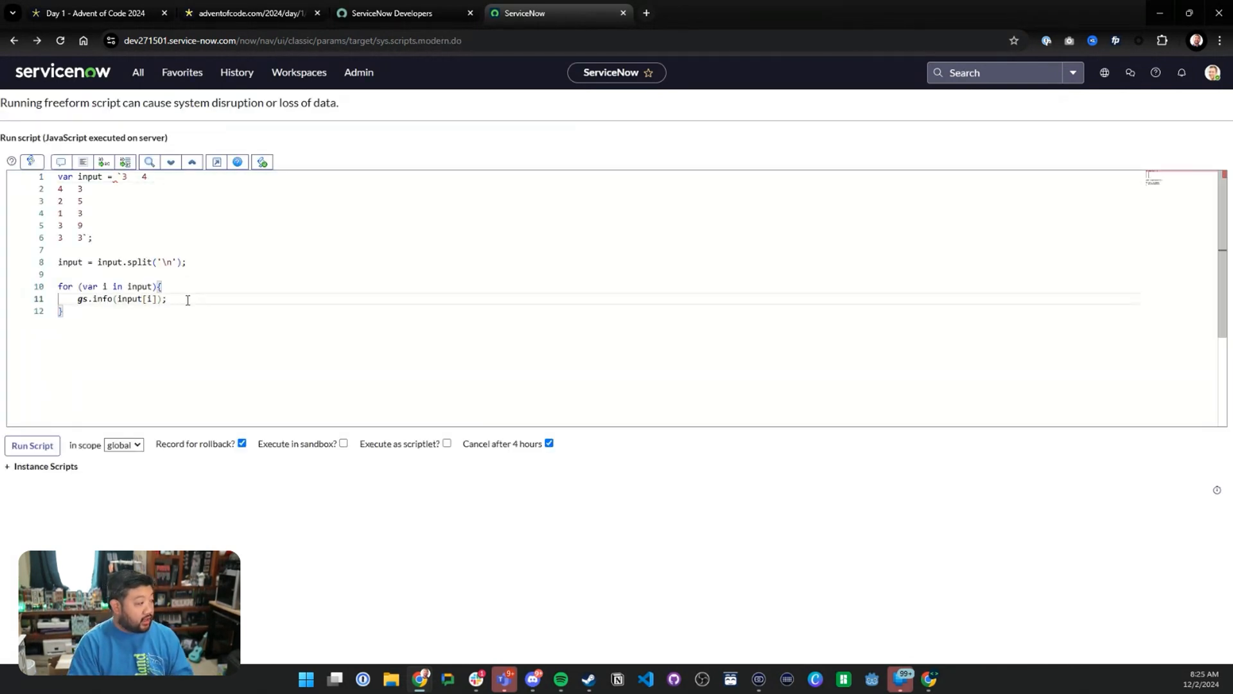
# Split each line on spaces into this_line, log and run it, then return to editing.
pyautogui.write('var this_line =')
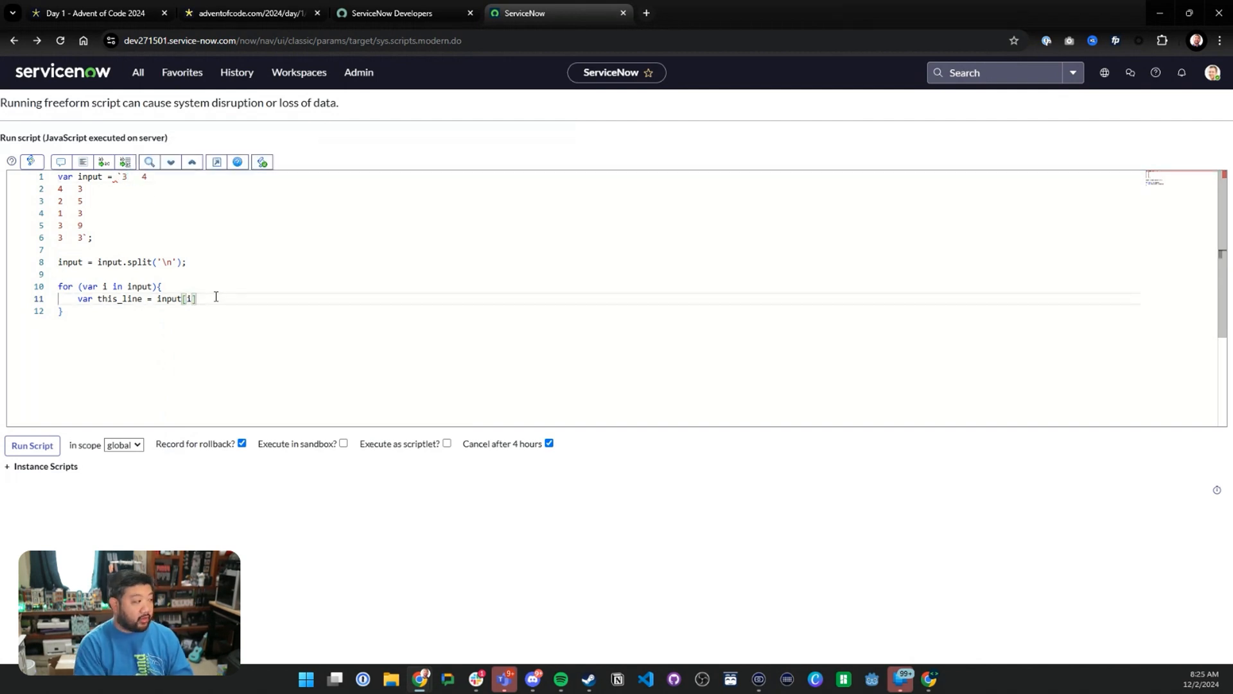
pyautogui.write(".split('   ');")
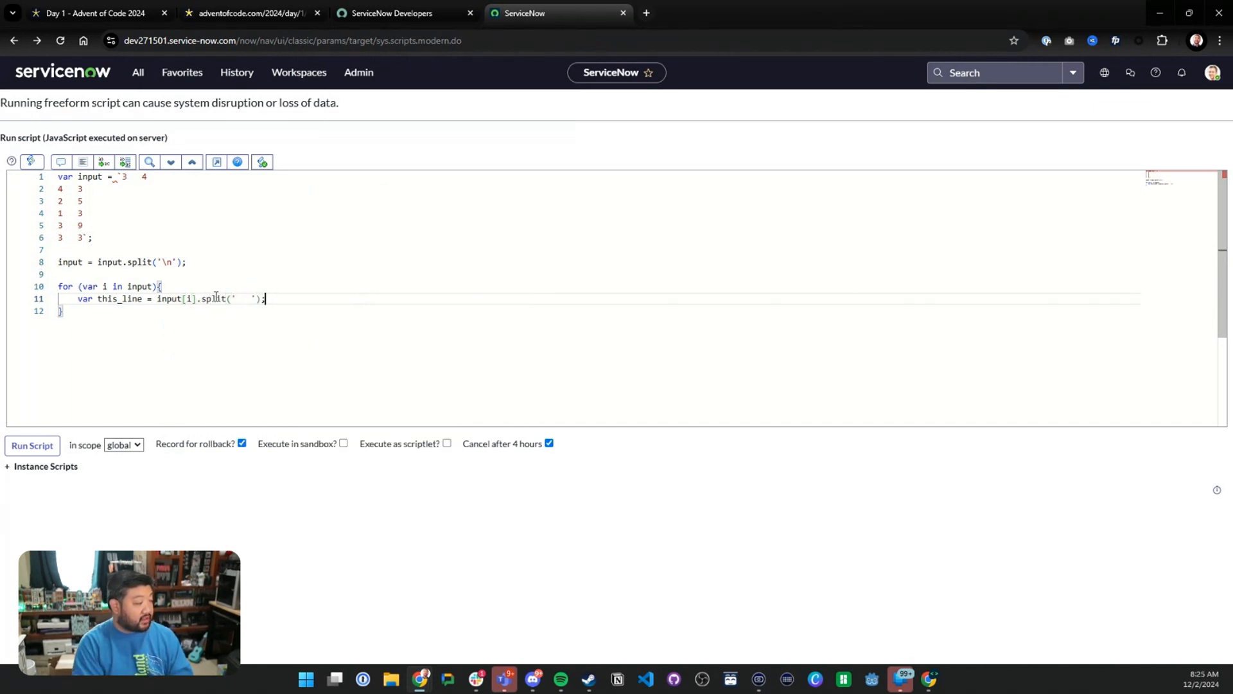
pyautogui.write('cons')
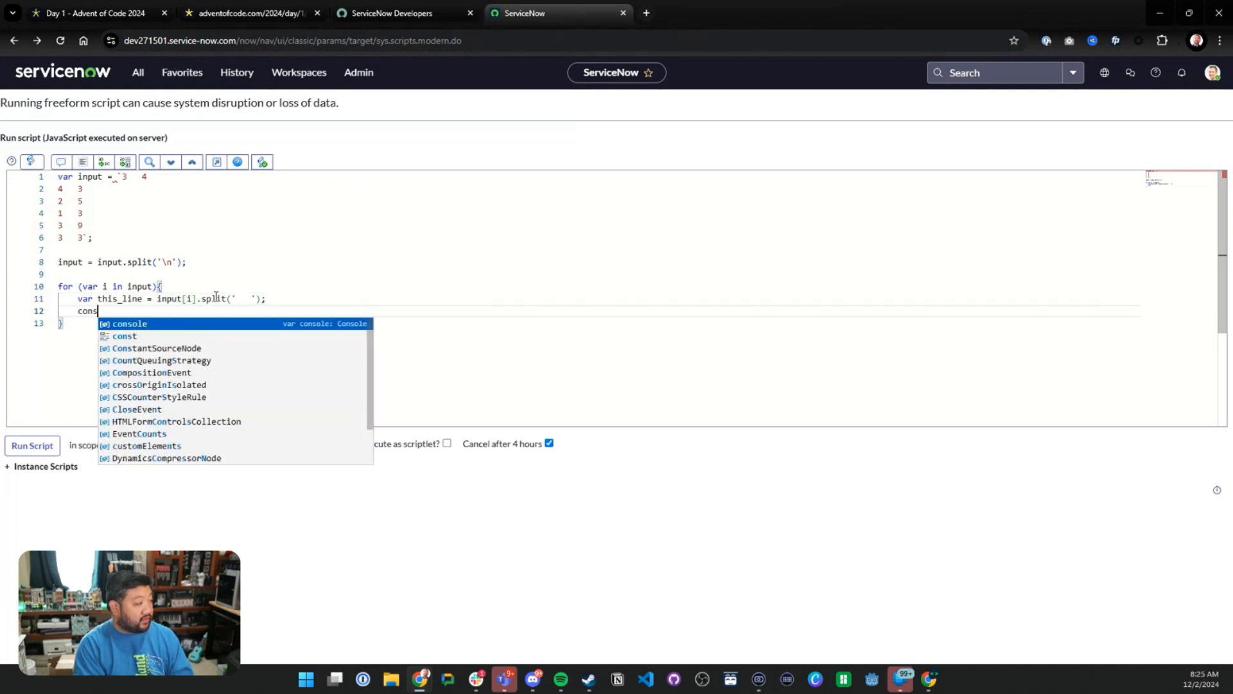
pyautogui.write('gs.info(this_line);')
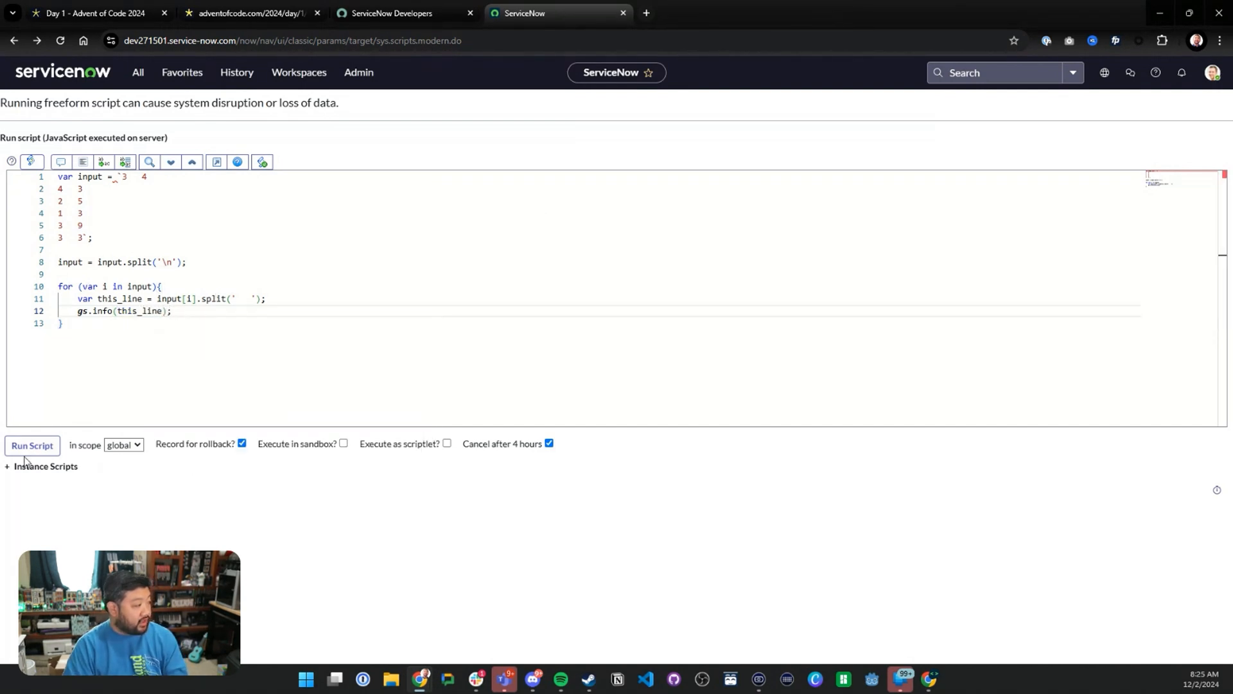
pyautogui.click(32, 446)
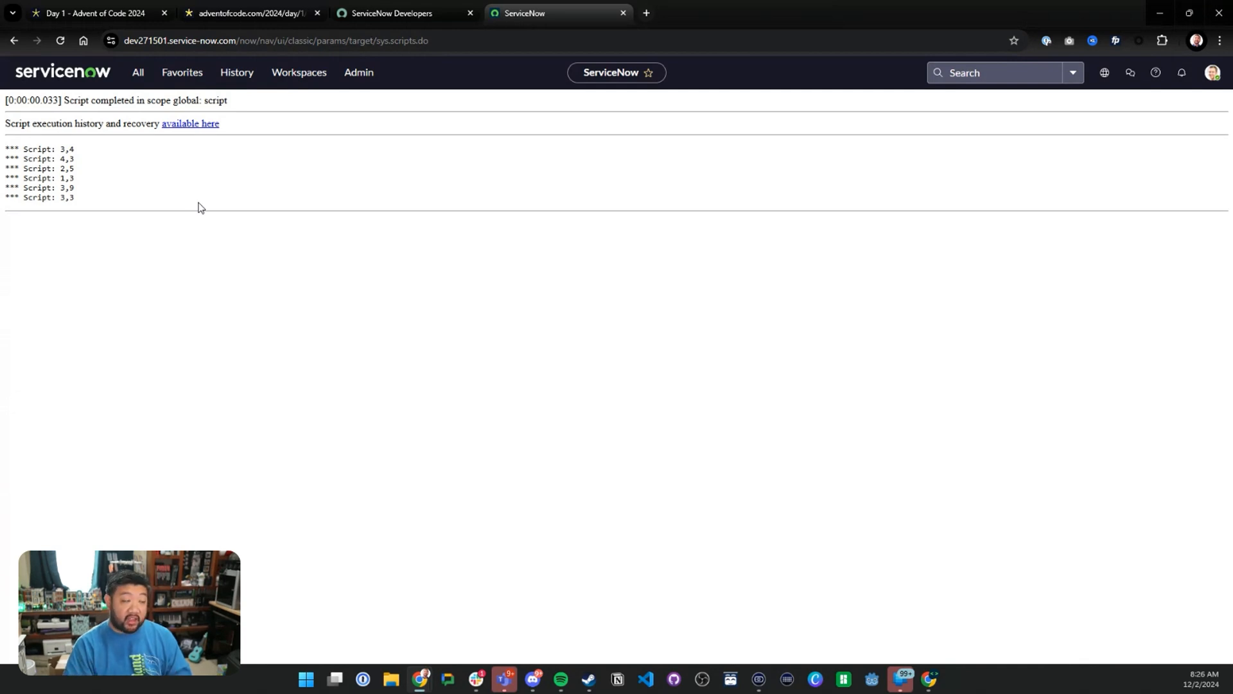
pyautogui.click(14, 40)
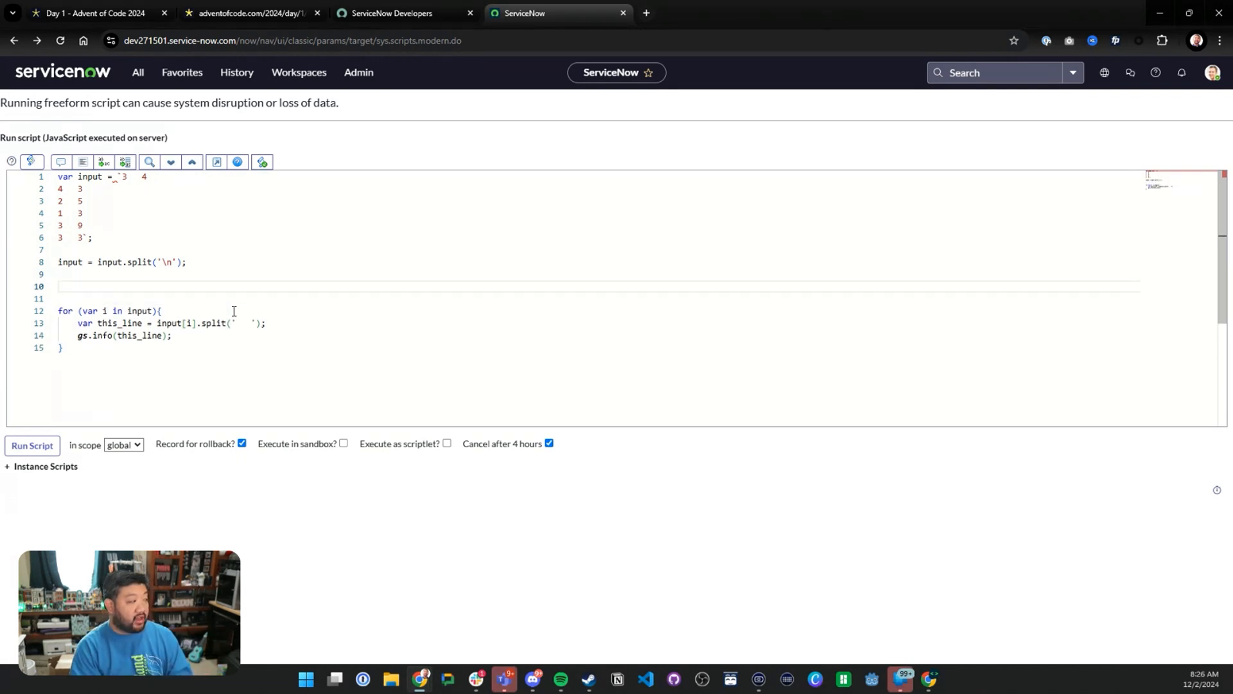
# Declare array1 and array2, push this_line[0] and this_line[1], and log both after the loop.
pyautogui.write('var array1 = [')
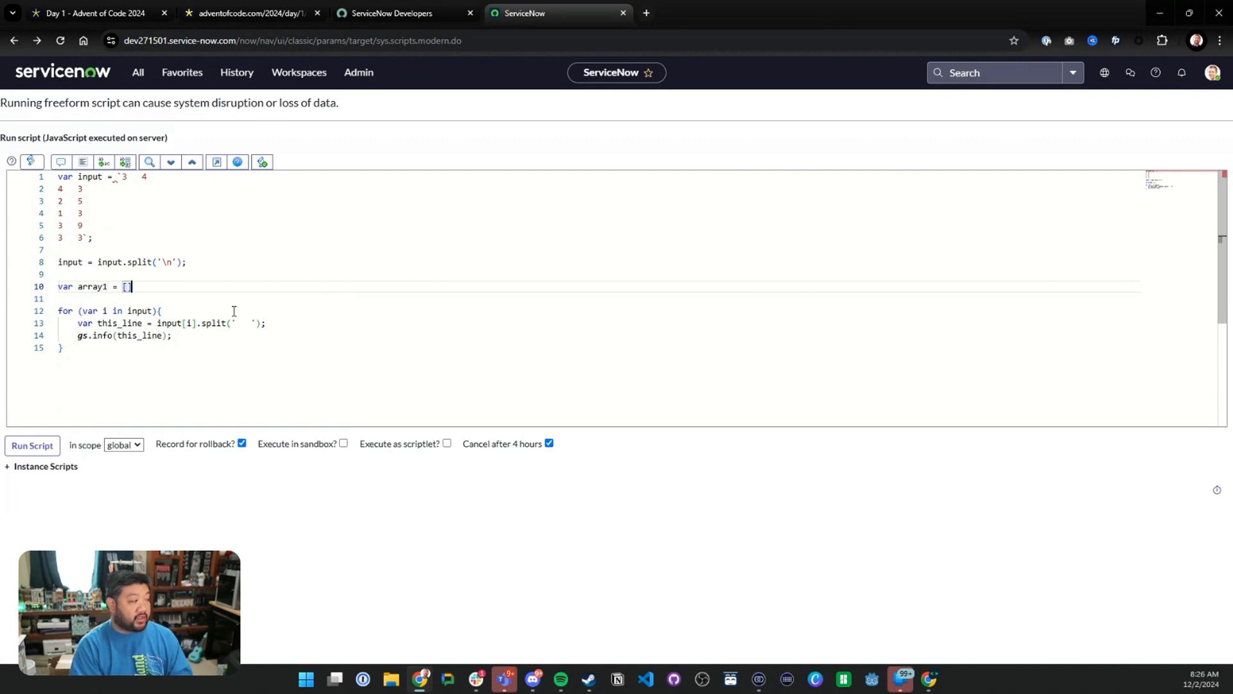
pyautogui.write(';')
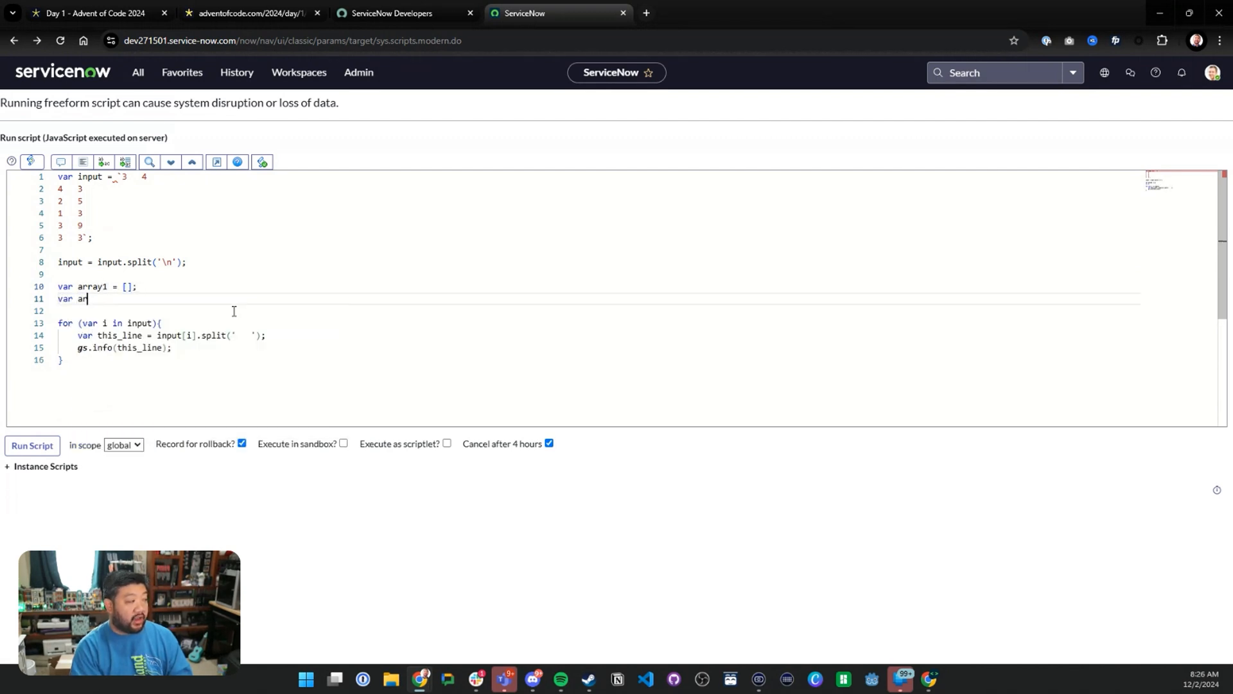
pyautogui.write('ray2 = []')
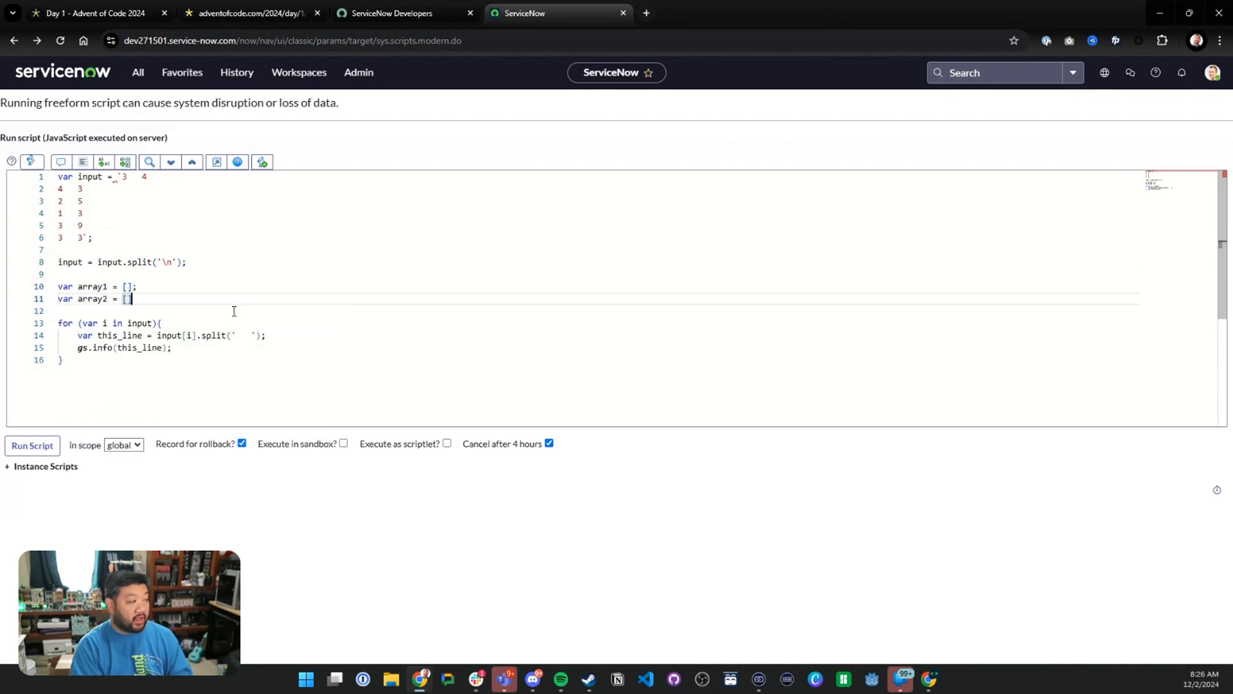
pyautogui.write('array1.push(')
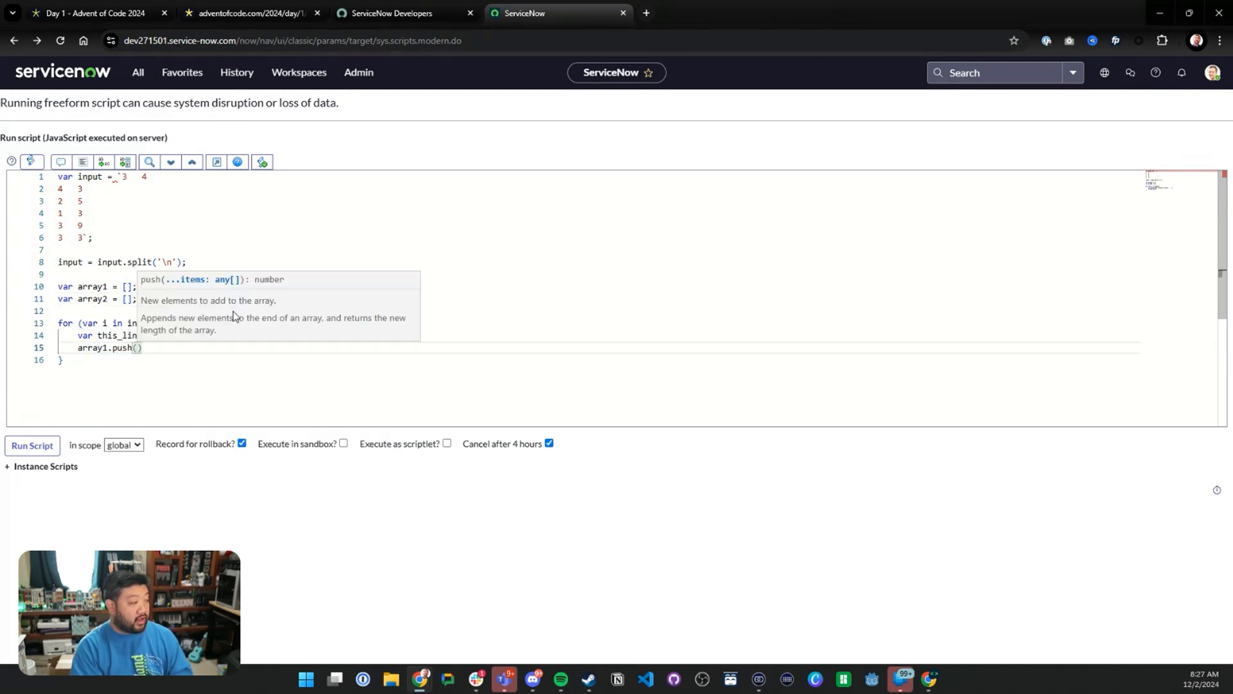
pyautogui.write('this_line[')
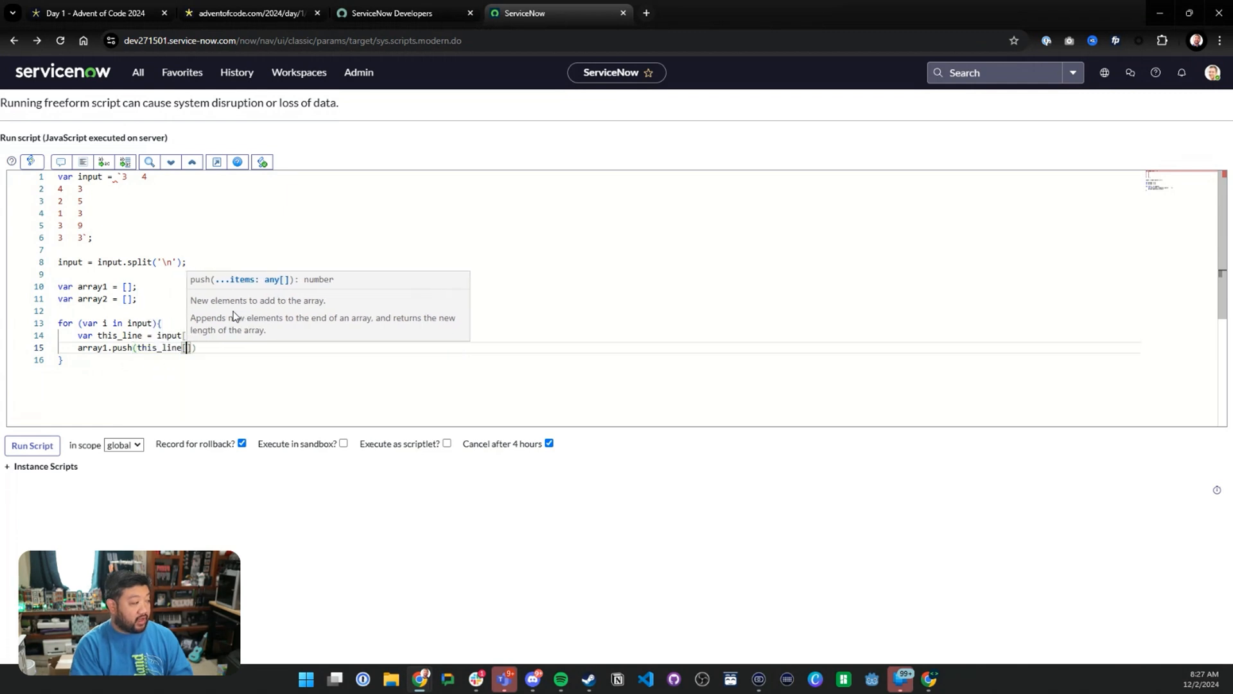
pyautogui.write('0]')
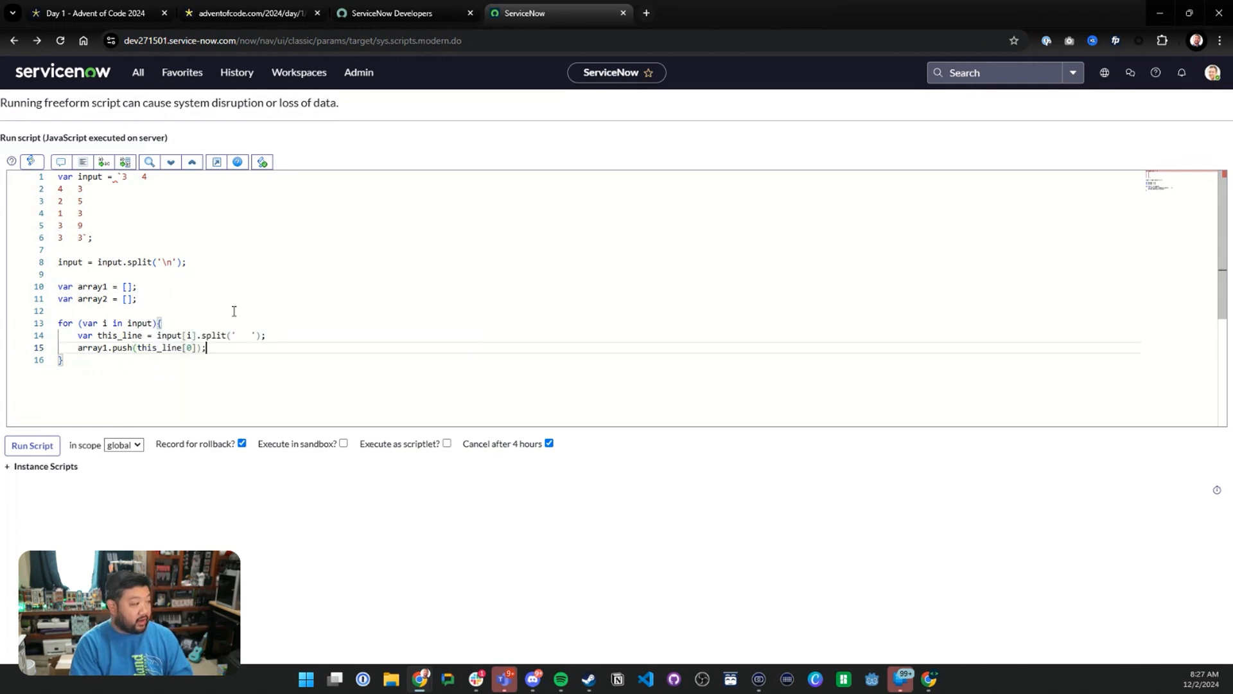
pyautogui.write('array2.push(this_line[1]);')
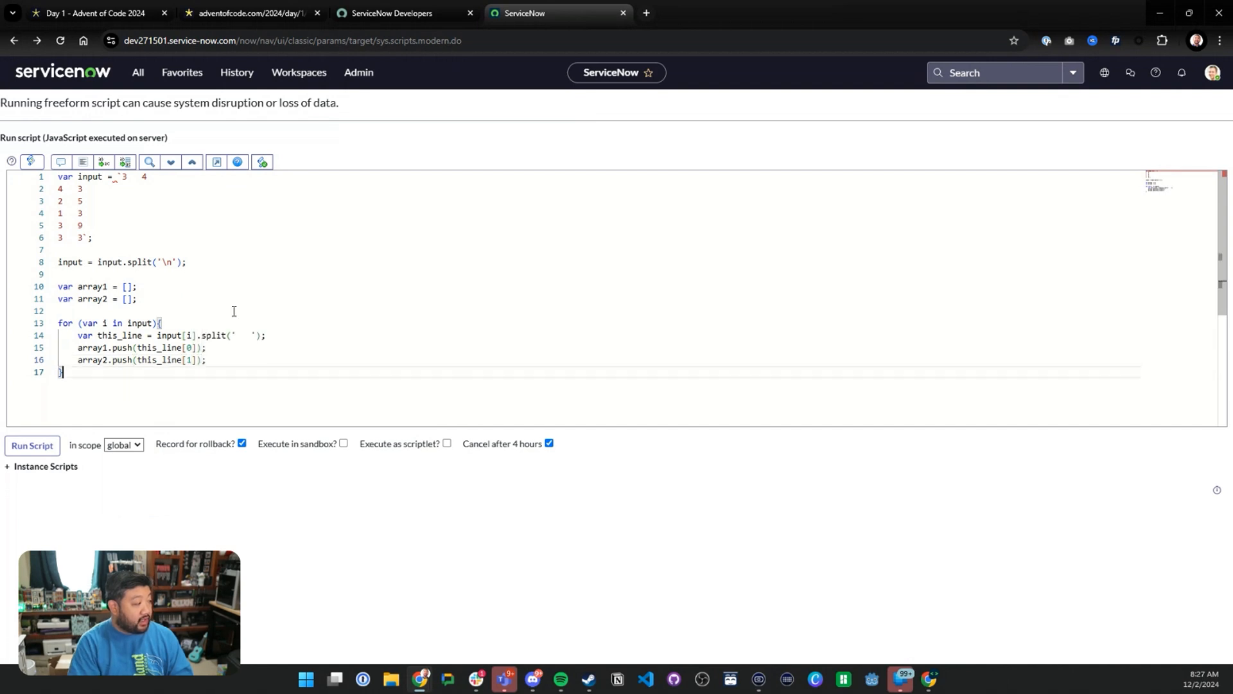
pyautogui.press('enter')
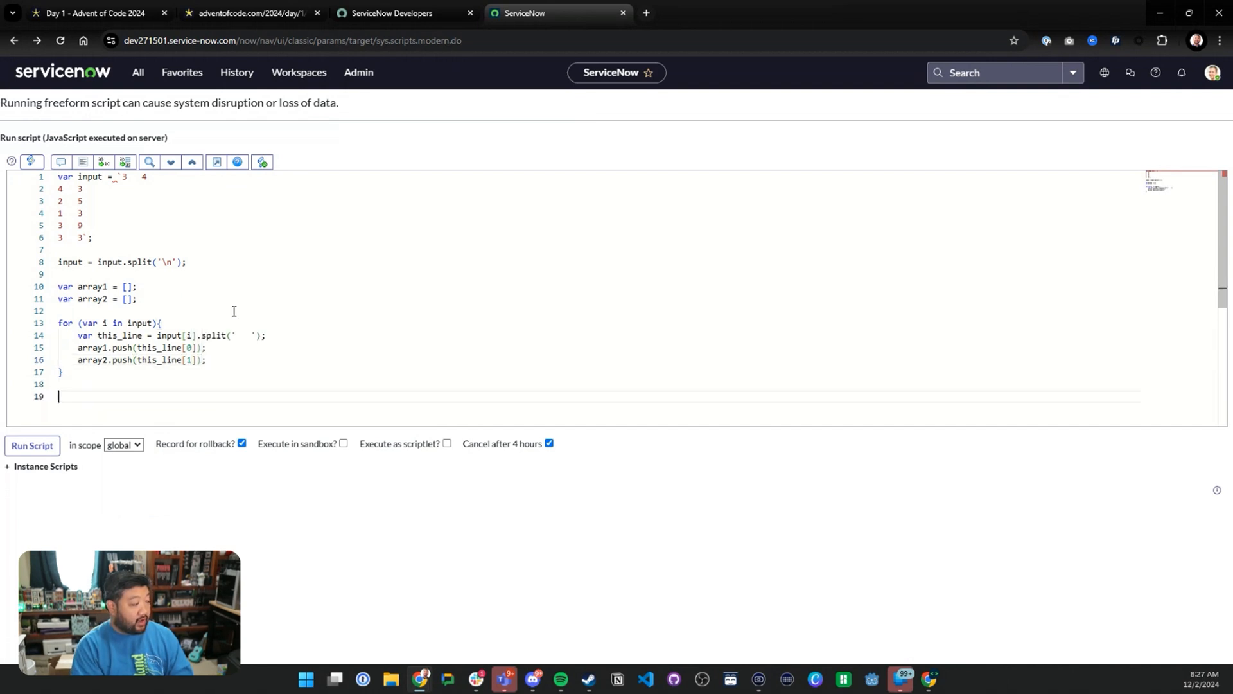
pyautogui.write('gs.info(')
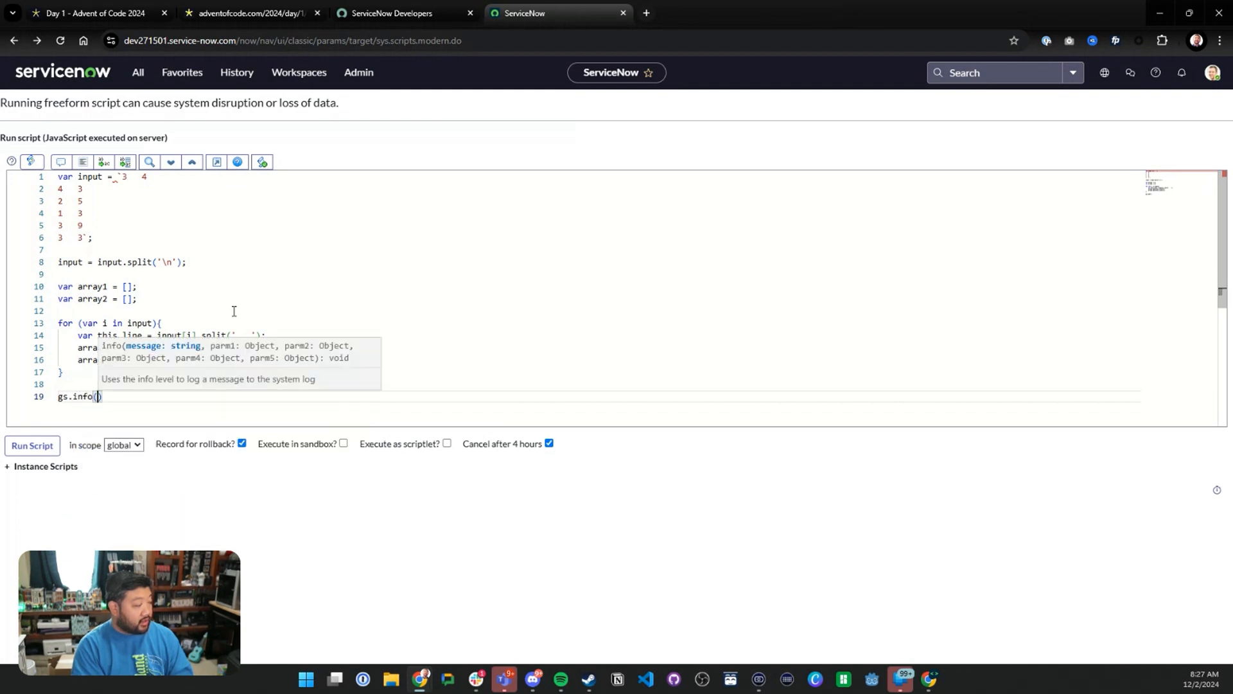
pyautogui.write('array1')
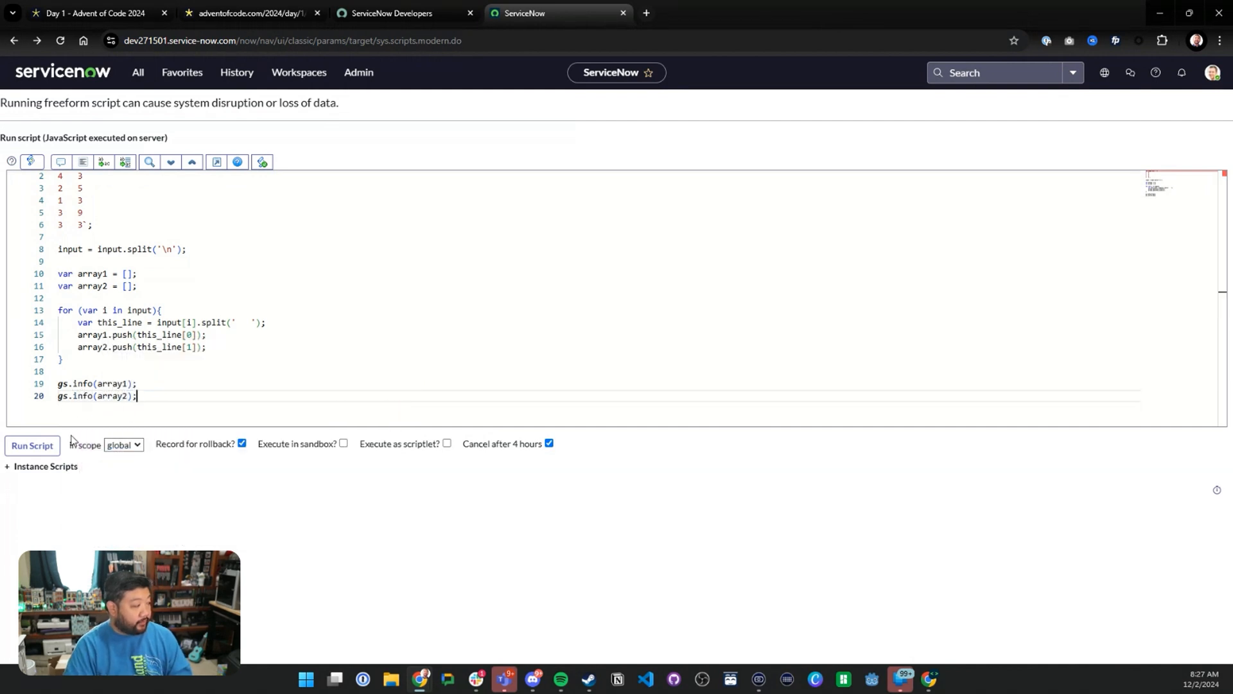
# Run the background script twice to log left 3,4,2,1,3,3 and right 4,3,5,3,9,3.
pyautogui.click(31, 445)
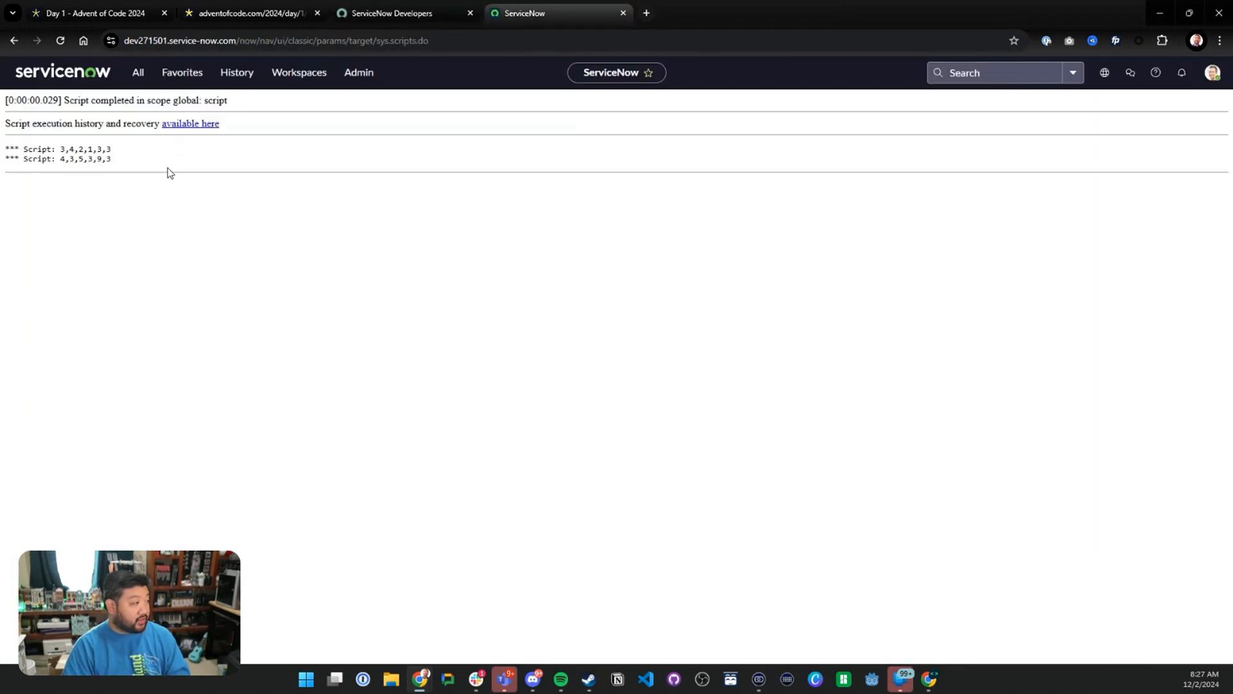
pyautogui.click(13, 40)
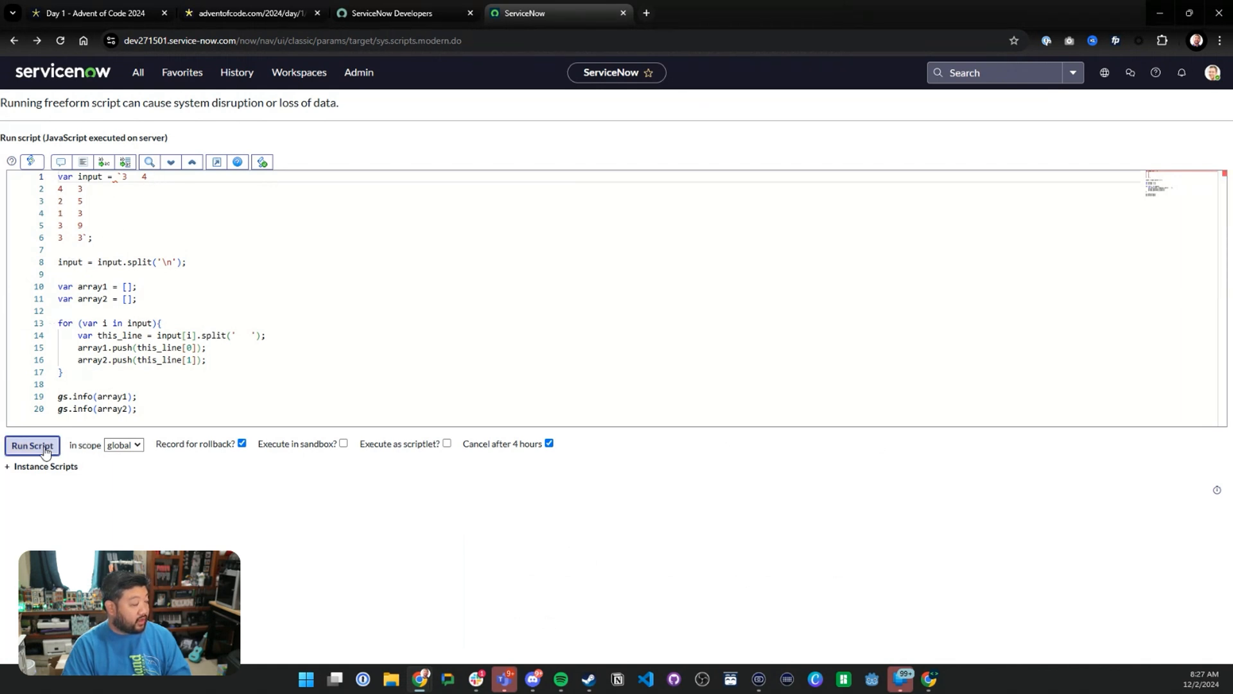
pyautogui.click(31, 445)
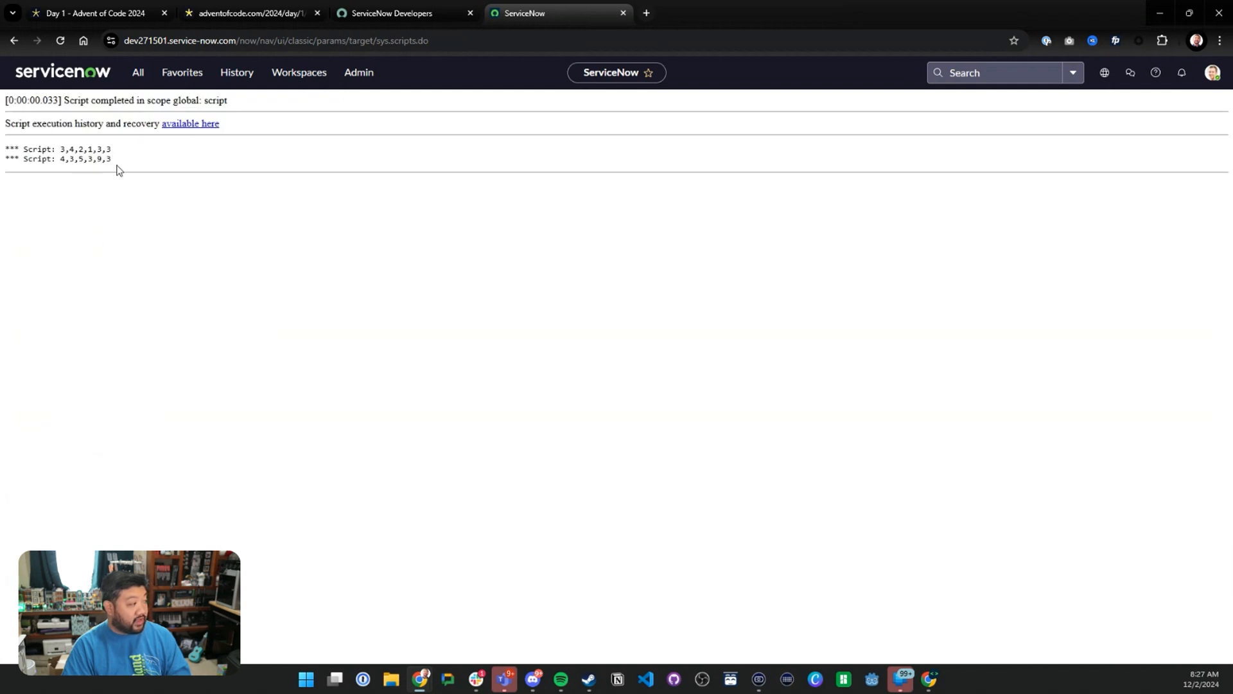
pyautogui.moveTo(155, 271)
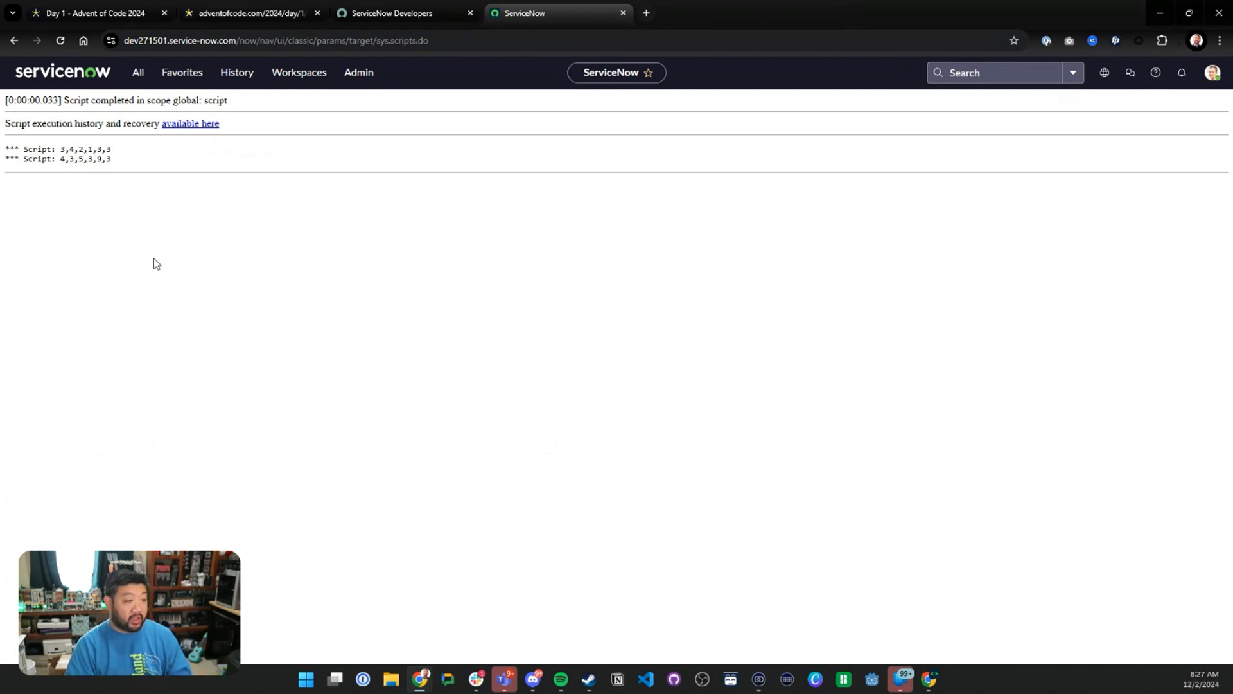
# Reread the Day 1 puzzle description explaining how pair distances are totalled.
pyautogui.click(13, 40)
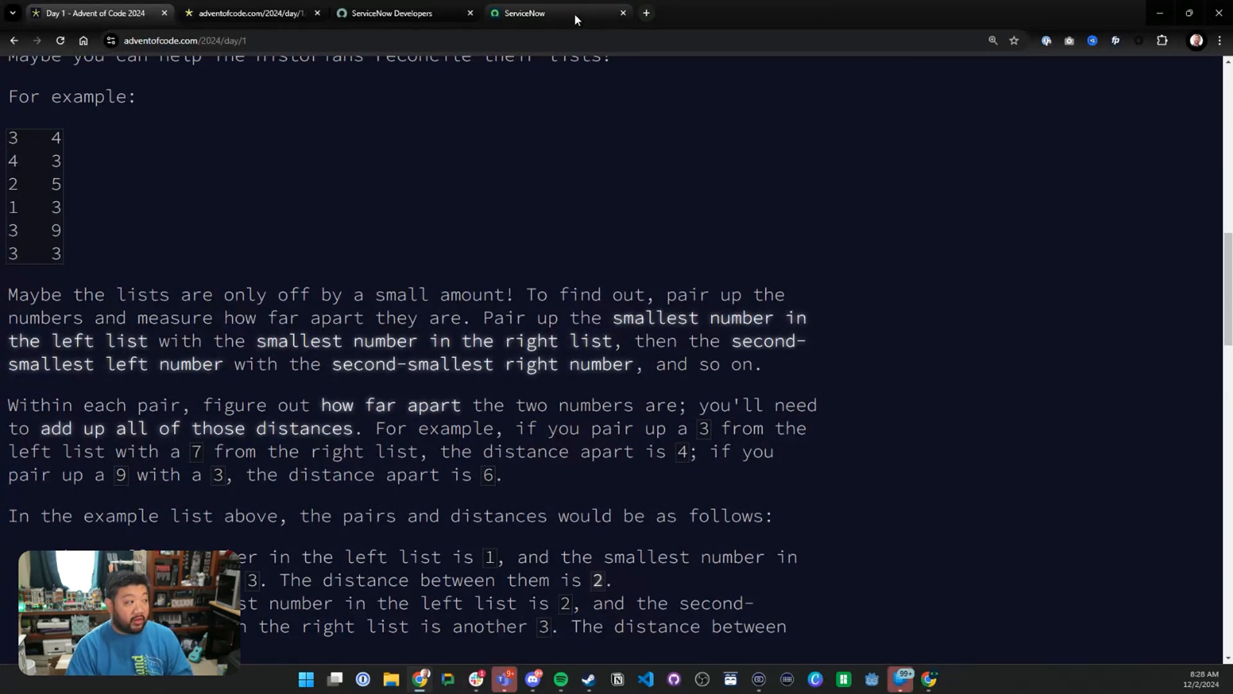
pyautogui.click(527, 13)
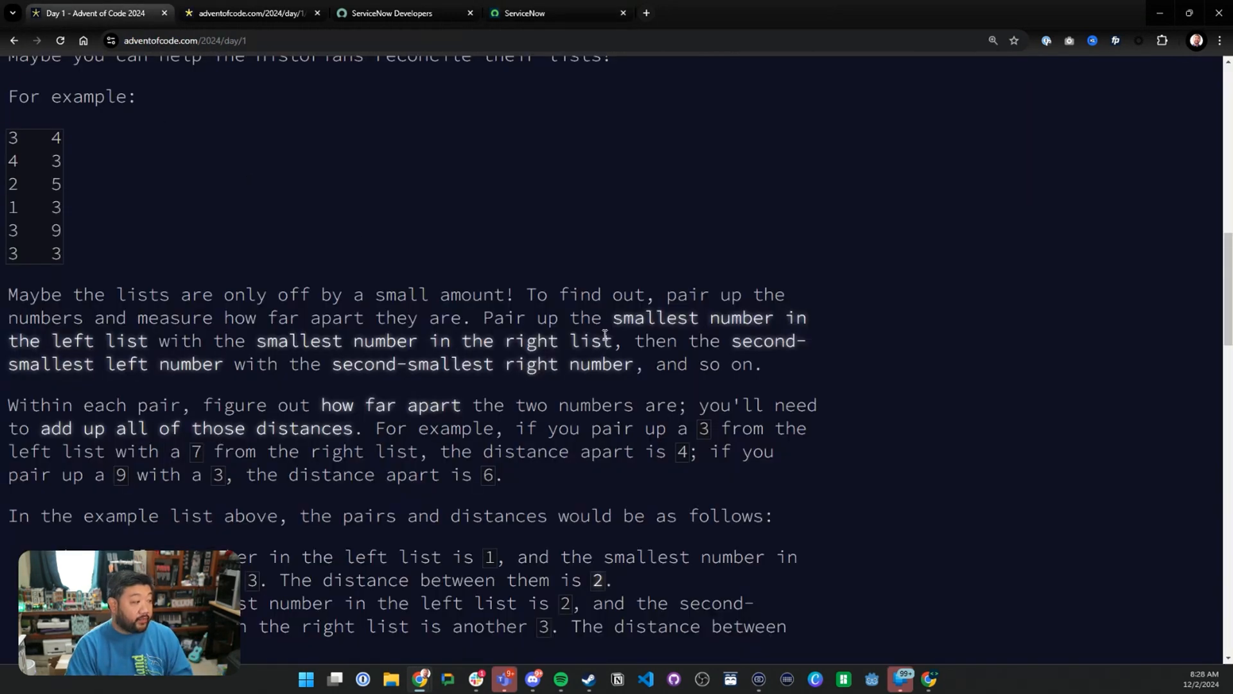
pyautogui.scroll(-3)
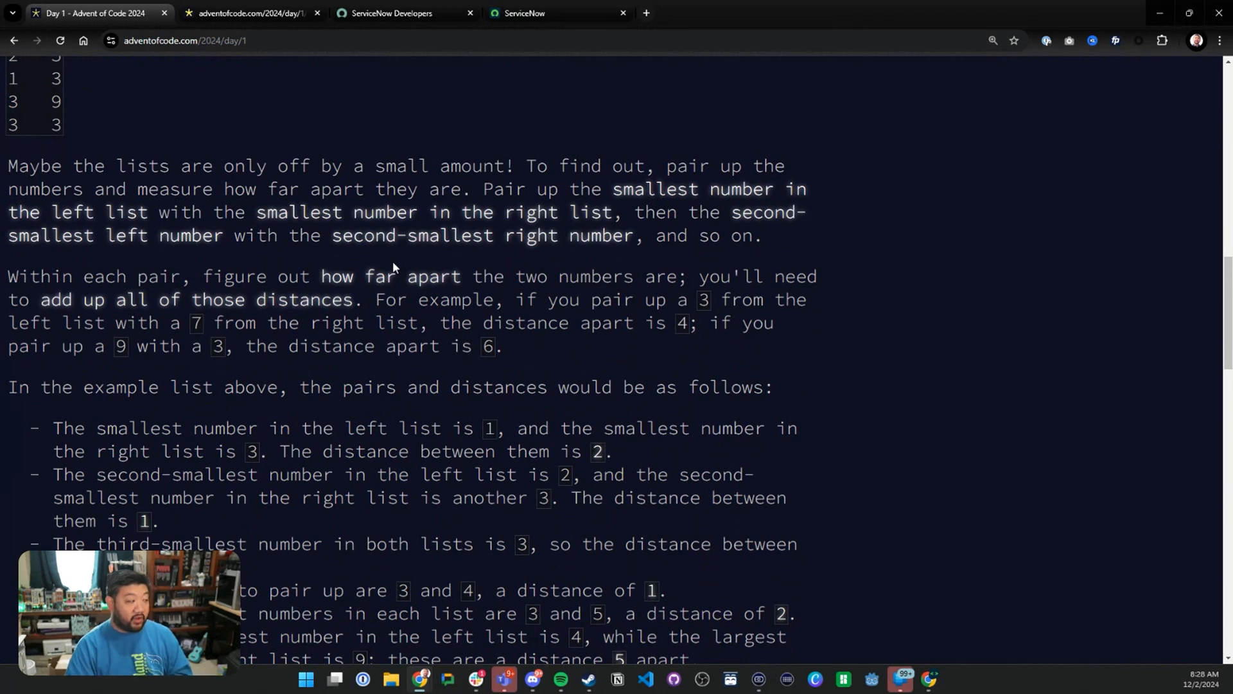
pyautogui.scroll(-3)
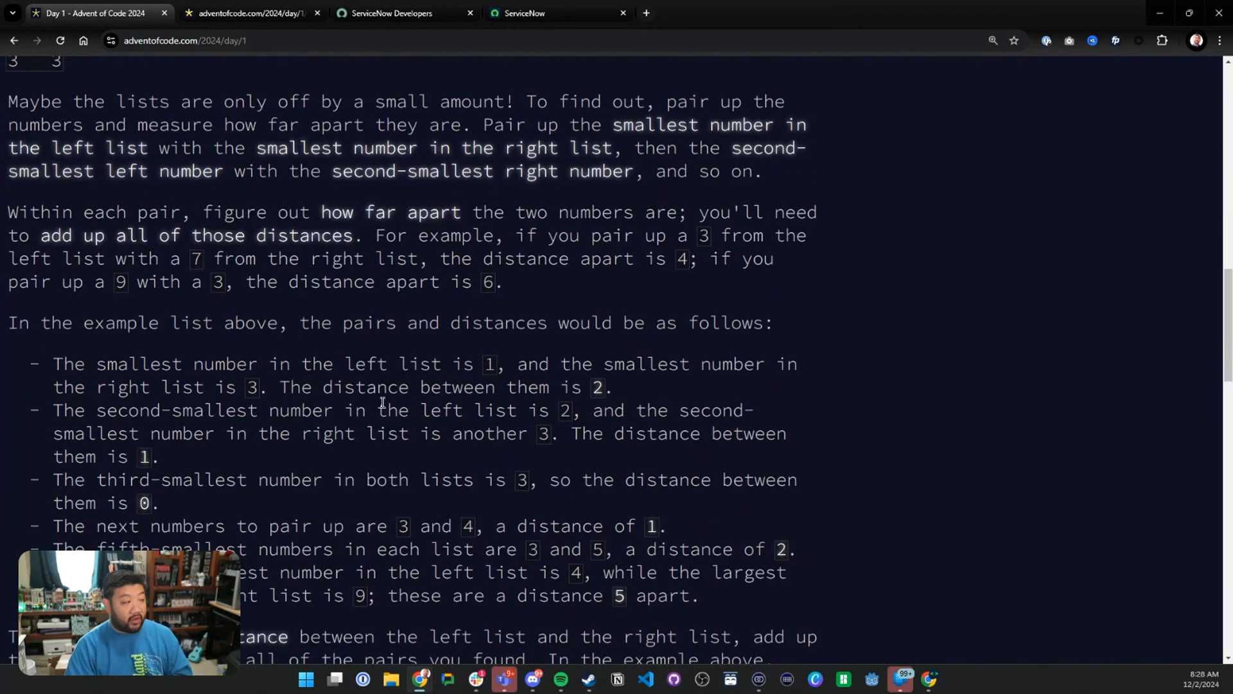
pyautogui.moveTo(329, 239)
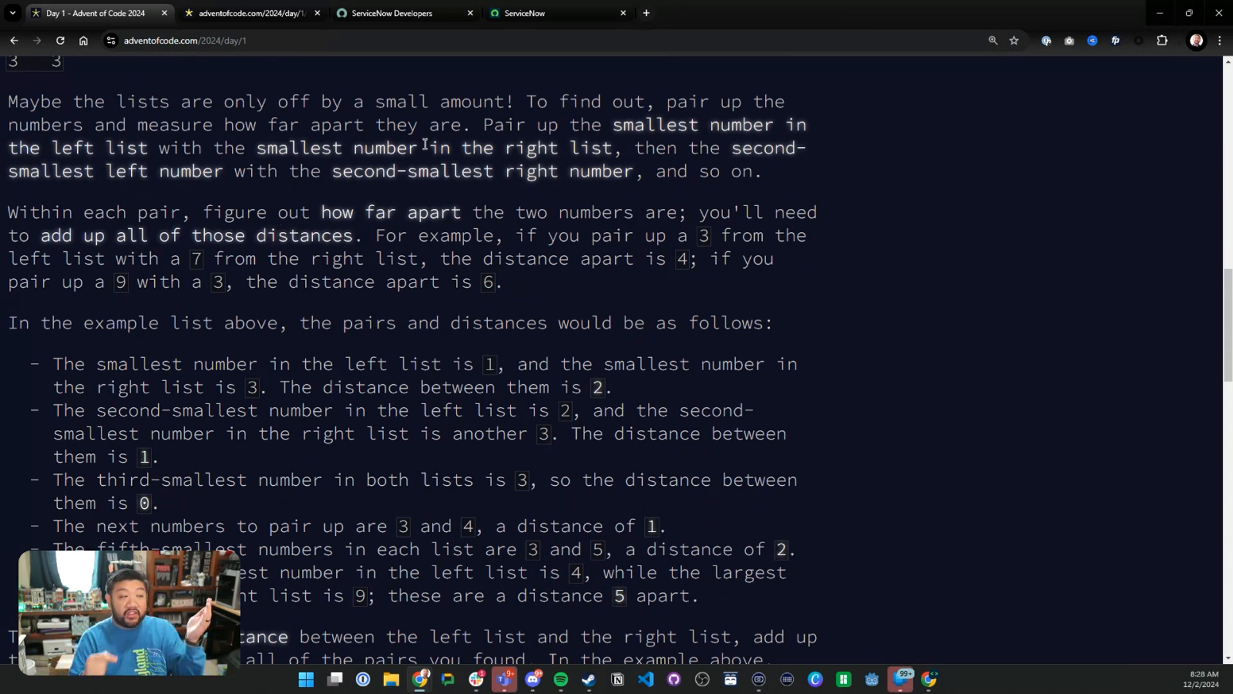
# Rerun the background script and scroll through the output confirming the example lists split correctly.
pyautogui.click(525, 14)
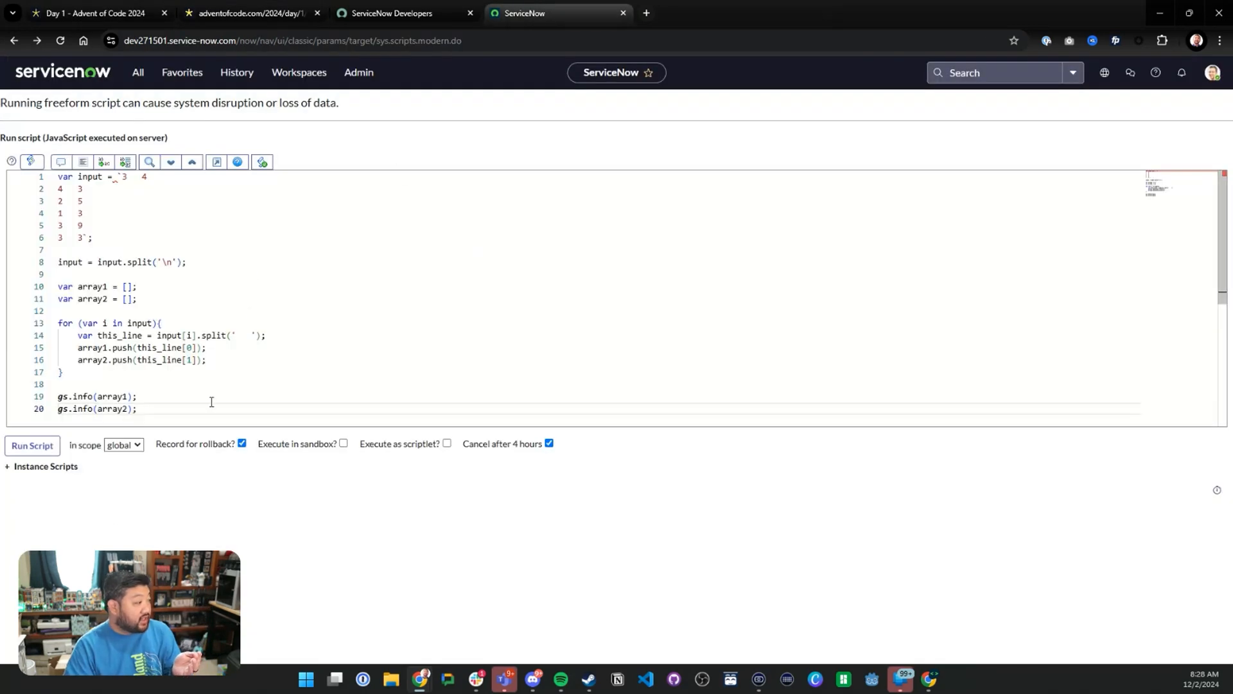
pyautogui.click(31, 445)
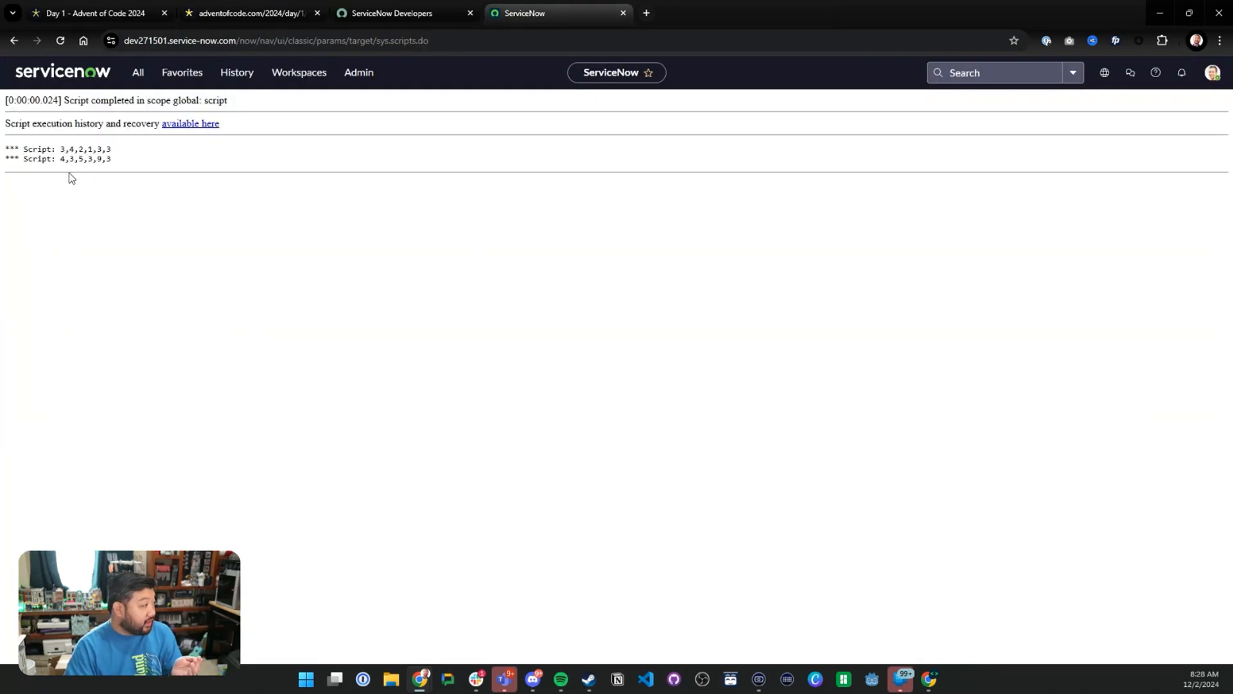
pyautogui.moveTo(92, 167)
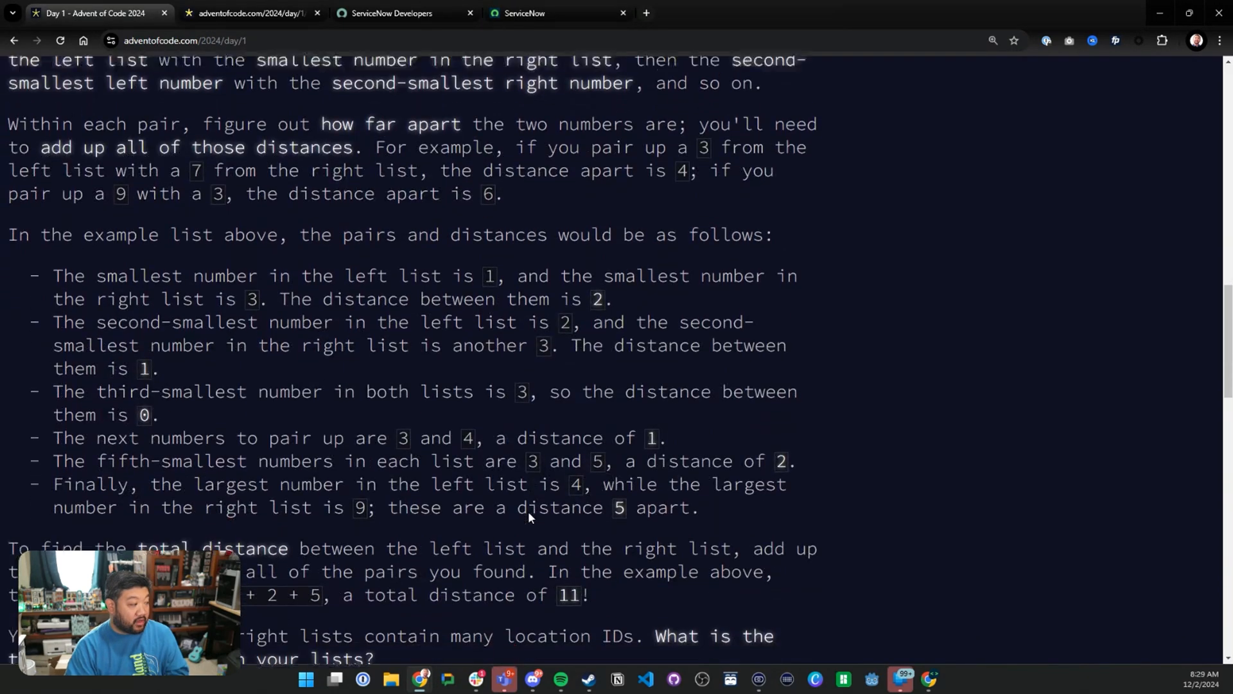
pyautogui.scroll(-3)
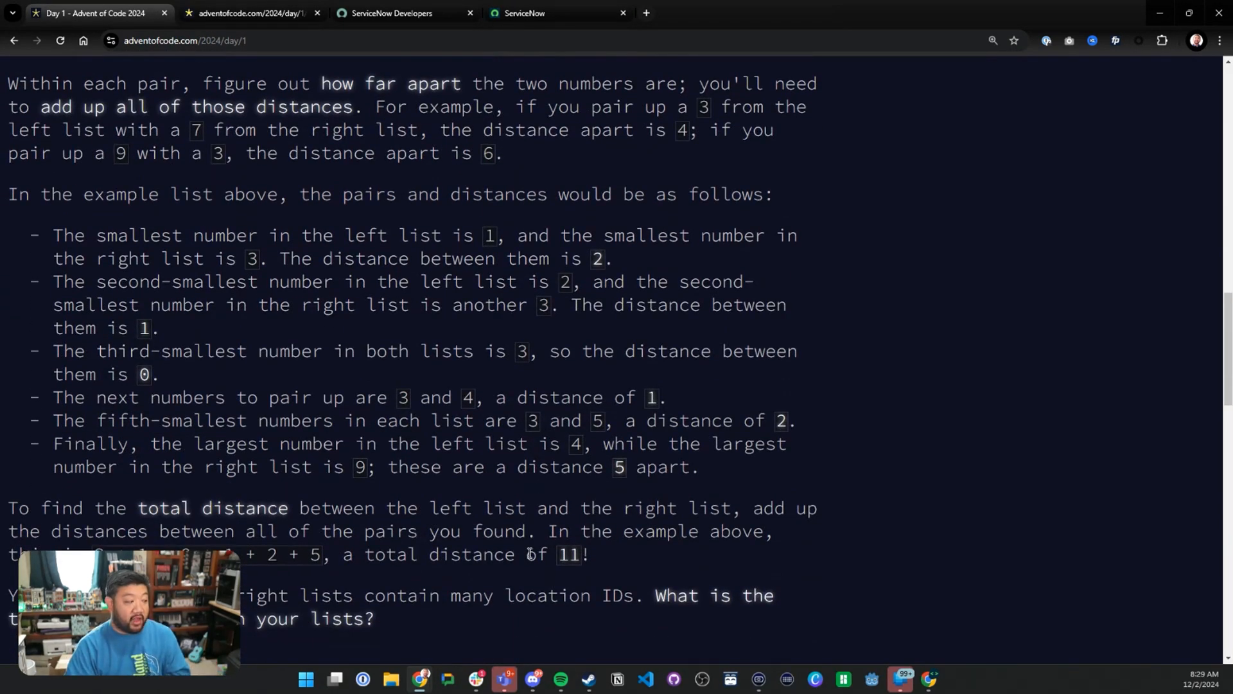
pyautogui.scroll(3)
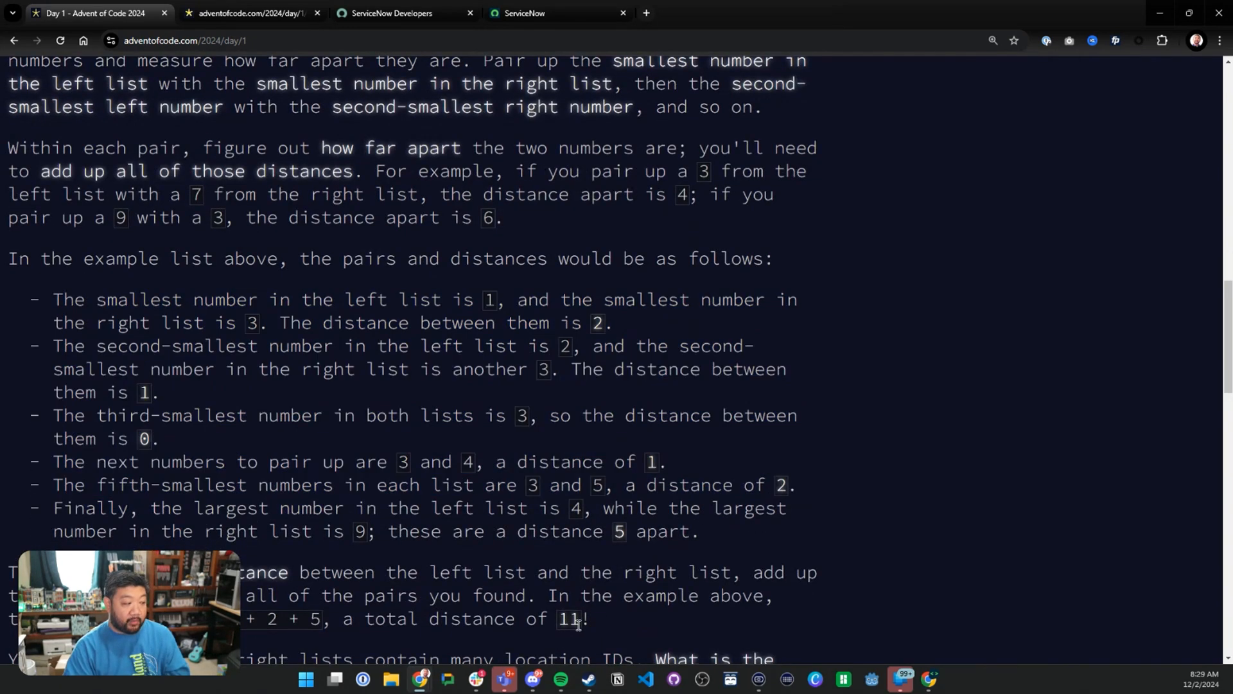
pyautogui.scroll(-3)
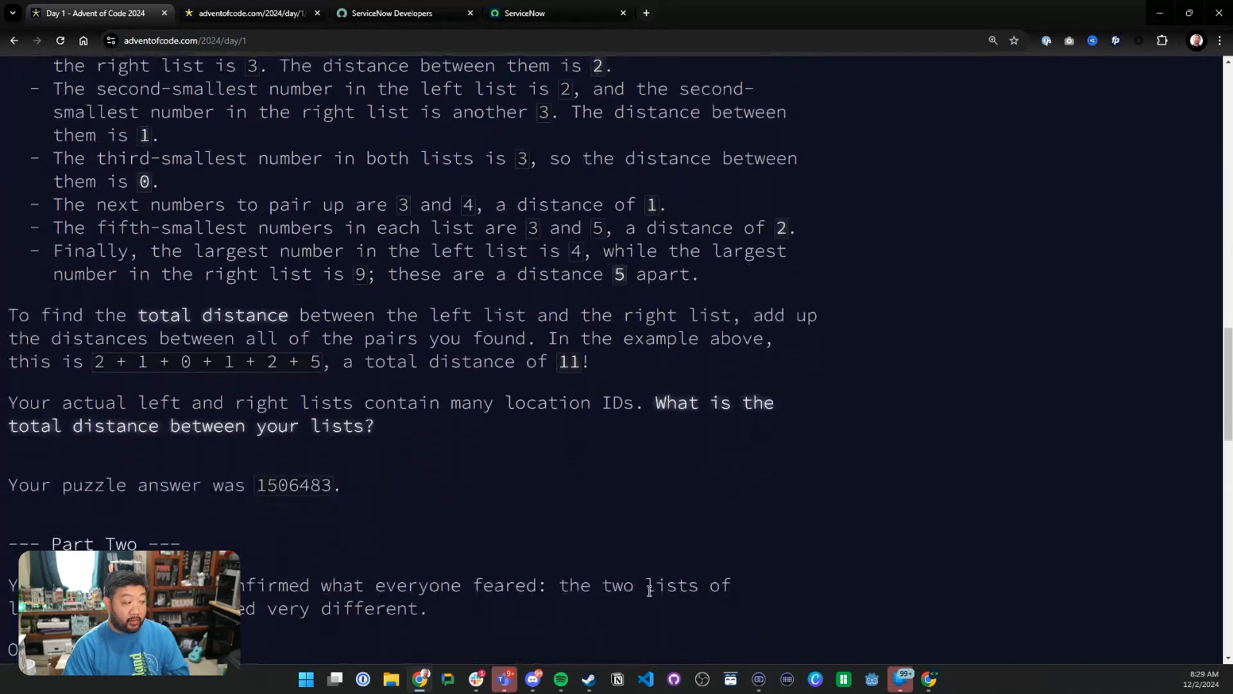
pyautogui.scroll(-3)
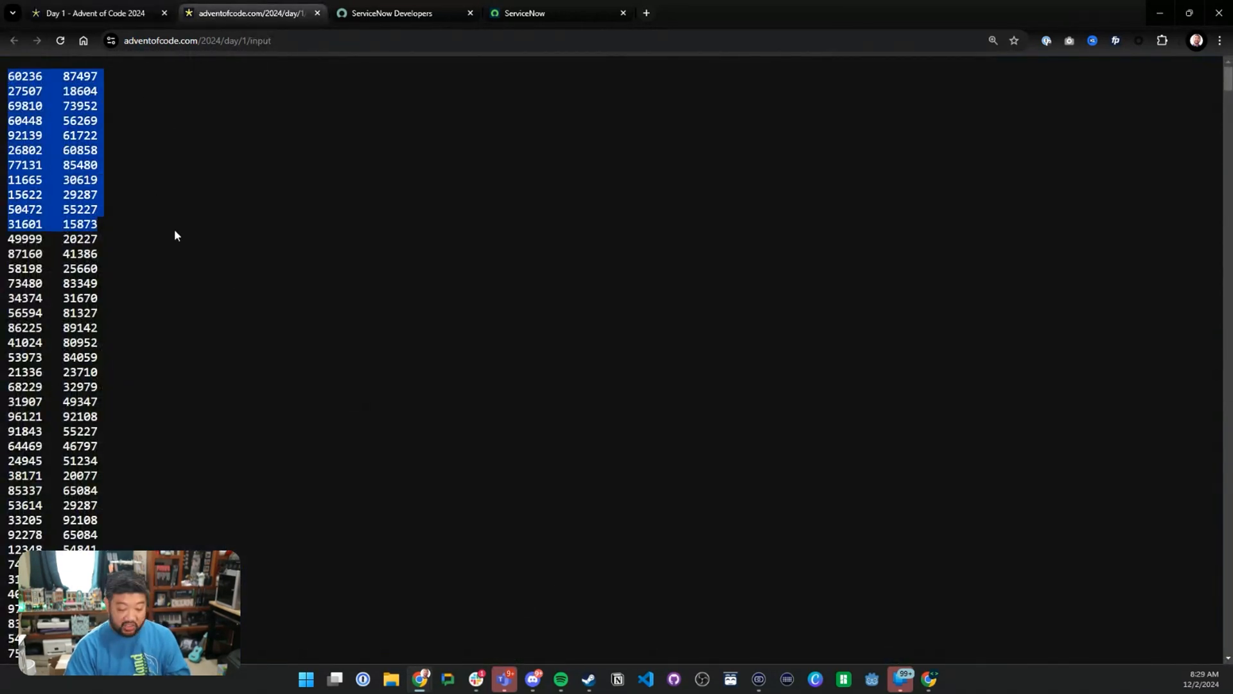
# Return to the background script and scroll the logged lists sideways to check them.
pyautogui.click(550, 13)
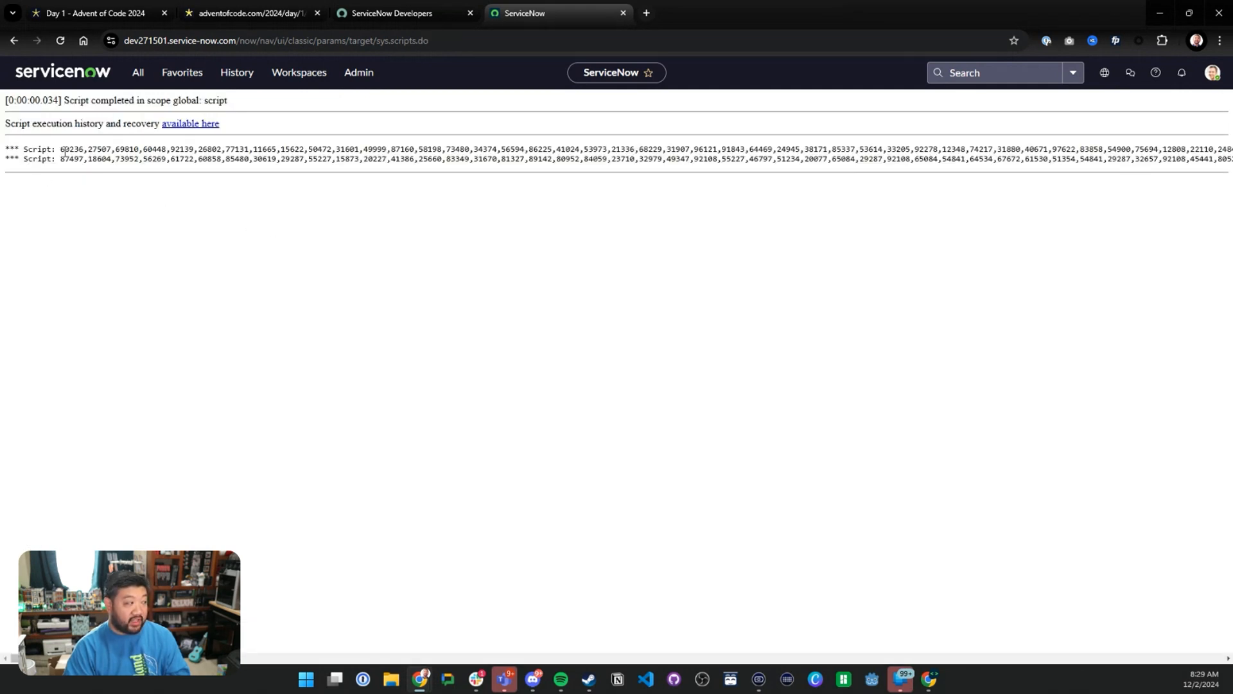
pyautogui.hscroll(3)
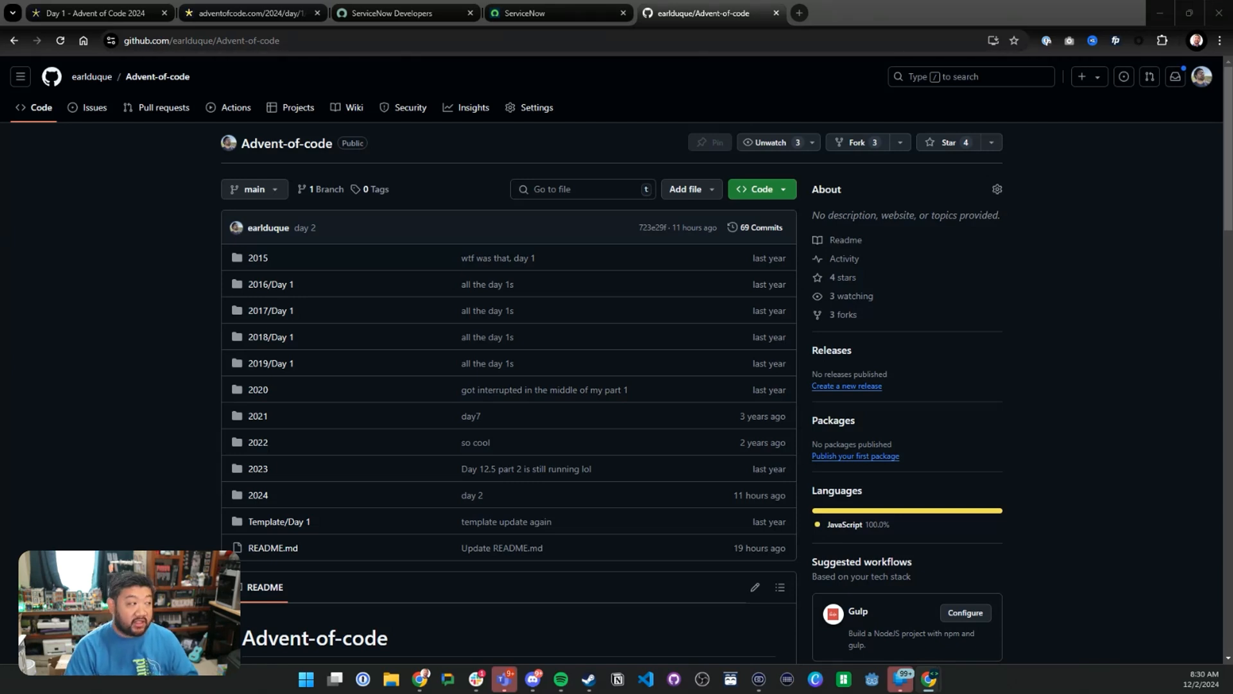
pyautogui.click(554, 13)
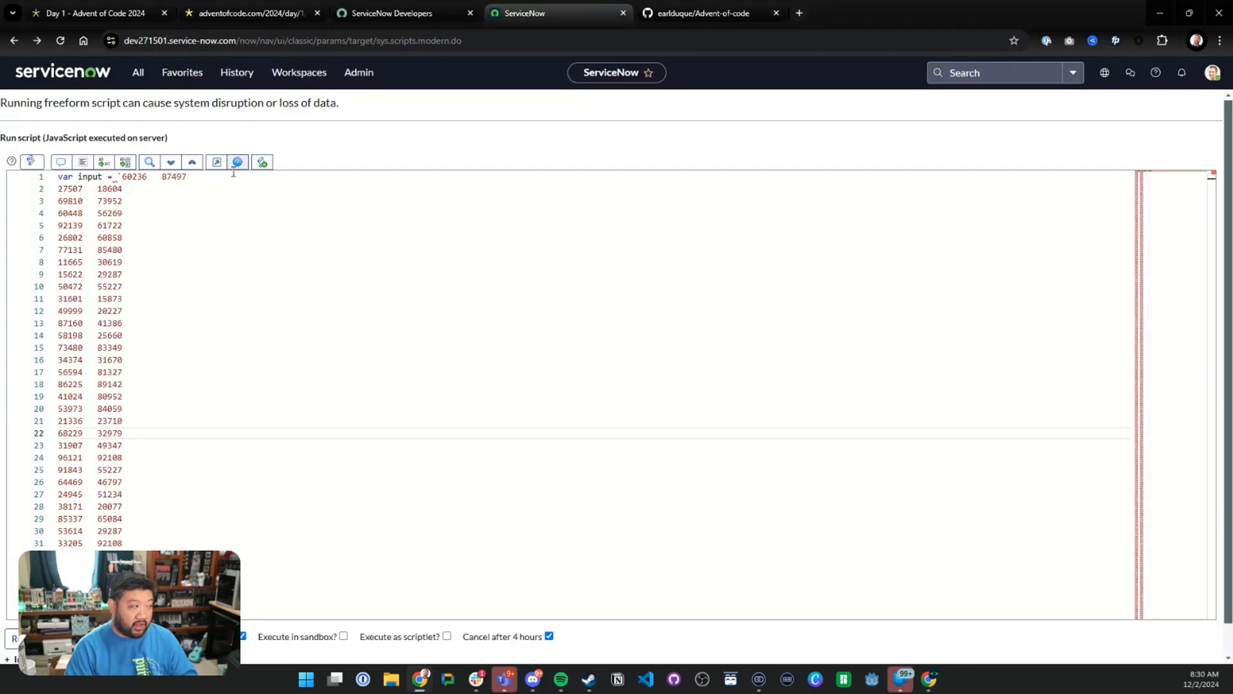
pyautogui.click(698, 13)
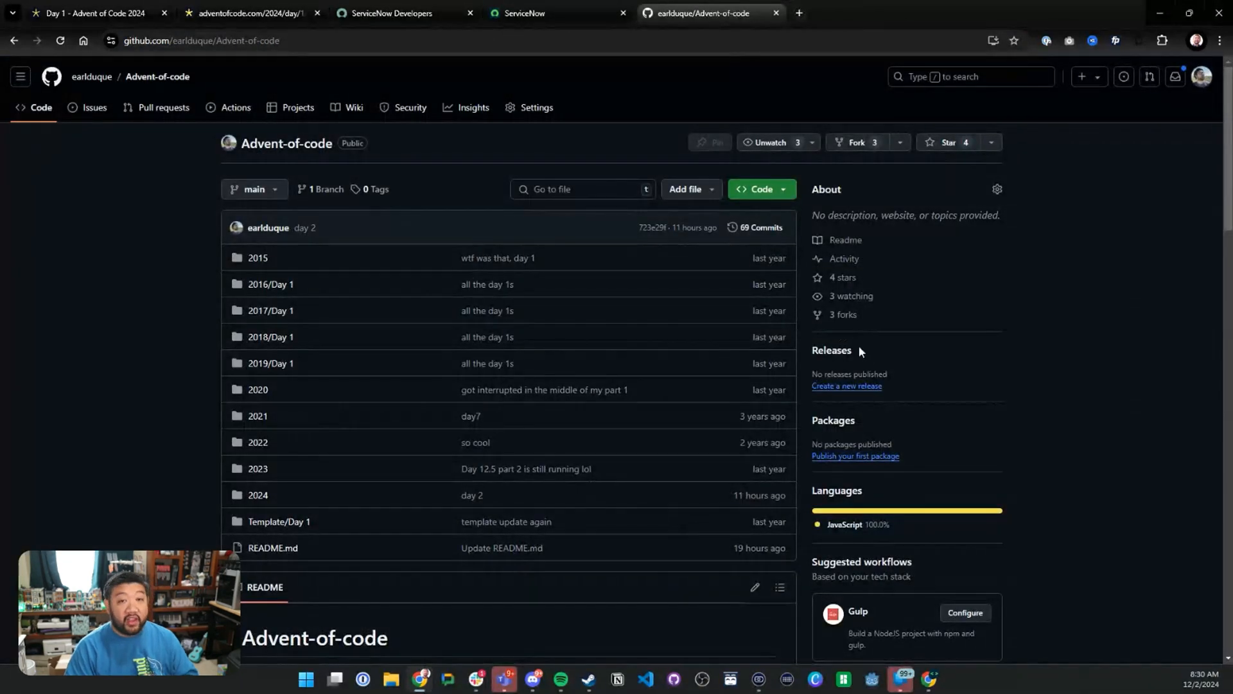
pyautogui.moveTo(987, 382)
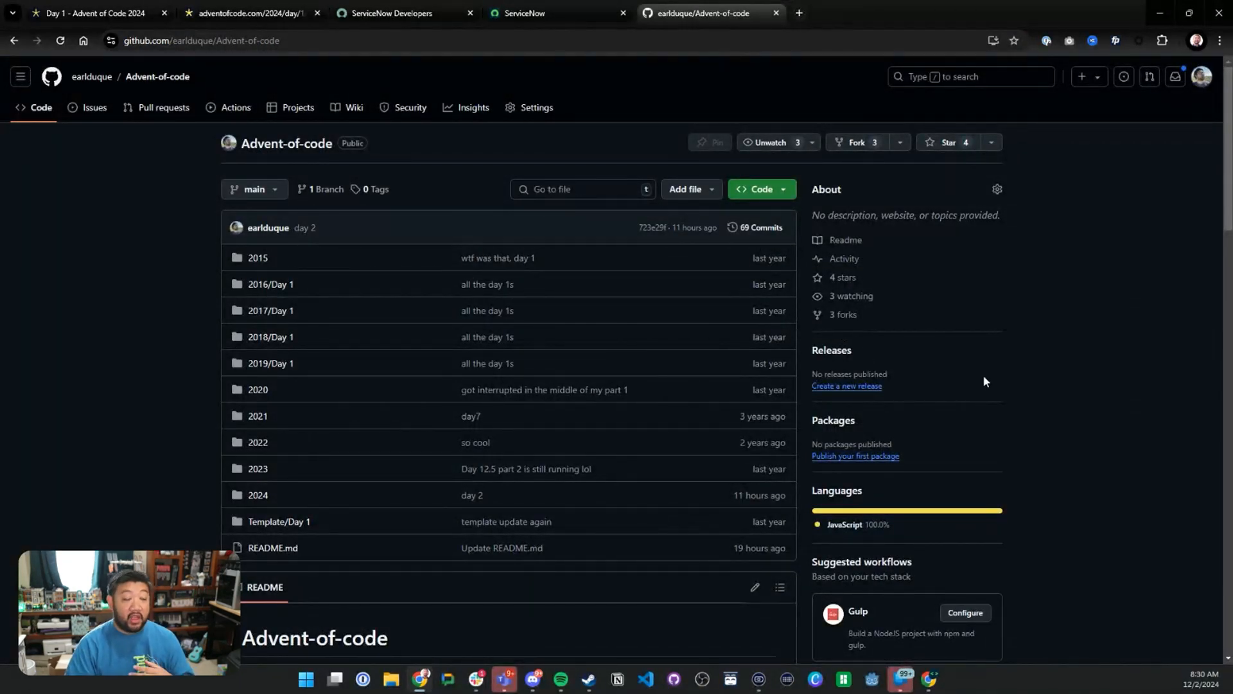
pyautogui.moveTo(1003, 437)
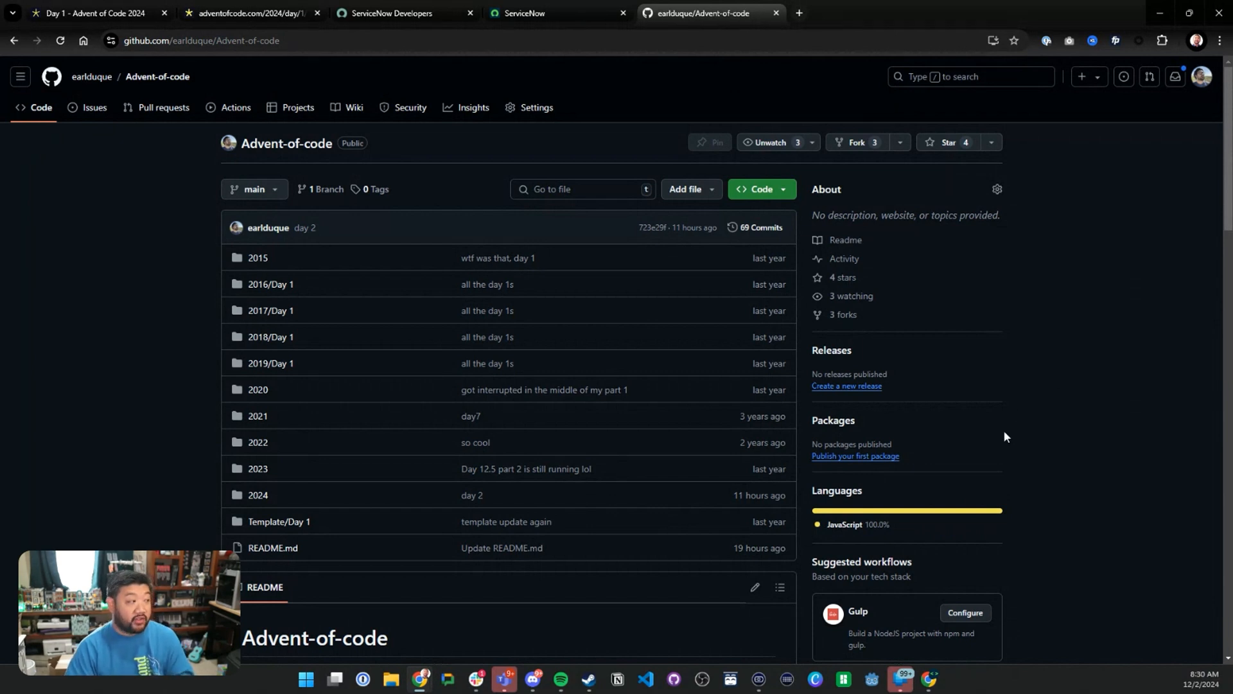
pyautogui.moveTo(1077, 378)
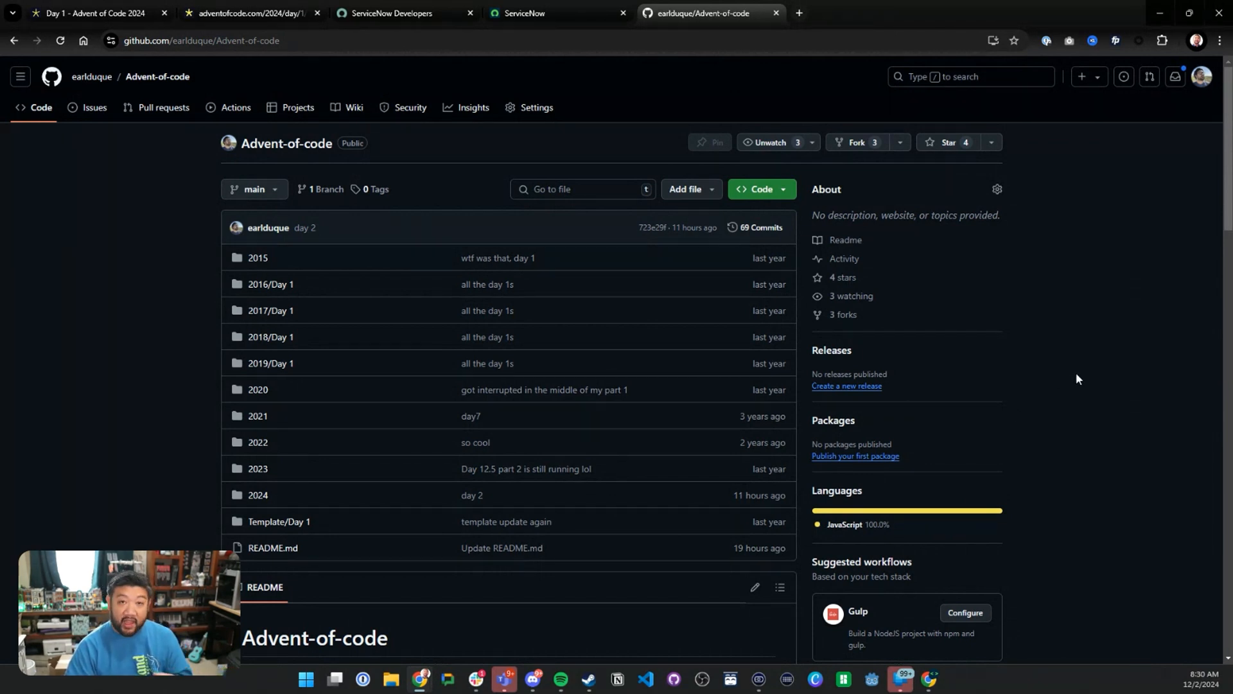
pyautogui.scroll(-3)
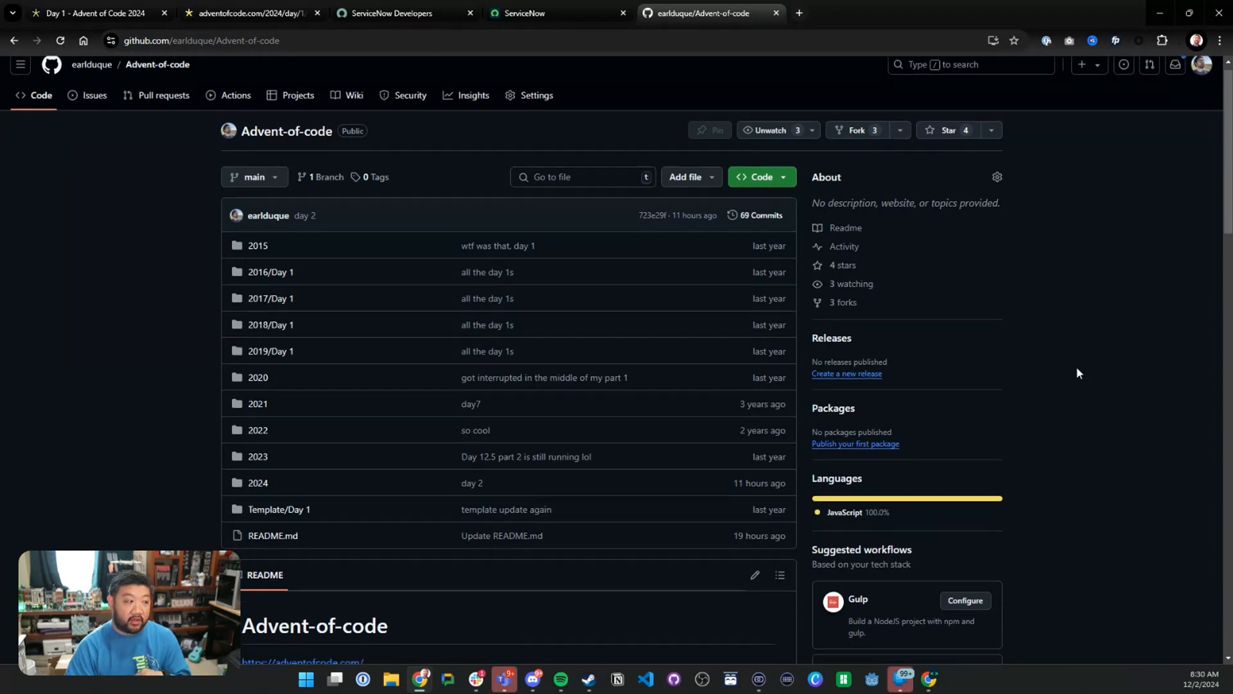
pyautogui.scroll(-3)
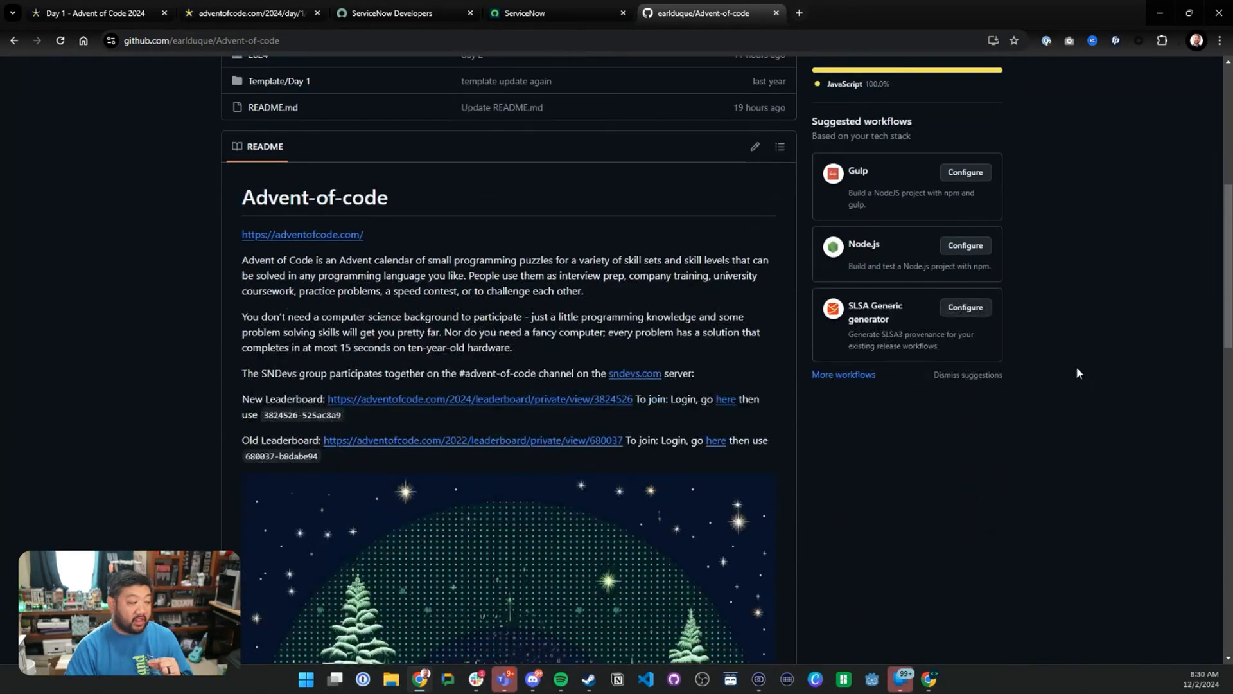
pyautogui.scroll(-3)
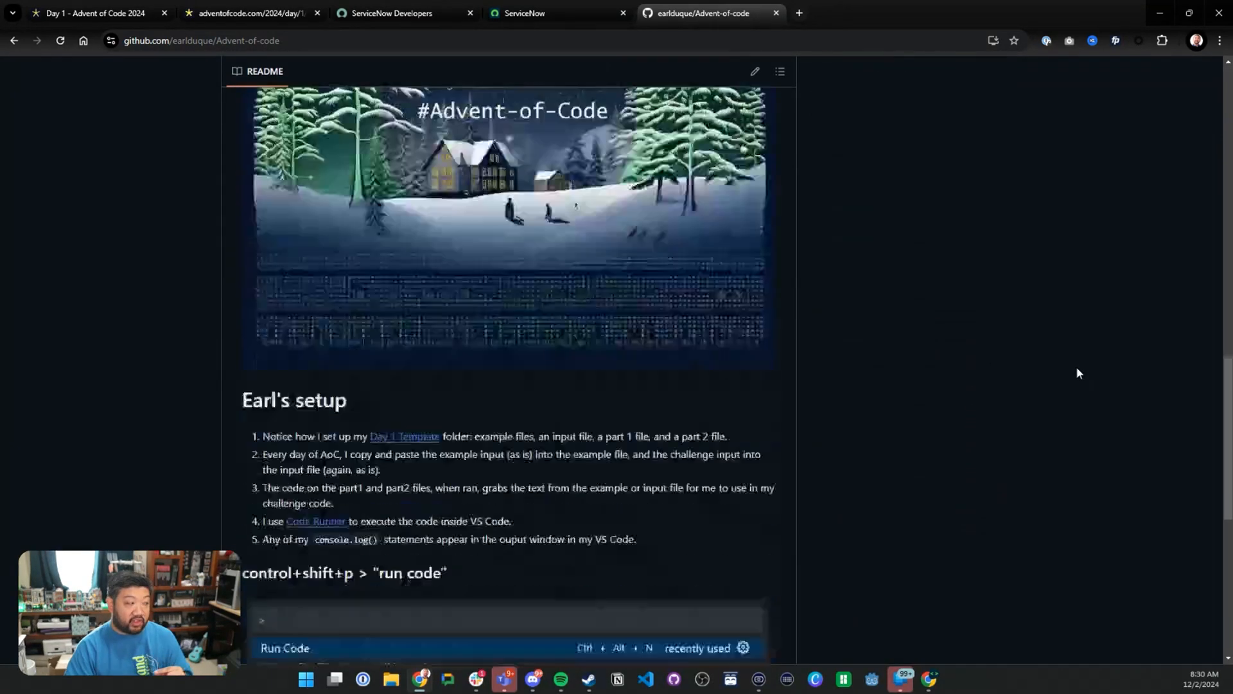
pyautogui.scroll(-3)
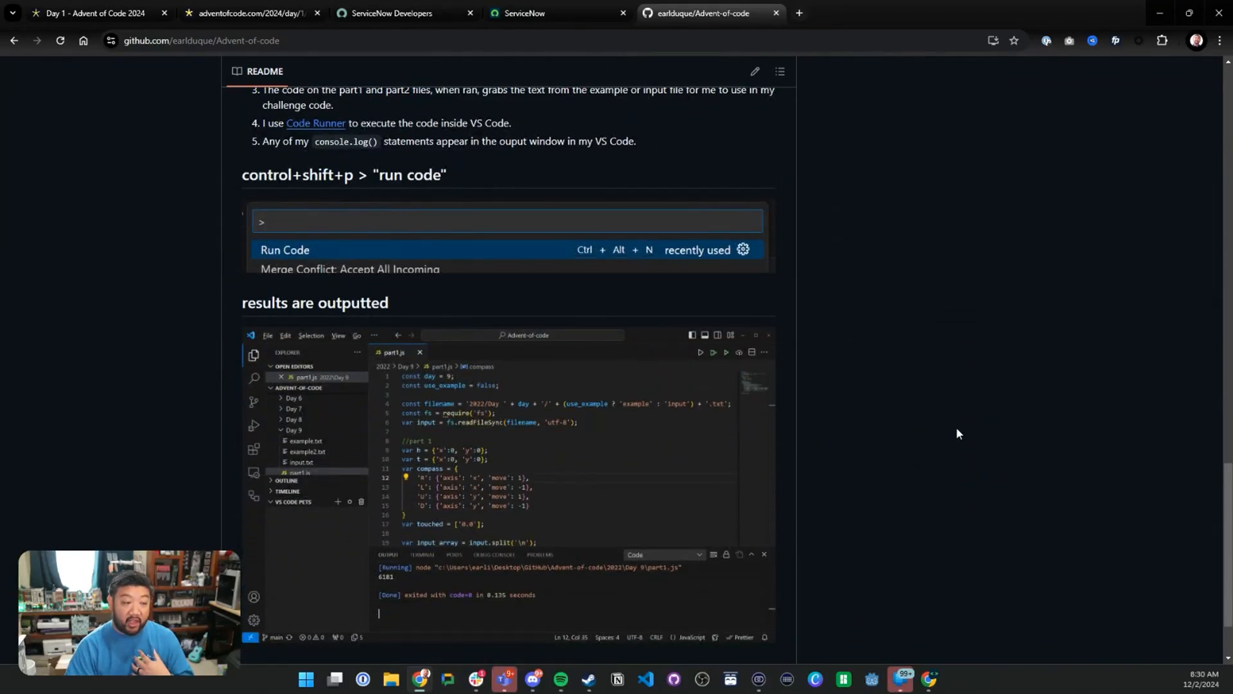
pyautogui.scroll(3)
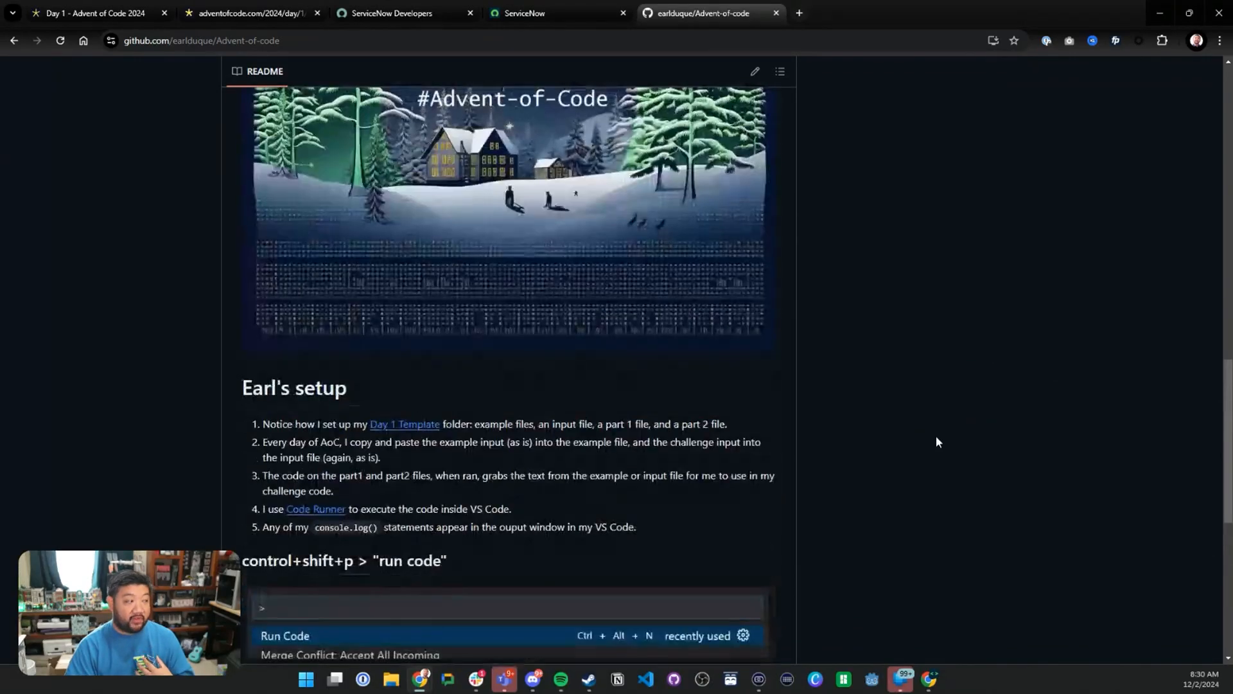
pyautogui.scroll(3)
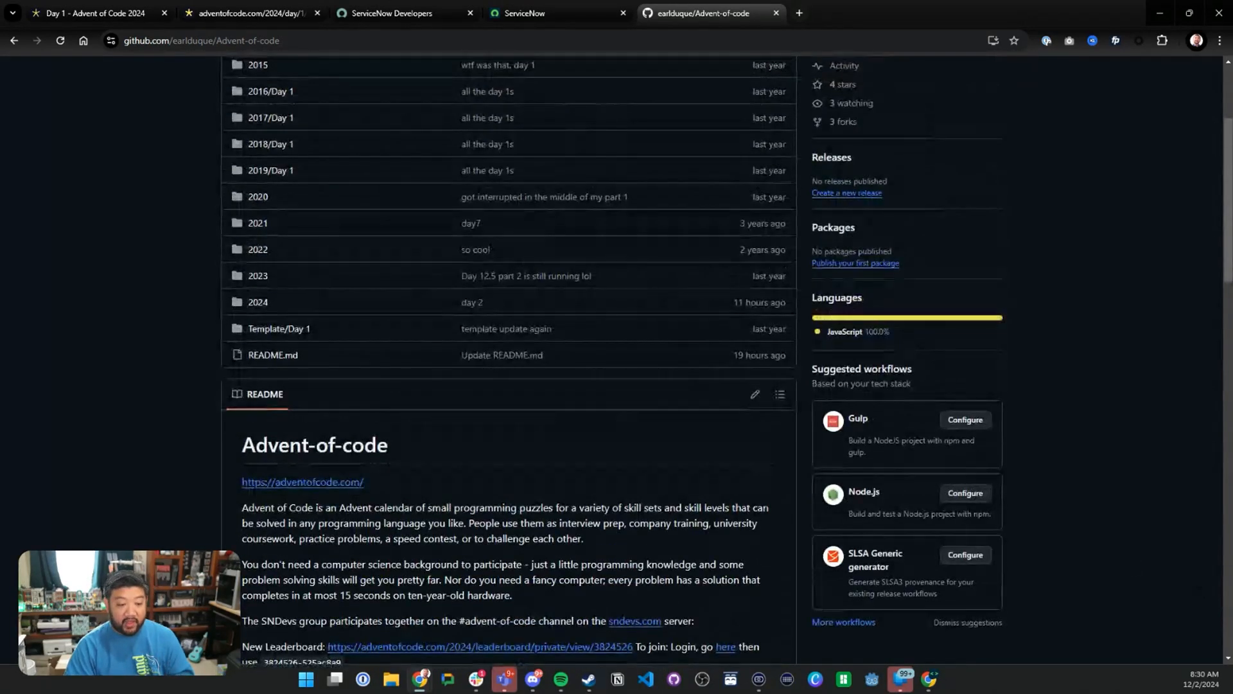
# In the local 2024 Day 1 folder, review example1.txt and input.txt, then open part1.js.
pyautogui.click(645, 679)
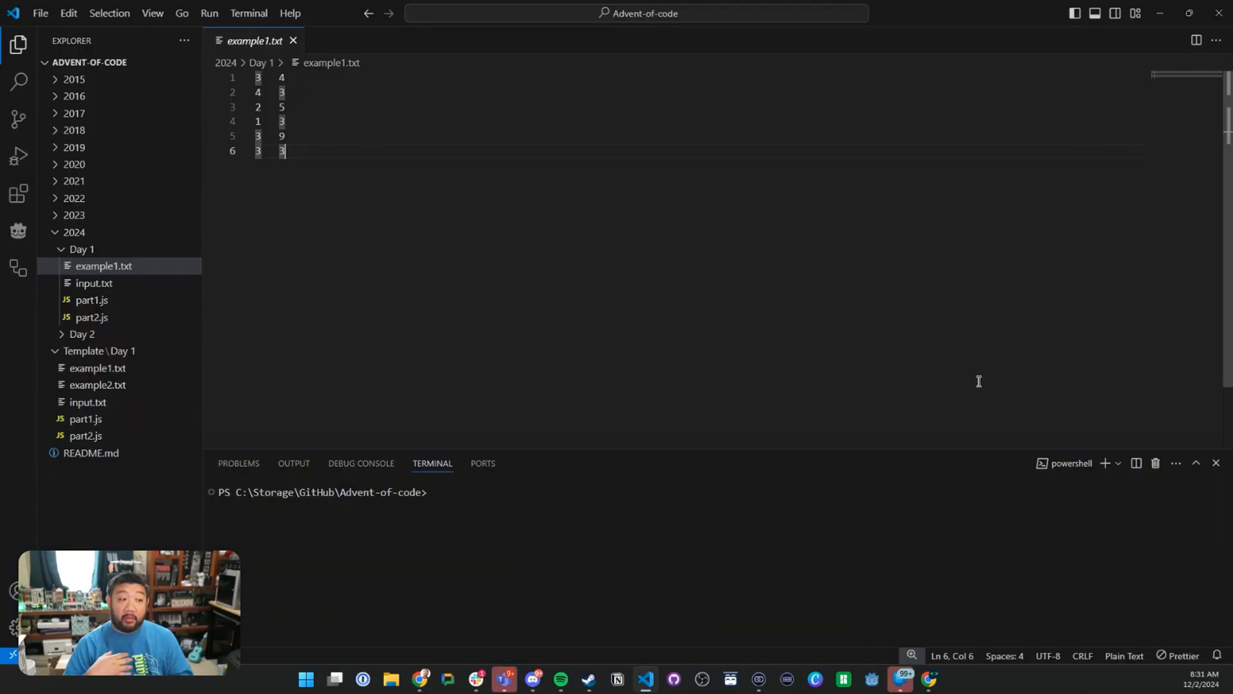
pyautogui.moveTo(522, 228)
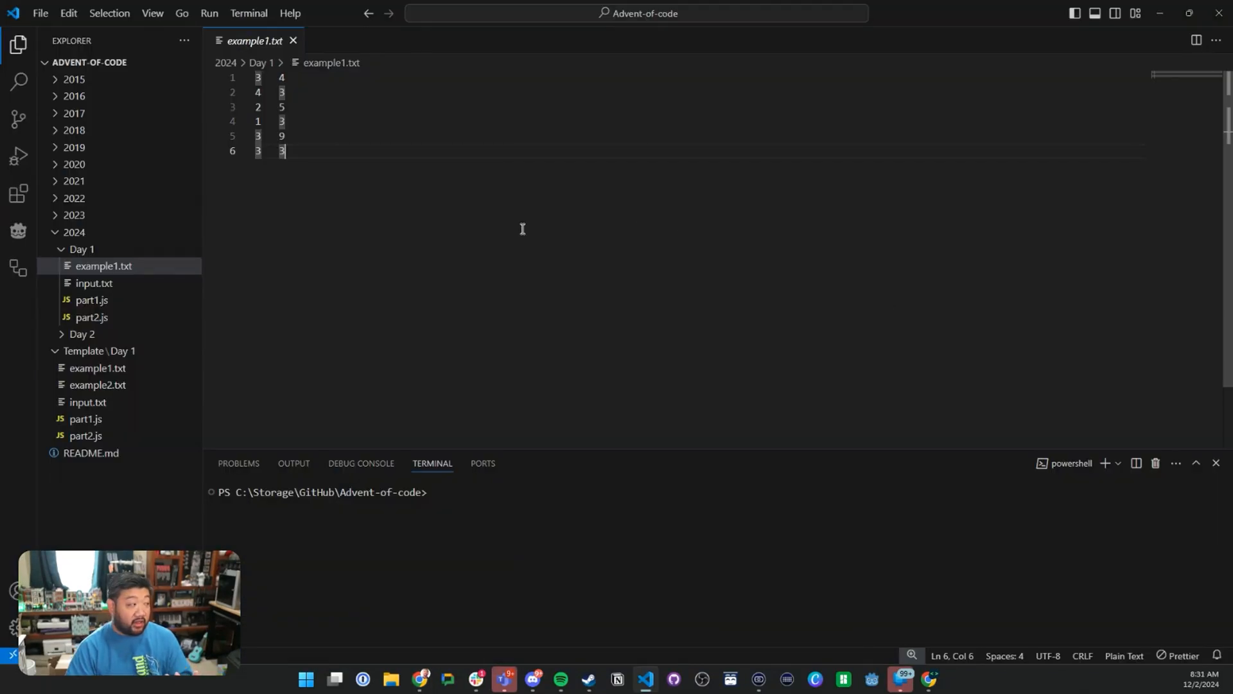
pyautogui.moveTo(115, 285)
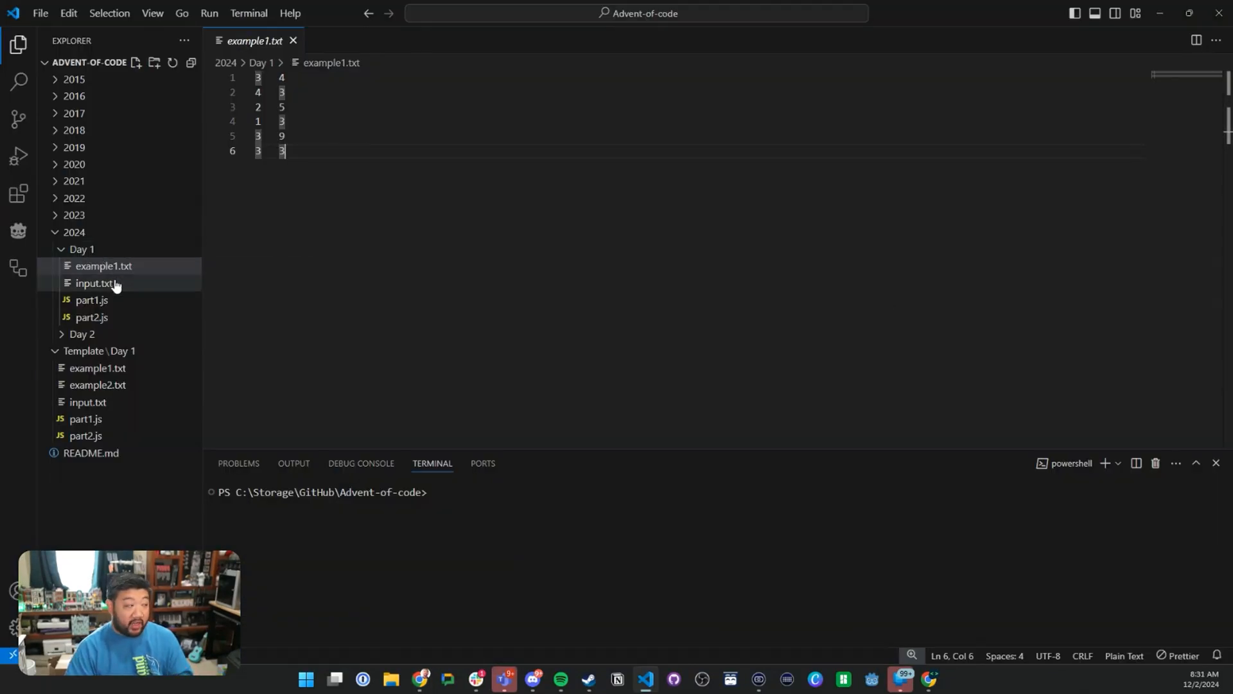
pyautogui.moveTo(102, 266)
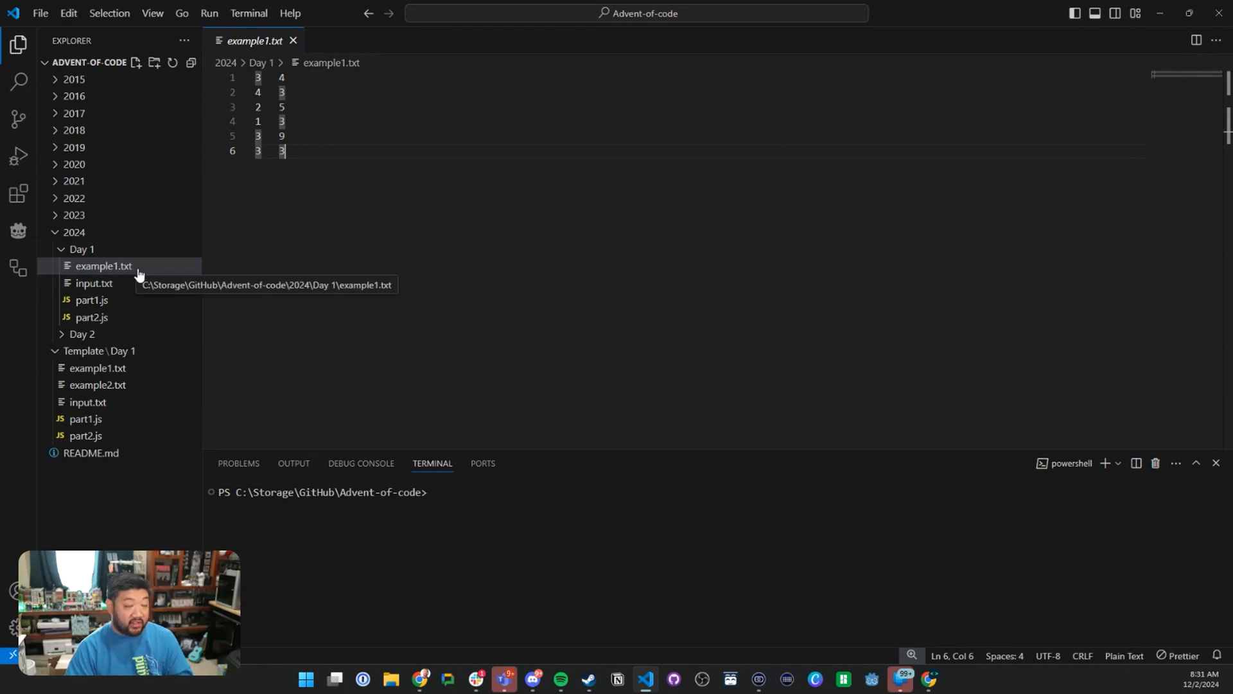
pyautogui.moveTo(329, 136)
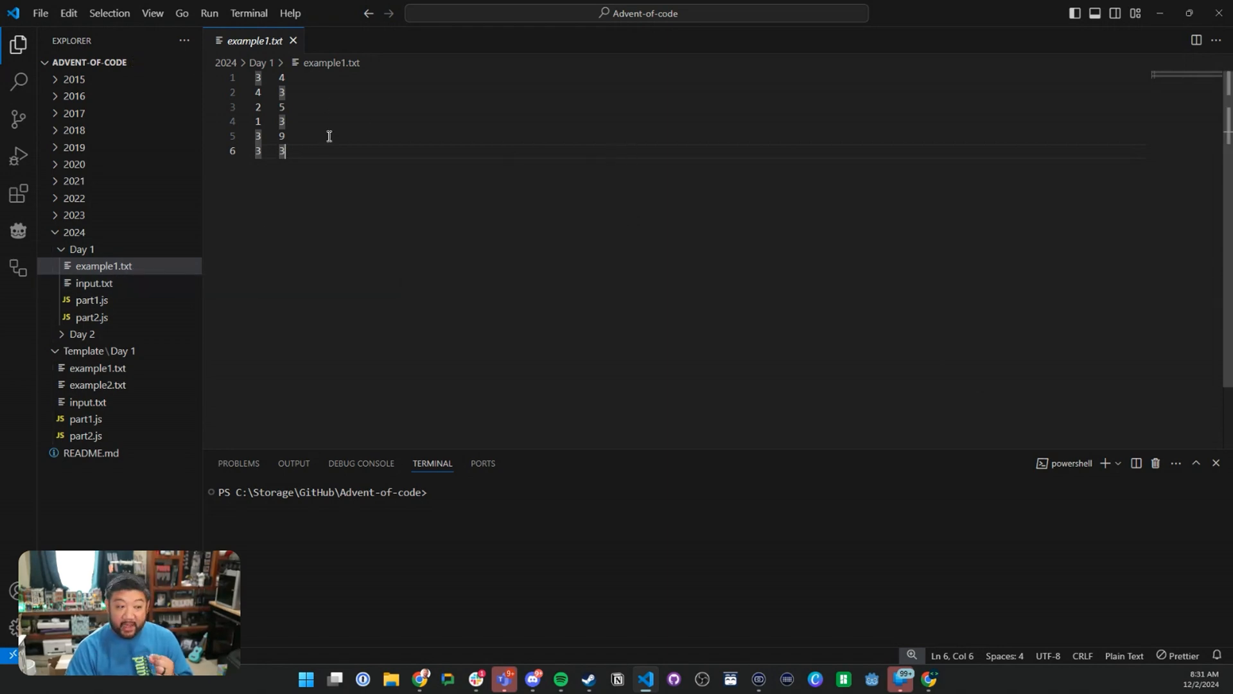
pyautogui.press('ctrl+a')
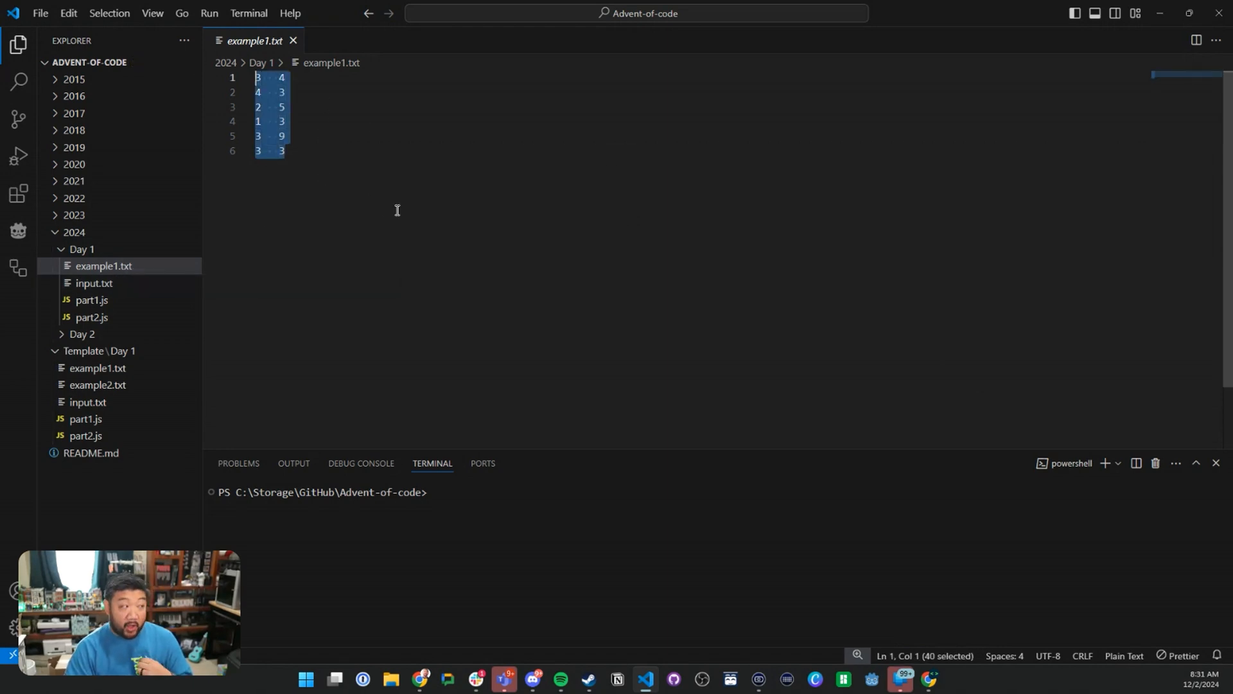
pyautogui.click(93, 282)
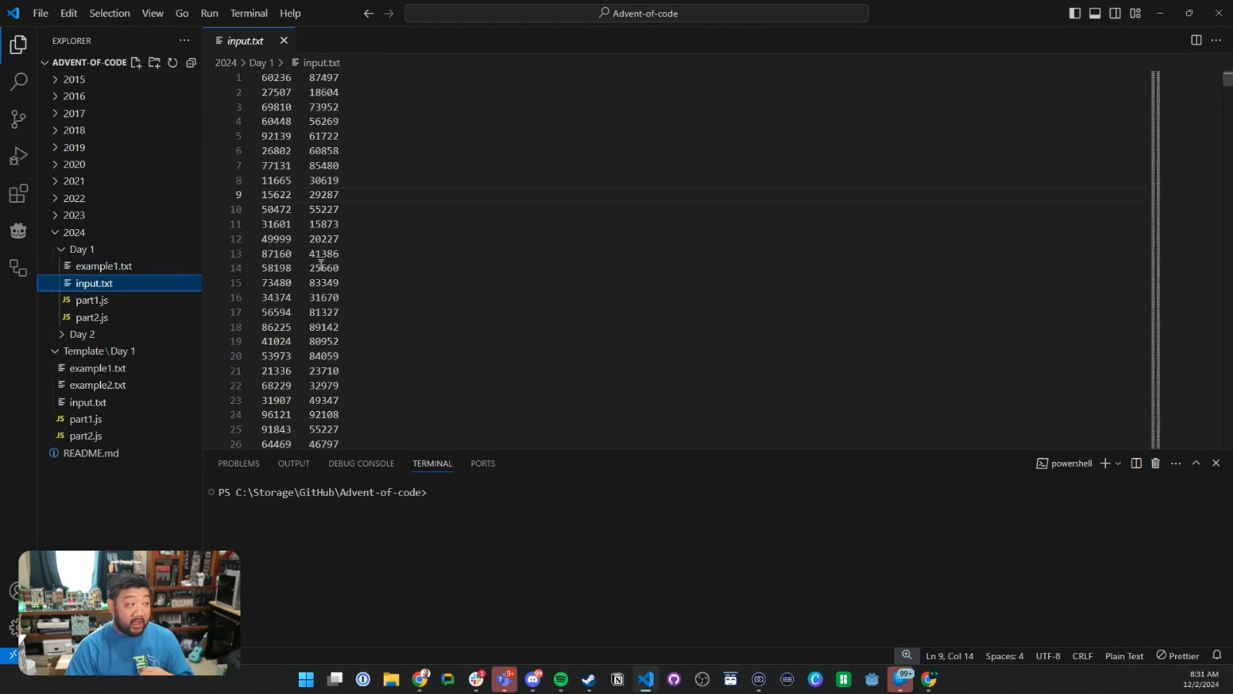
pyautogui.scroll(-3)
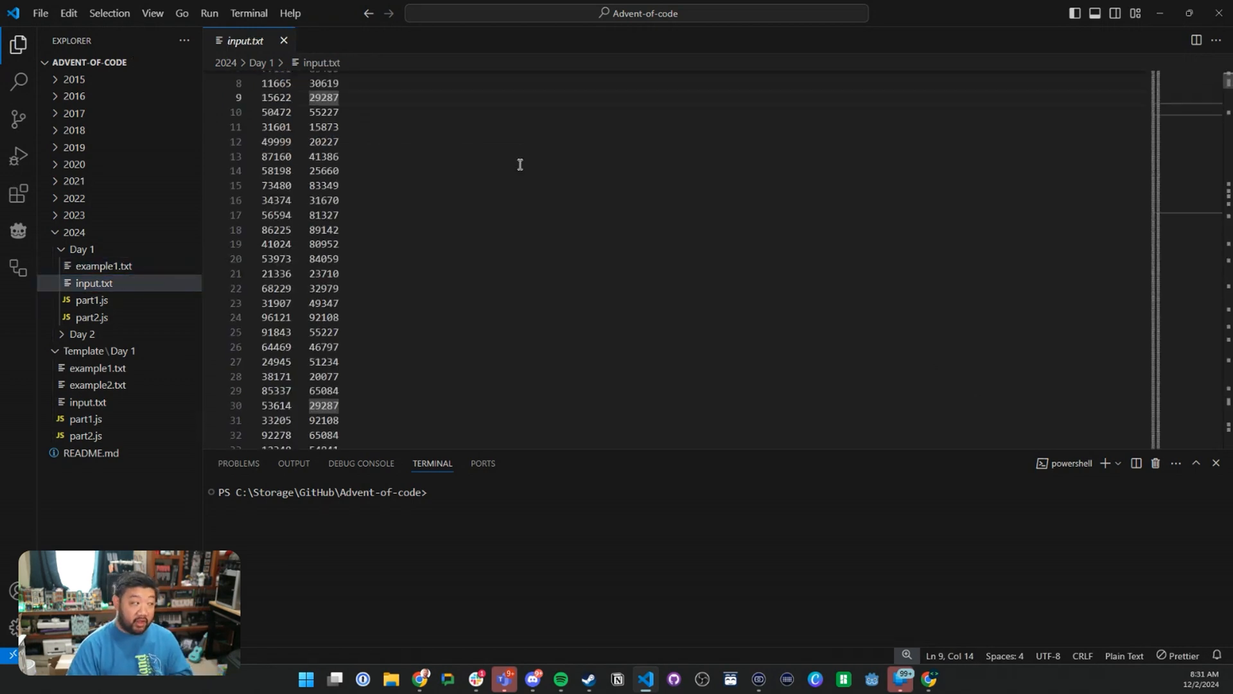
pyautogui.scroll(3)
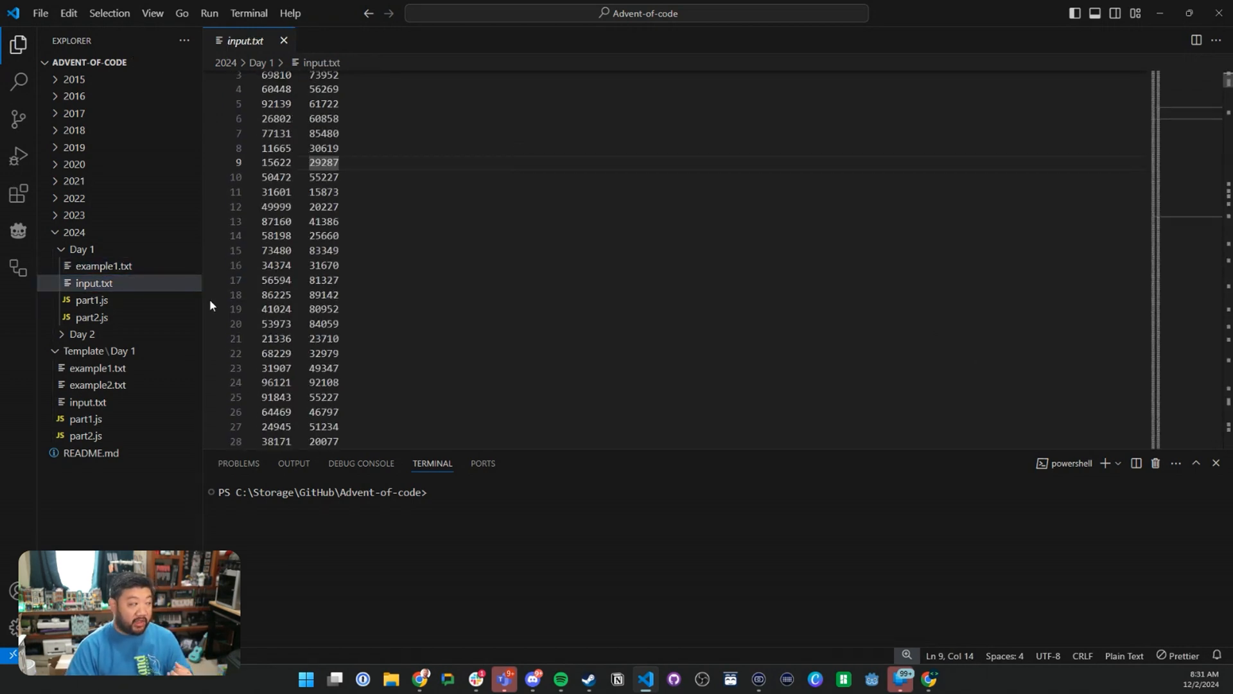
pyautogui.click(91, 300)
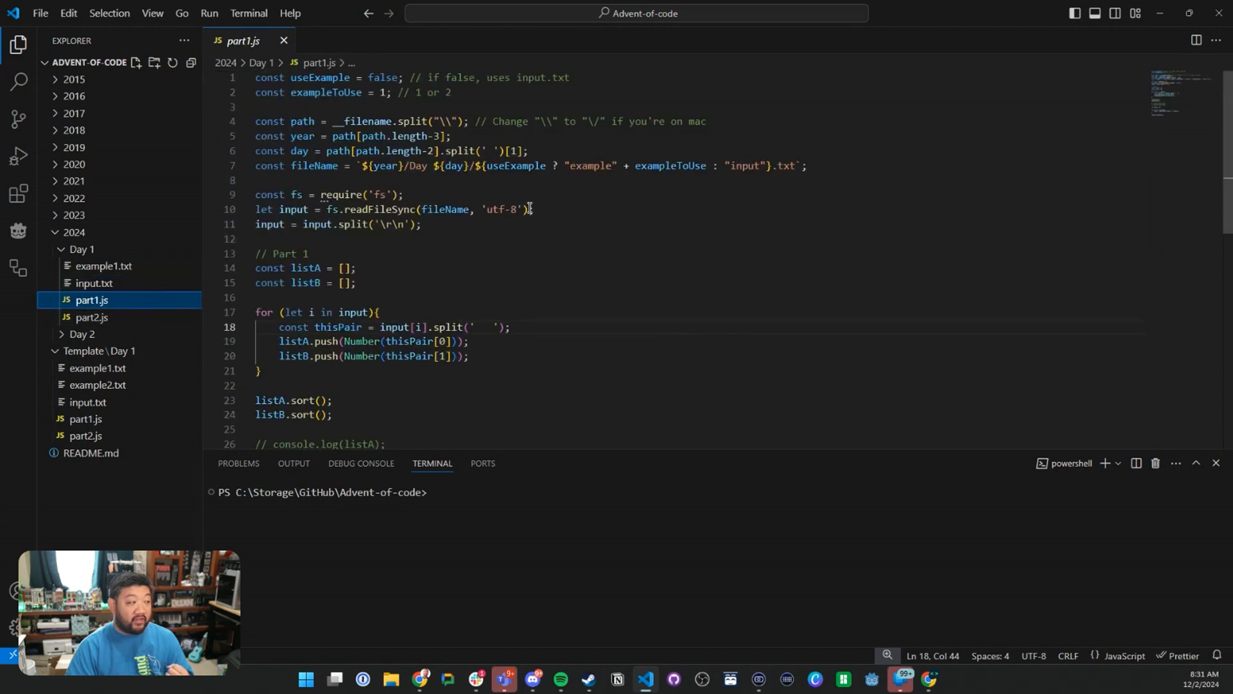
pyautogui.click(525, 209)
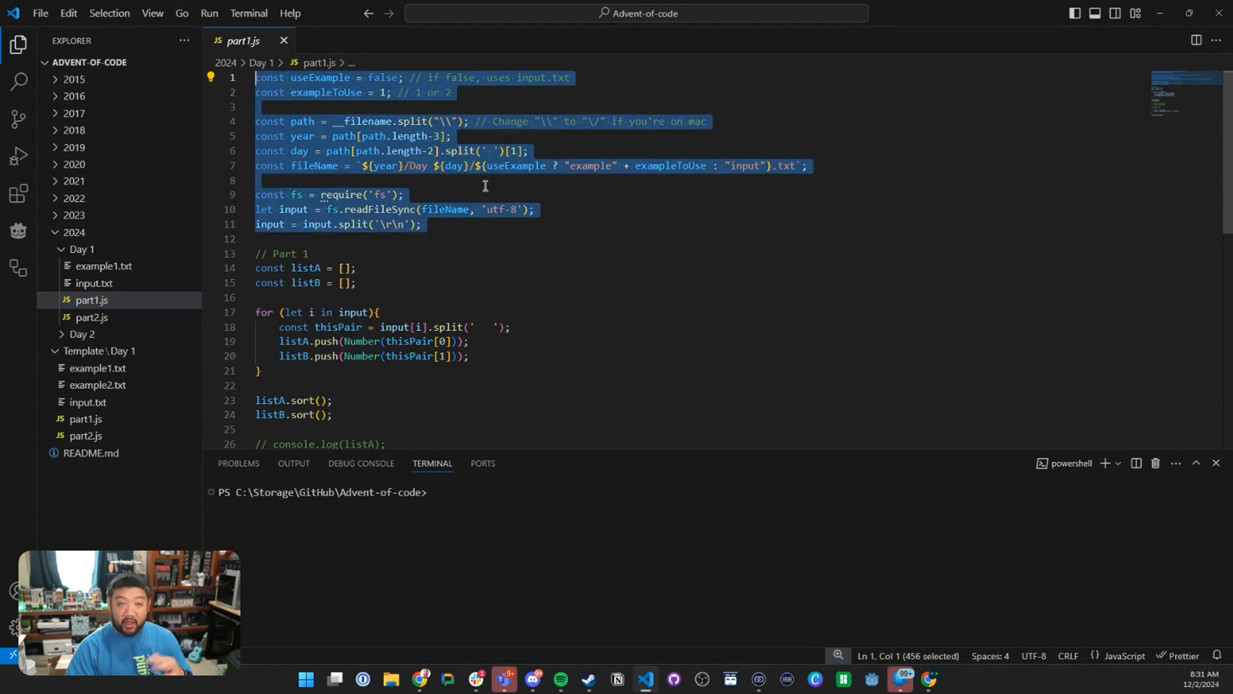
pyautogui.click(405, 238)
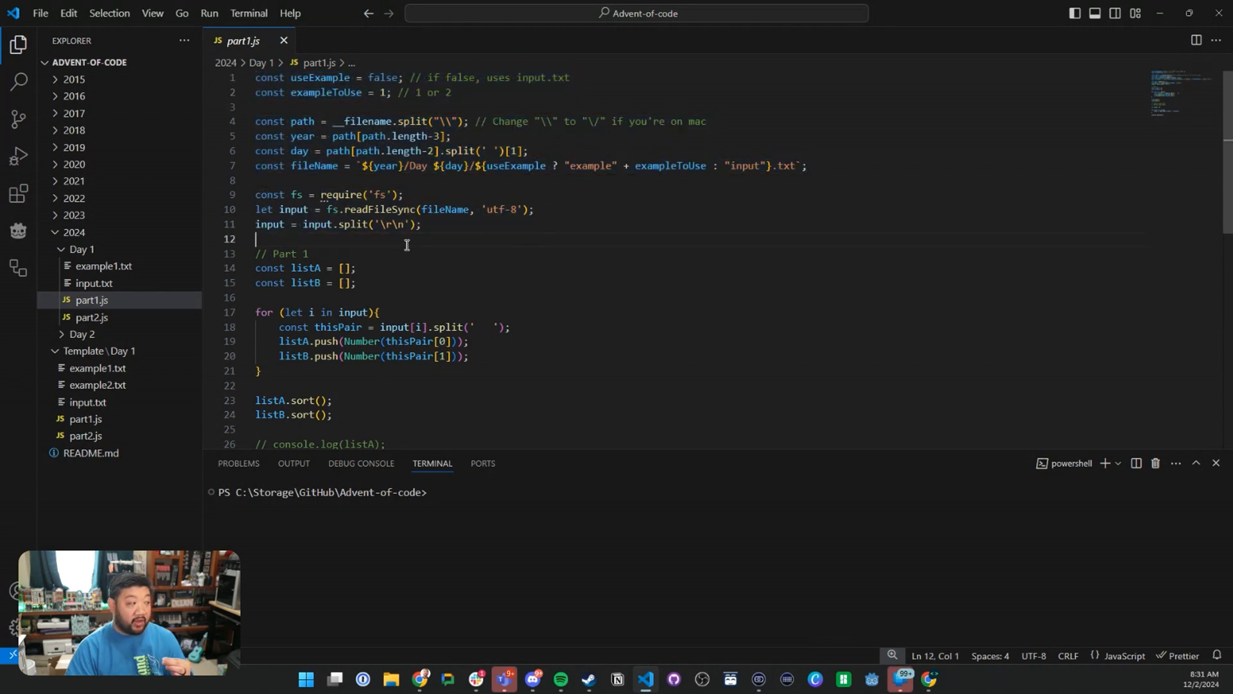
pyautogui.scroll(-3)
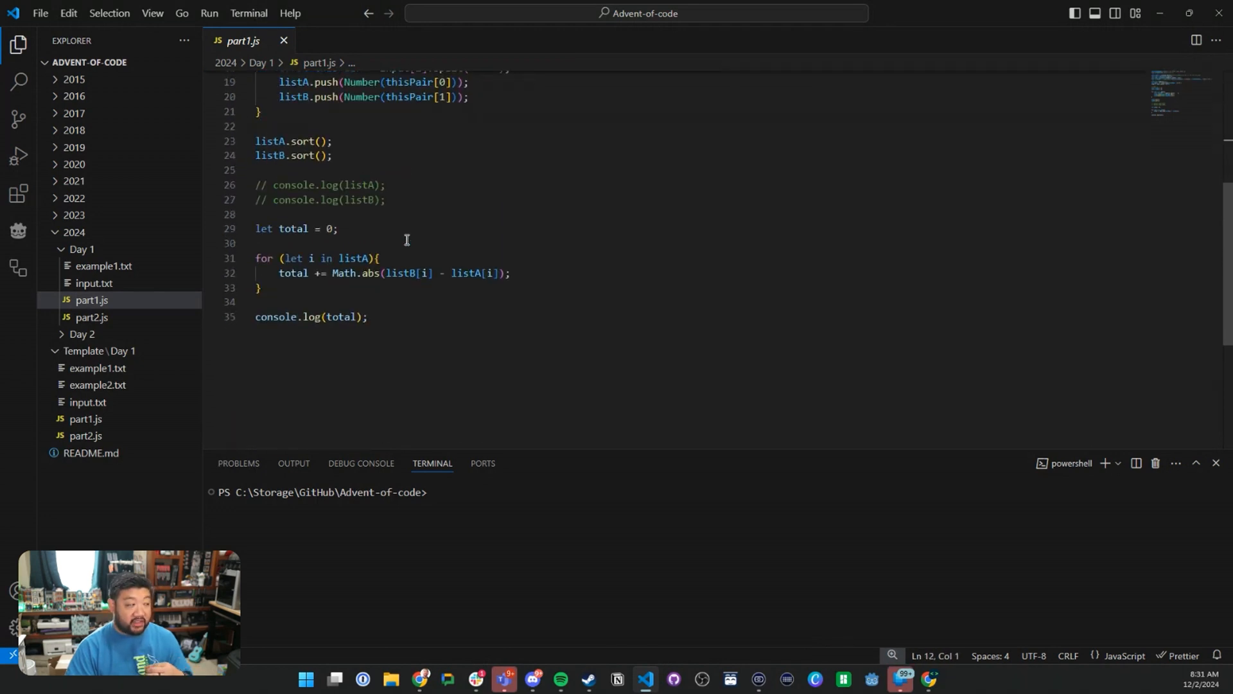
pyautogui.scroll(3)
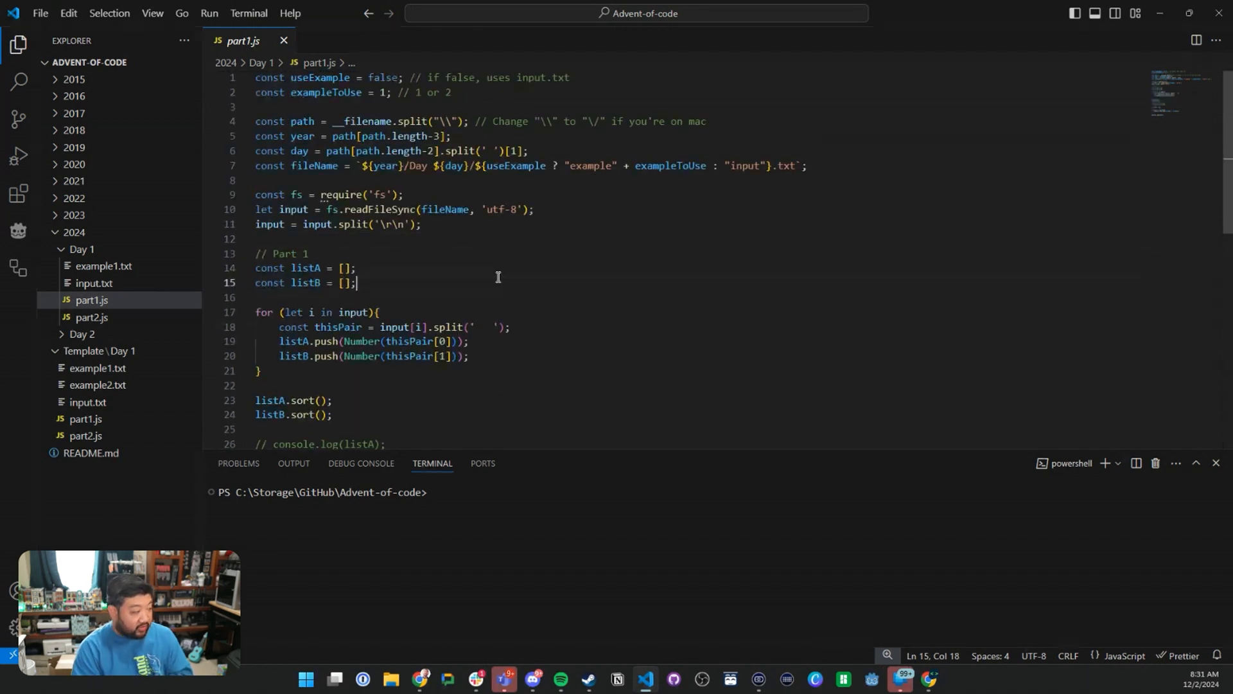
# Run part1.js with 'Terminal: Run Active File In Active Terminal' and review the total.
pyautogui.press('Ctrl+Shift+P')
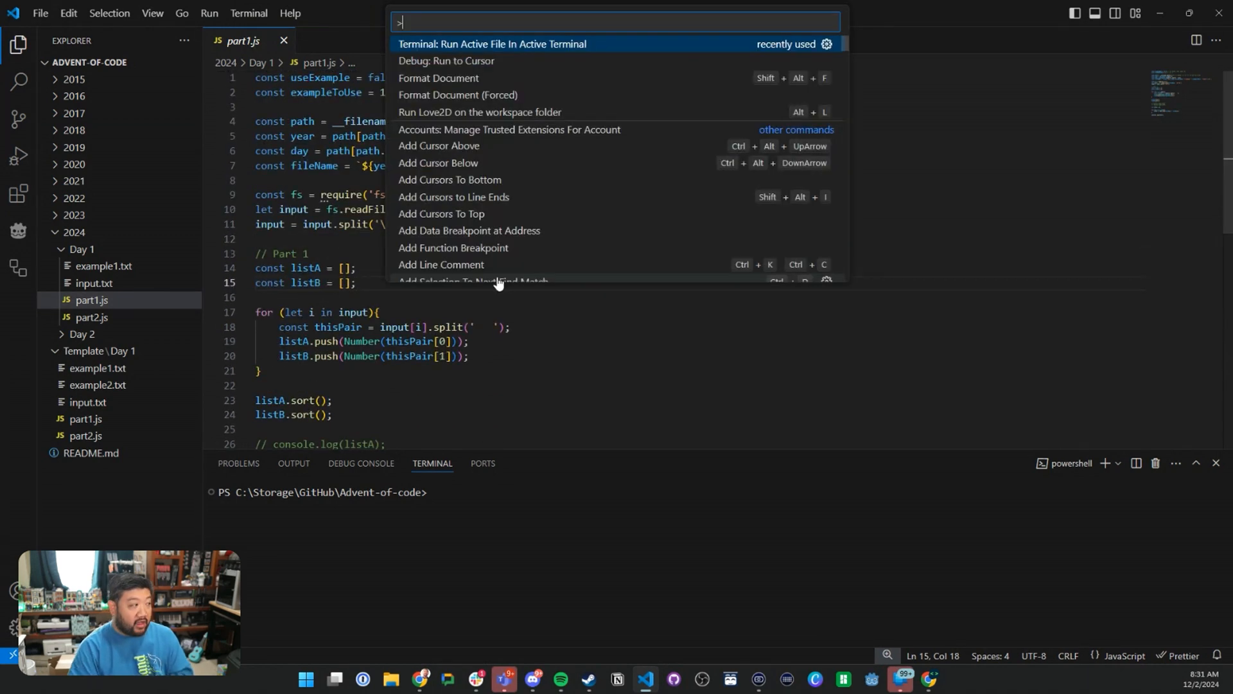
pyautogui.moveTo(560, 52)
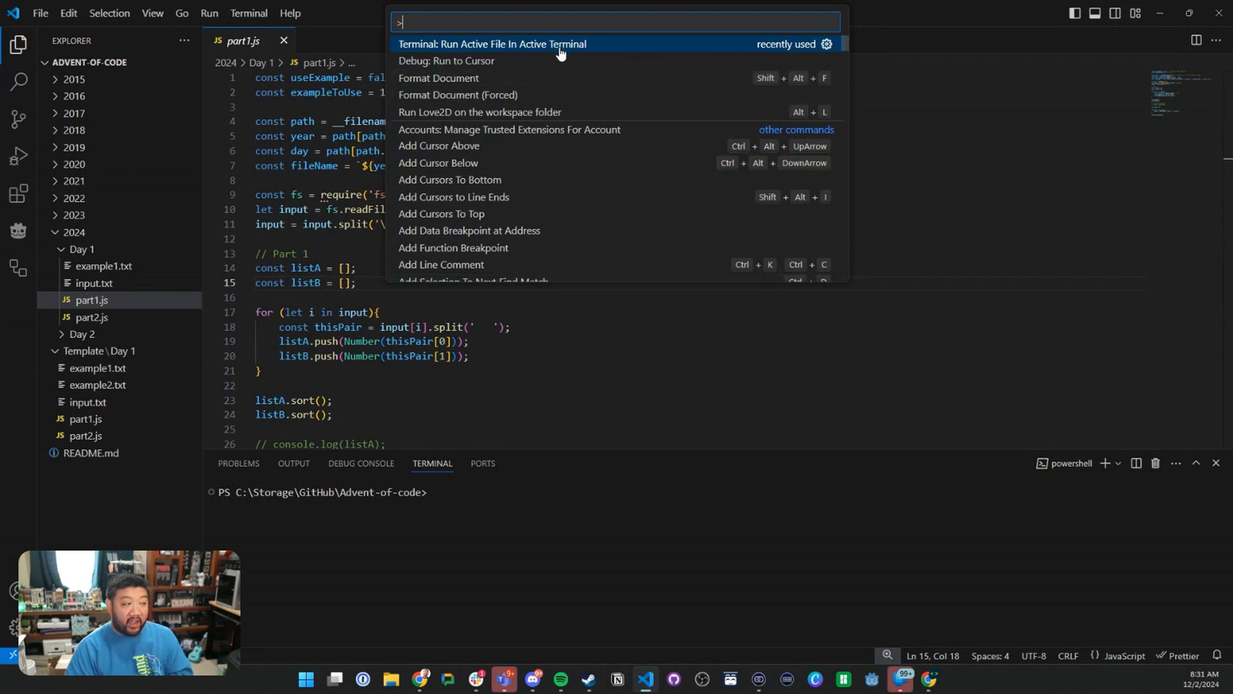
pyautogui.click(493, 43)
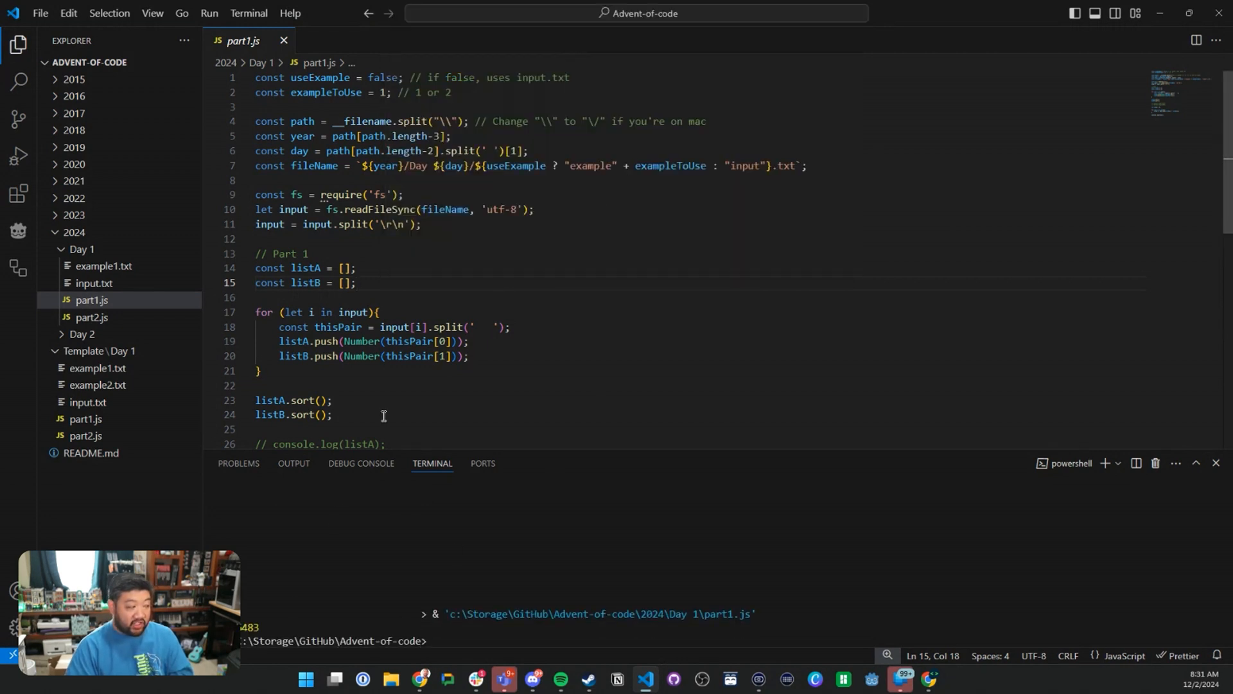
pyautogui.scroll(-3)
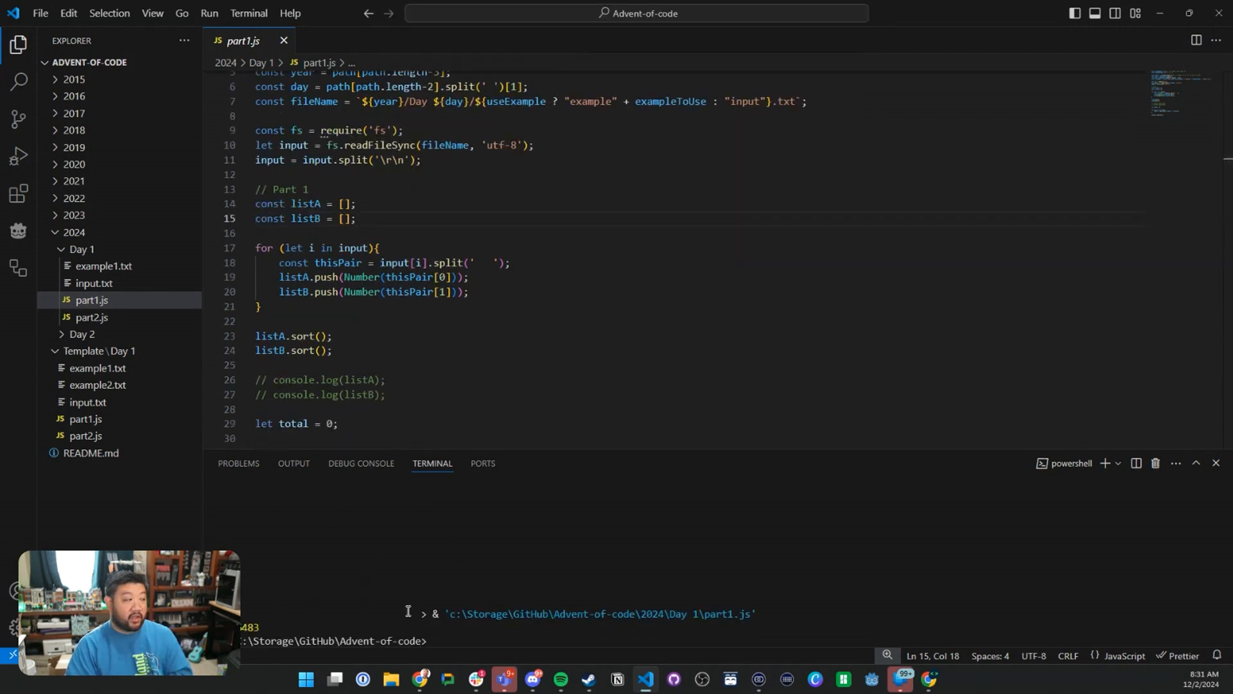
pyautogui.scroll(-3)
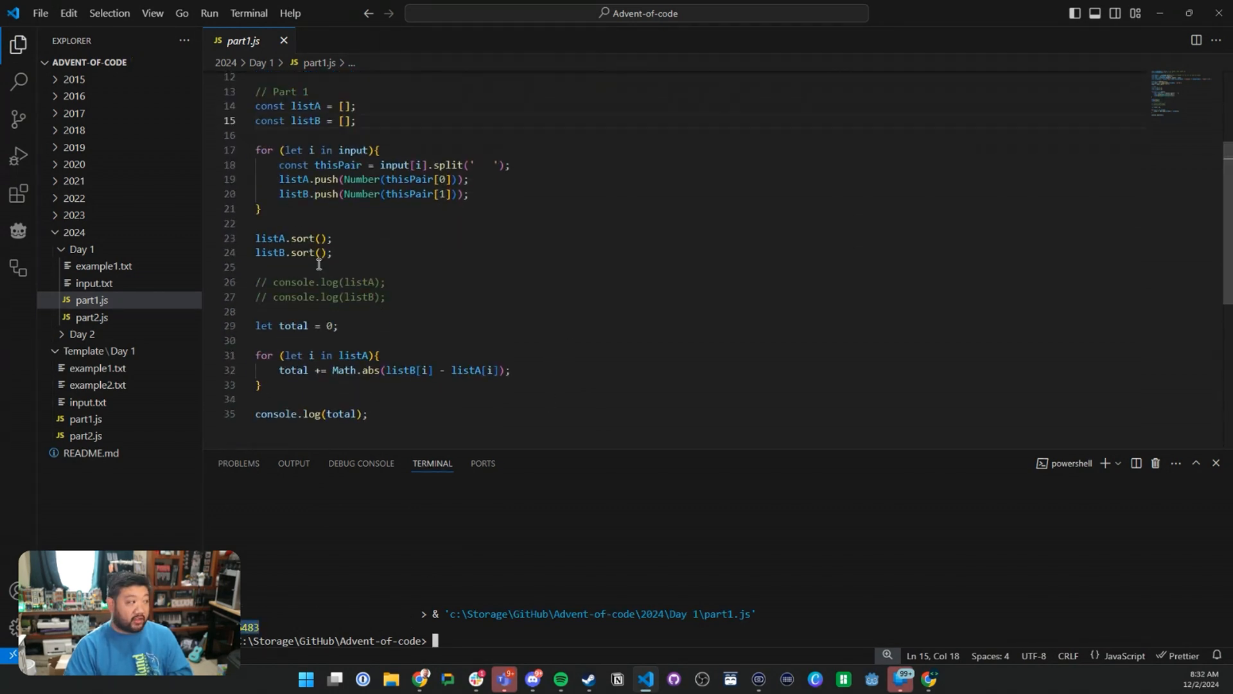
pyautogui.scroll(3)
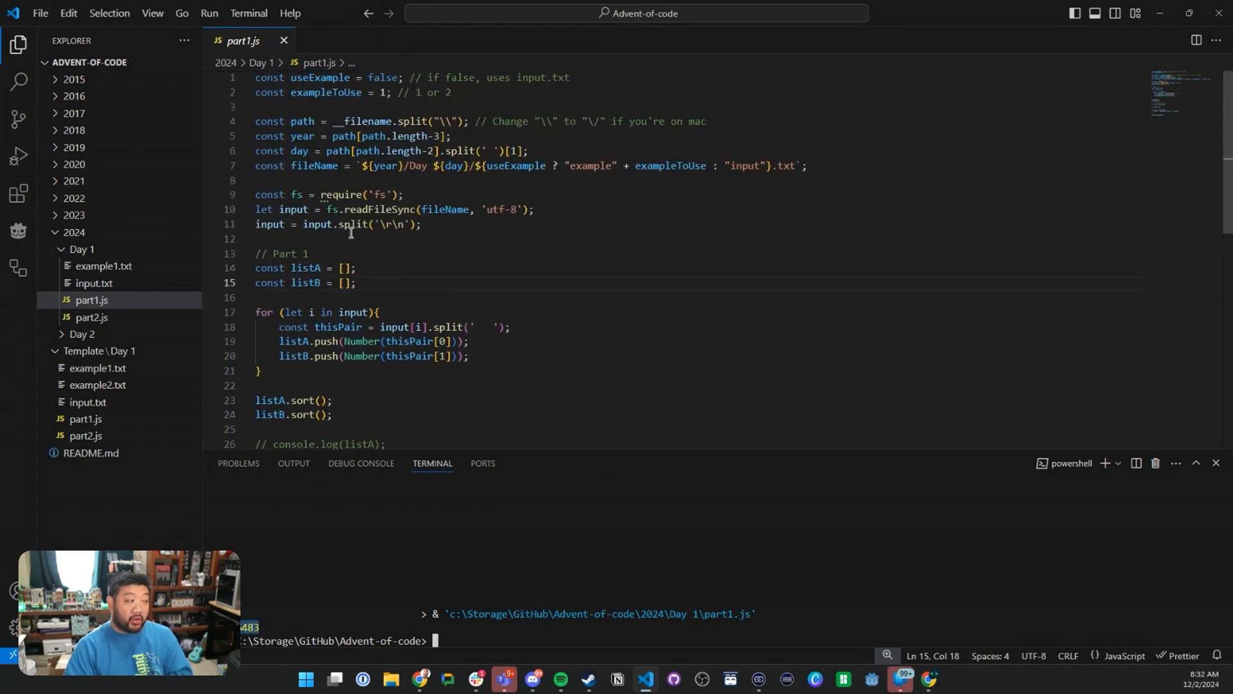
# Run part1.js a second time so the terminal prints the same distance total.
pyautogui.click(475, 238)
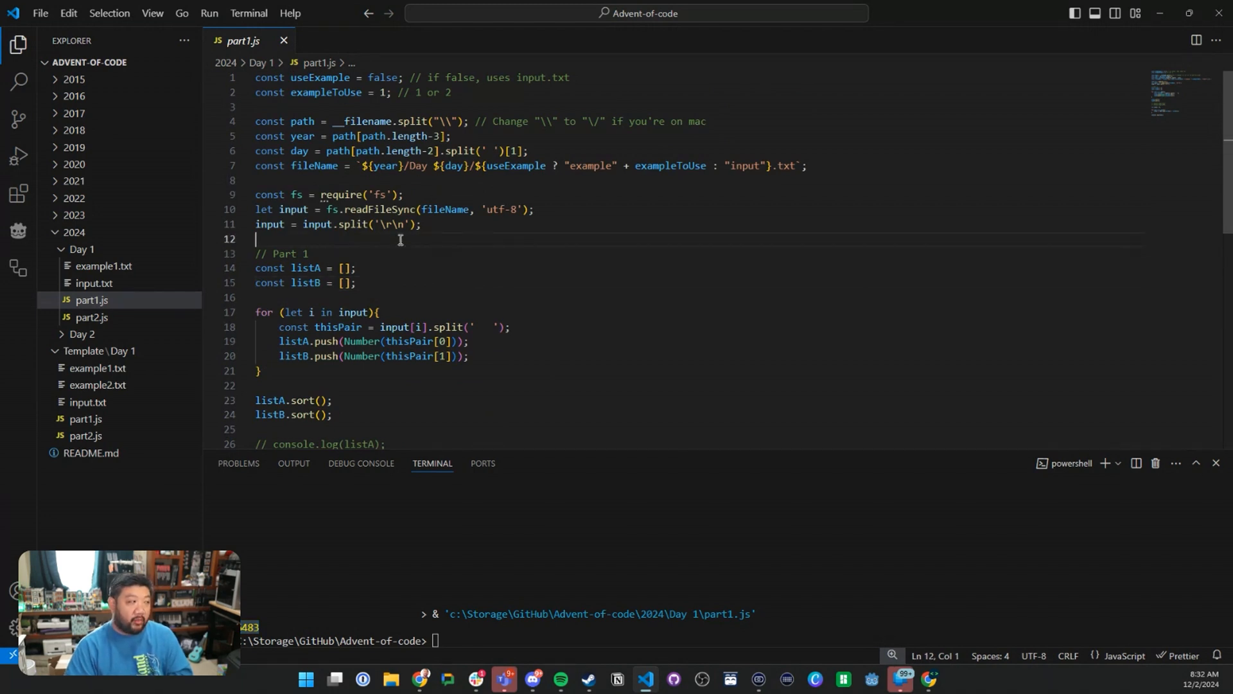
pyautogui.moveTo(185, 307)
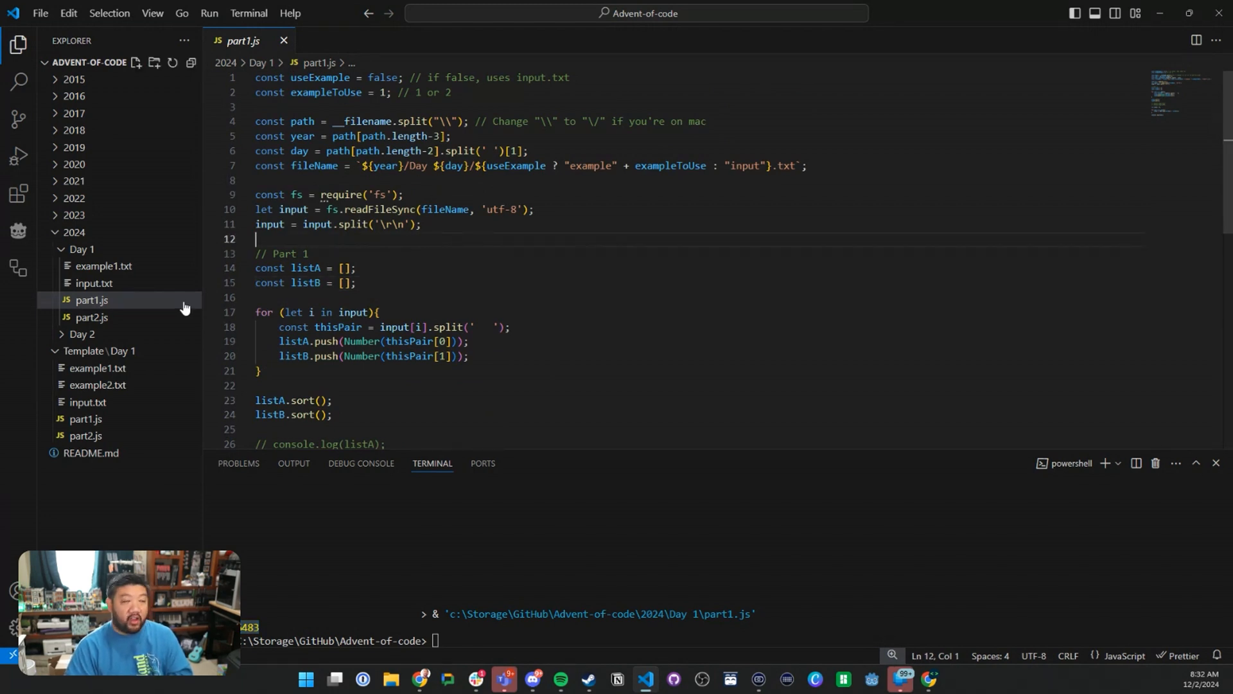
pyautogui.click(495, 253)
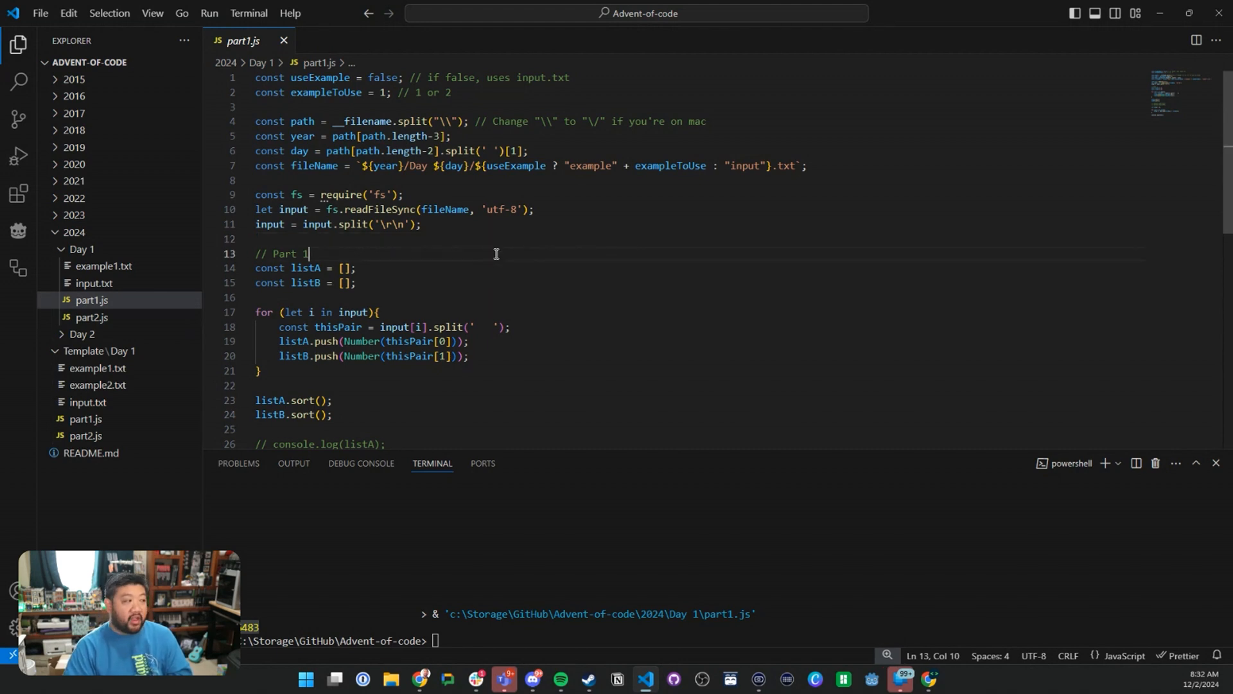
pyautogui.scroll(-3)
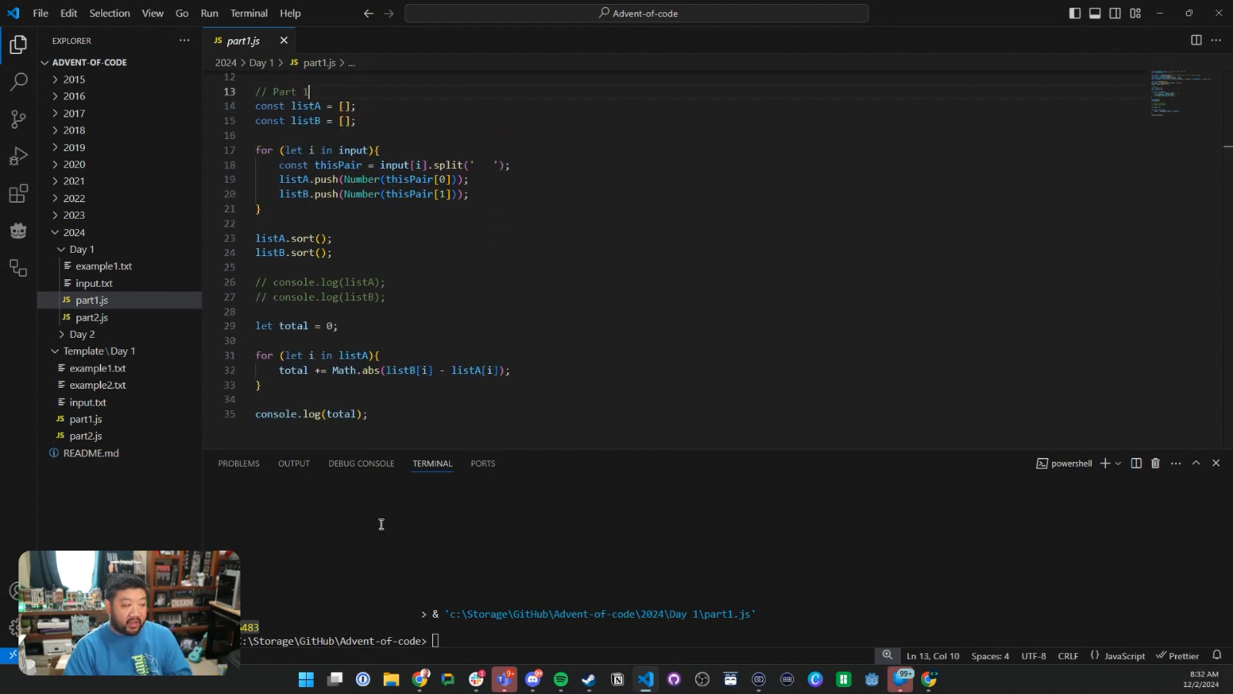
pyautogui.click(471, 311)
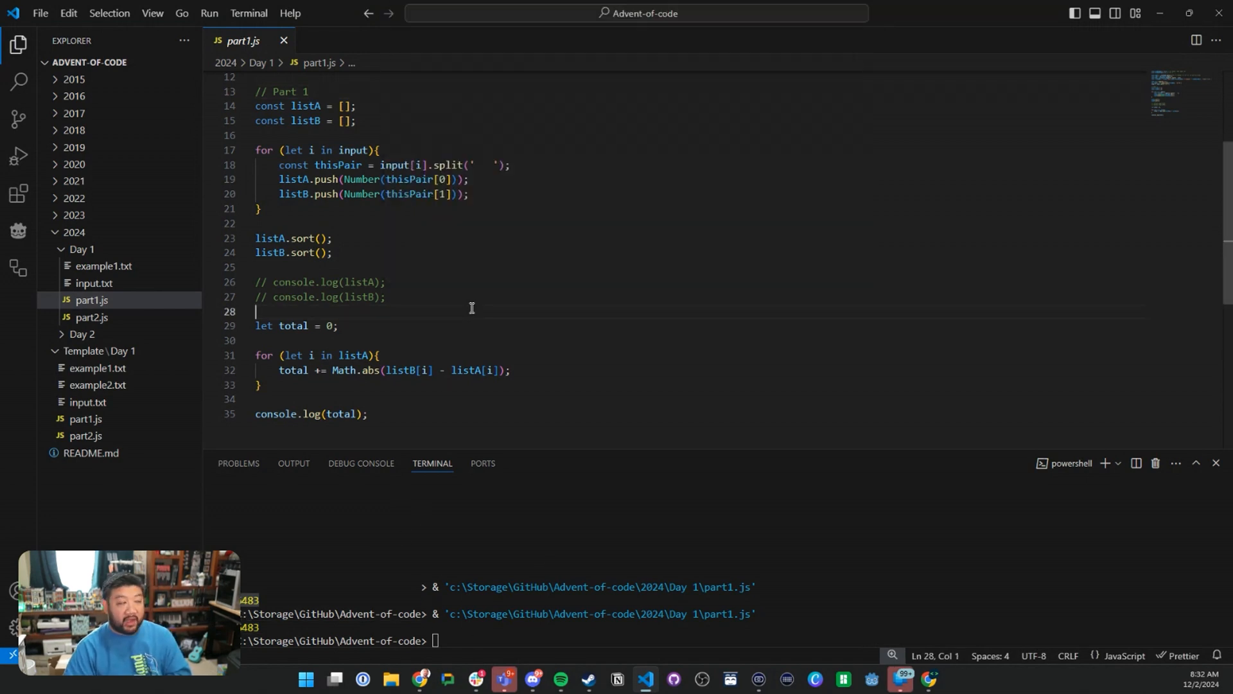
pyautogui.moveTo(505, 308)
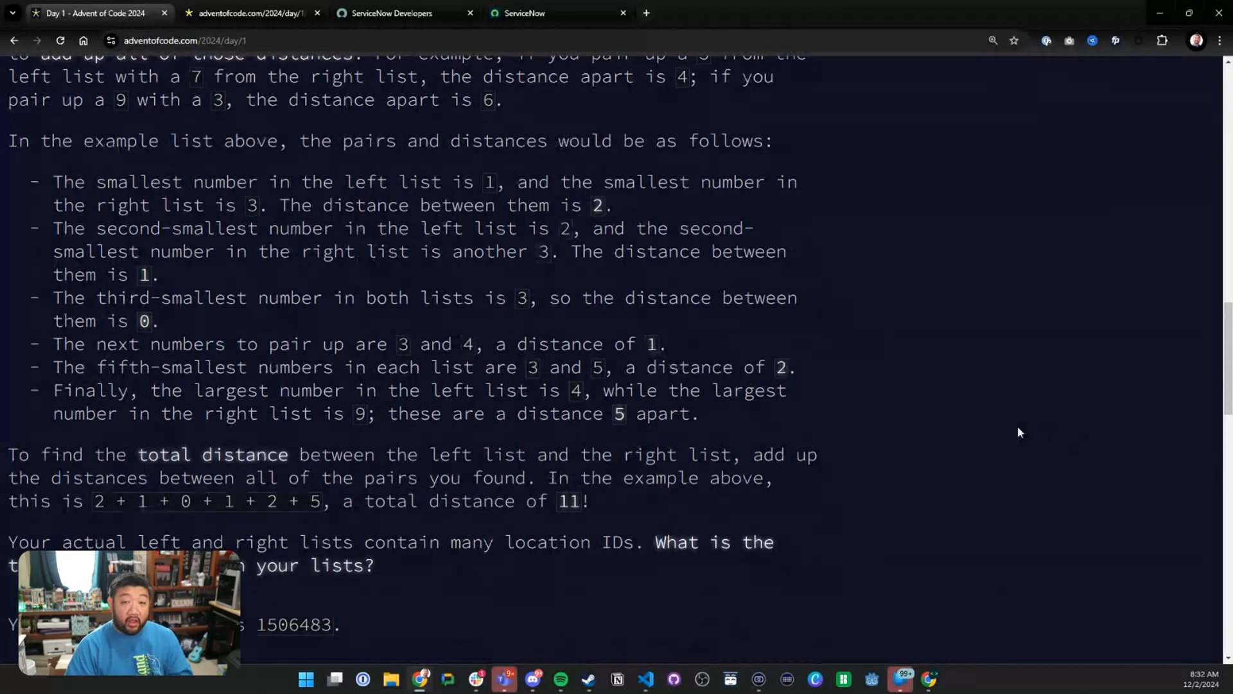
pyautogui.scroll(-3)
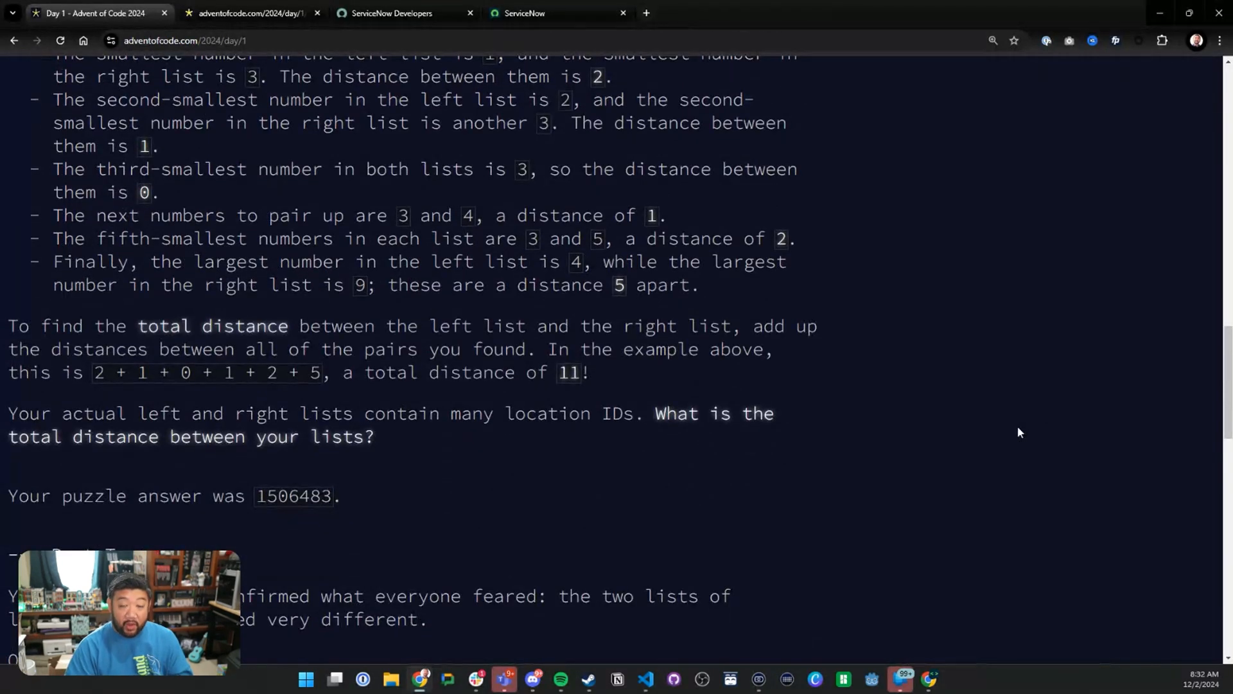
pyautogui.moveTo(942, 432)
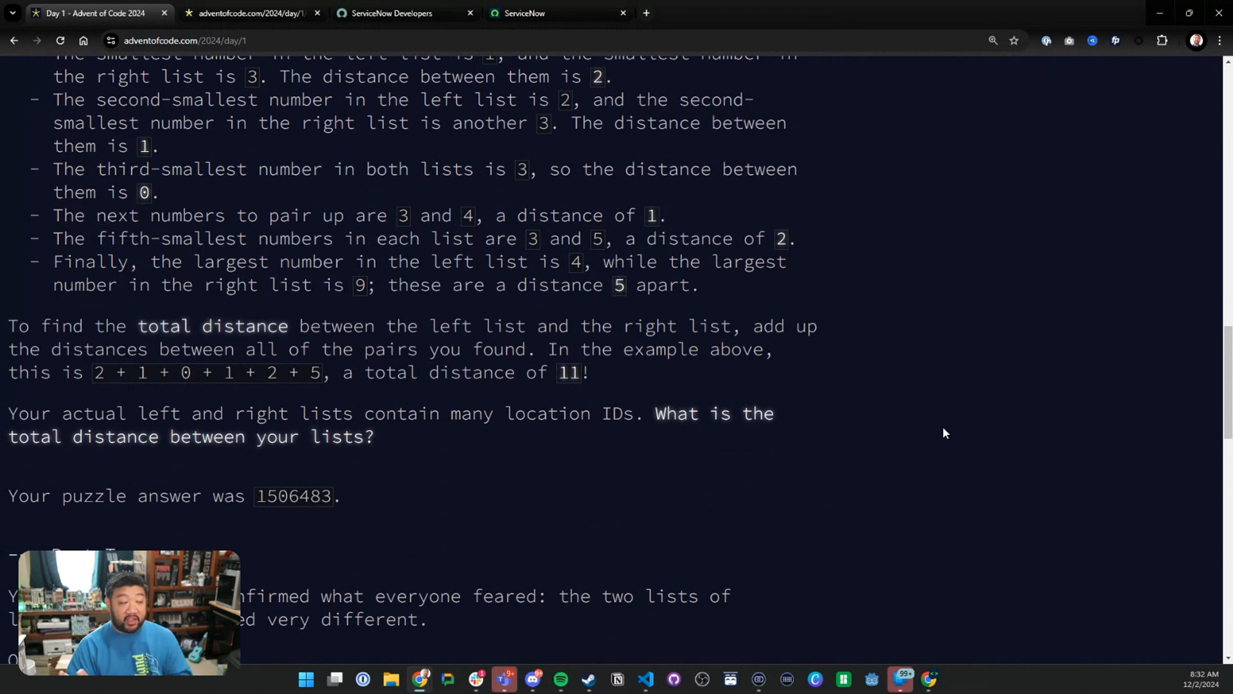
pyautogui.moveTo(480, 483)
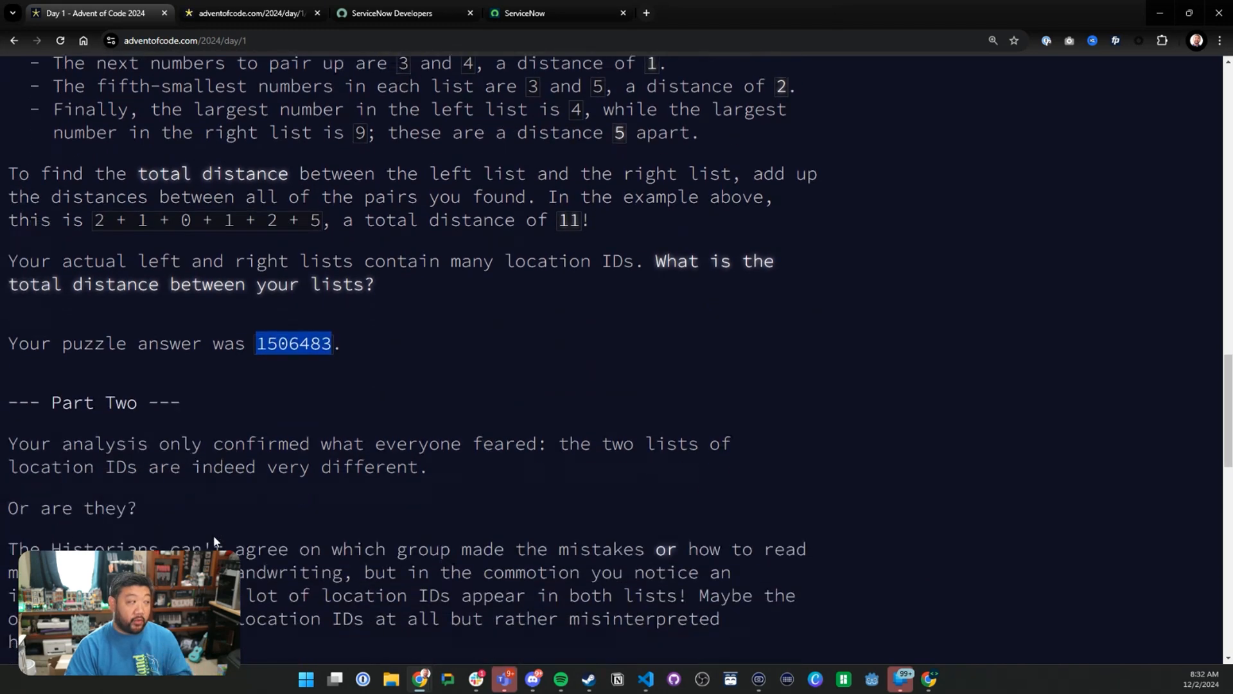
pyautogui.scroll(-3)
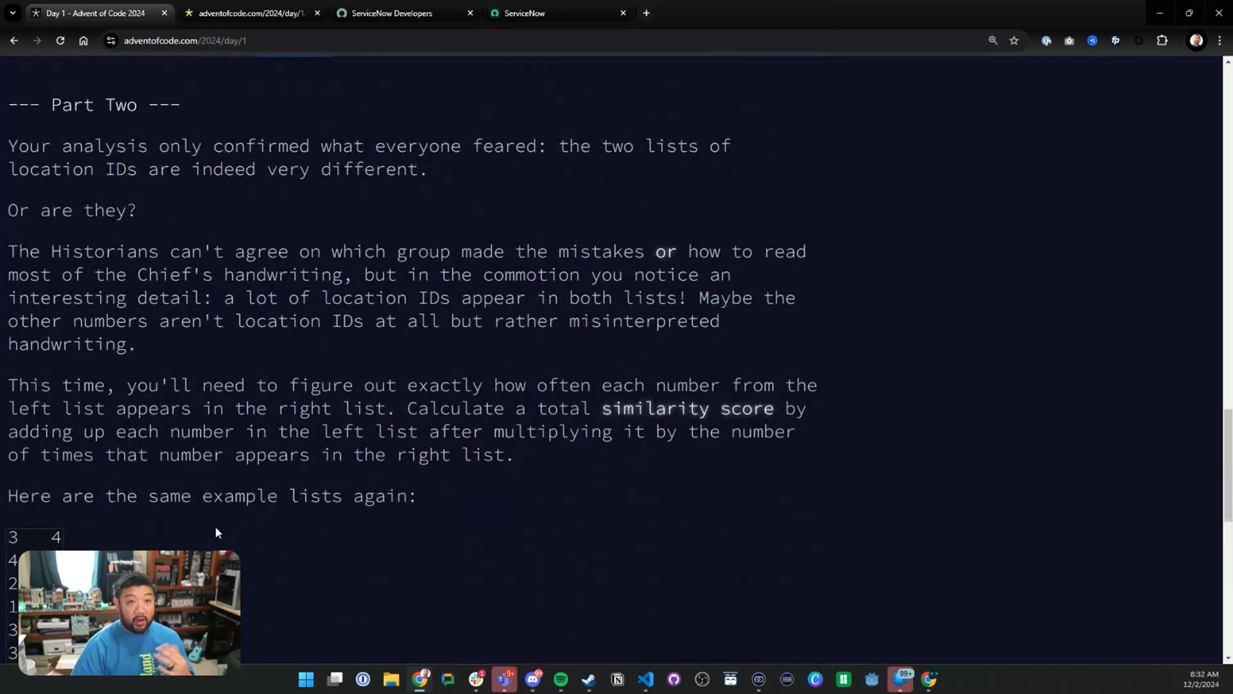
pyautogui.moveTo(494, 241)
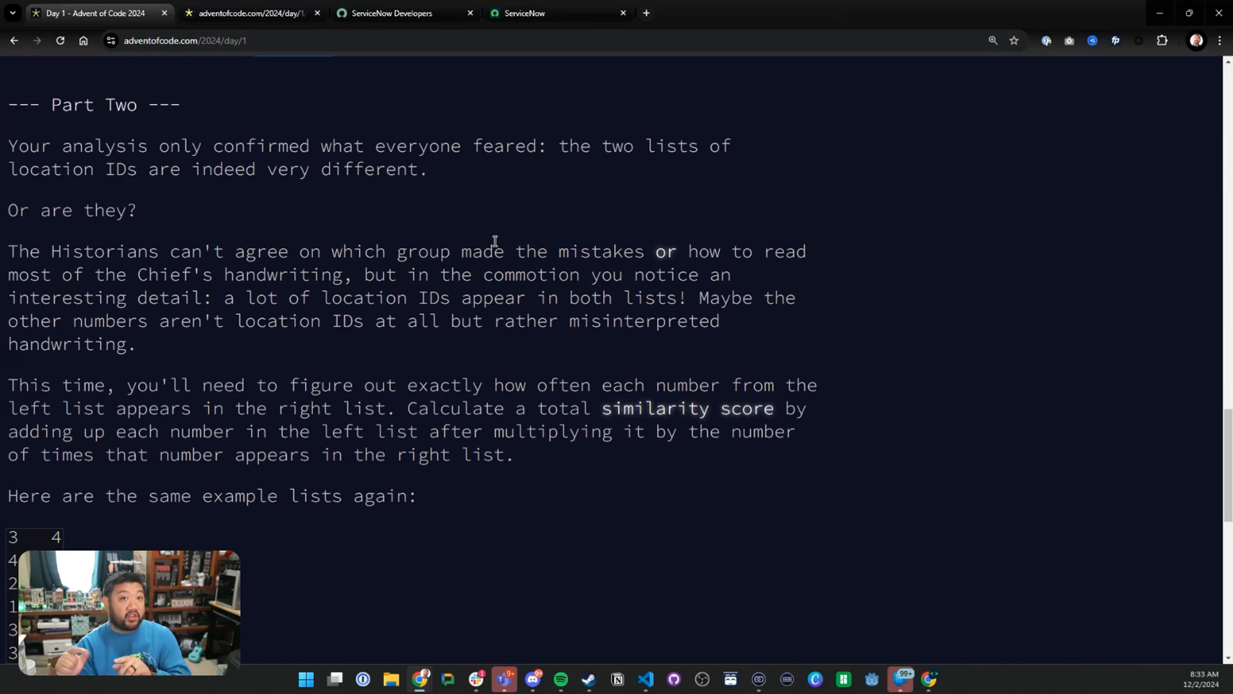
pyautogui.scroll(-3)
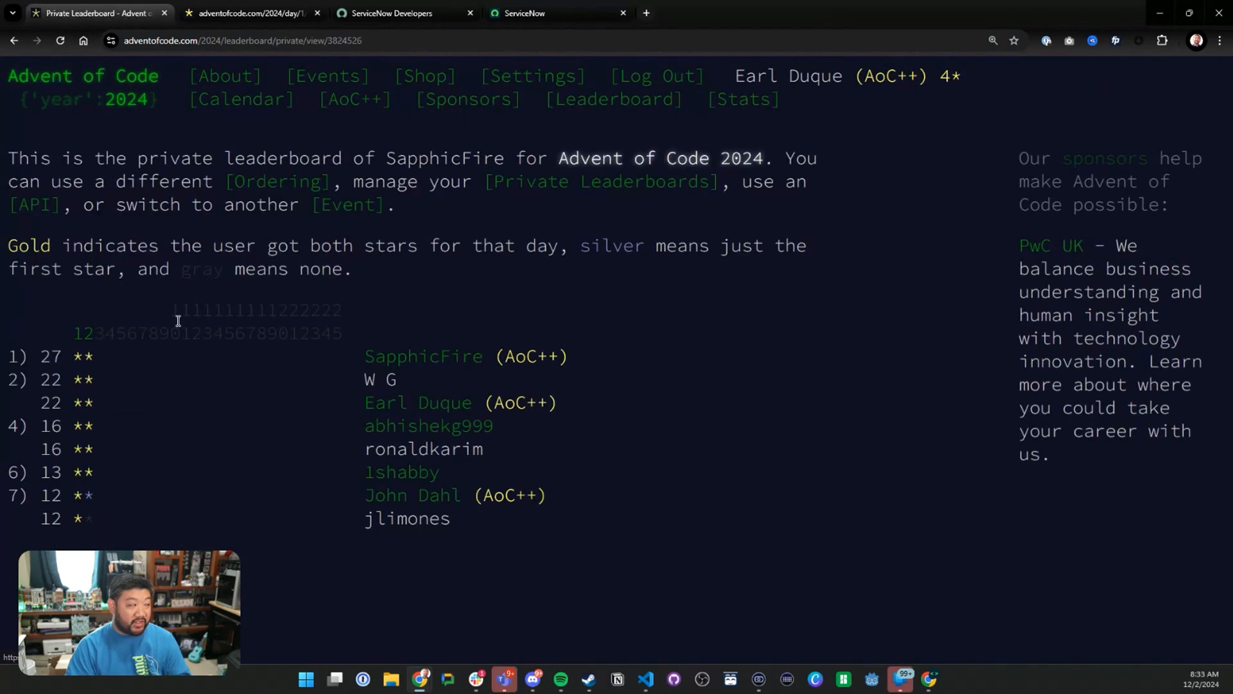
pyautogui.moveTo(77, 361)
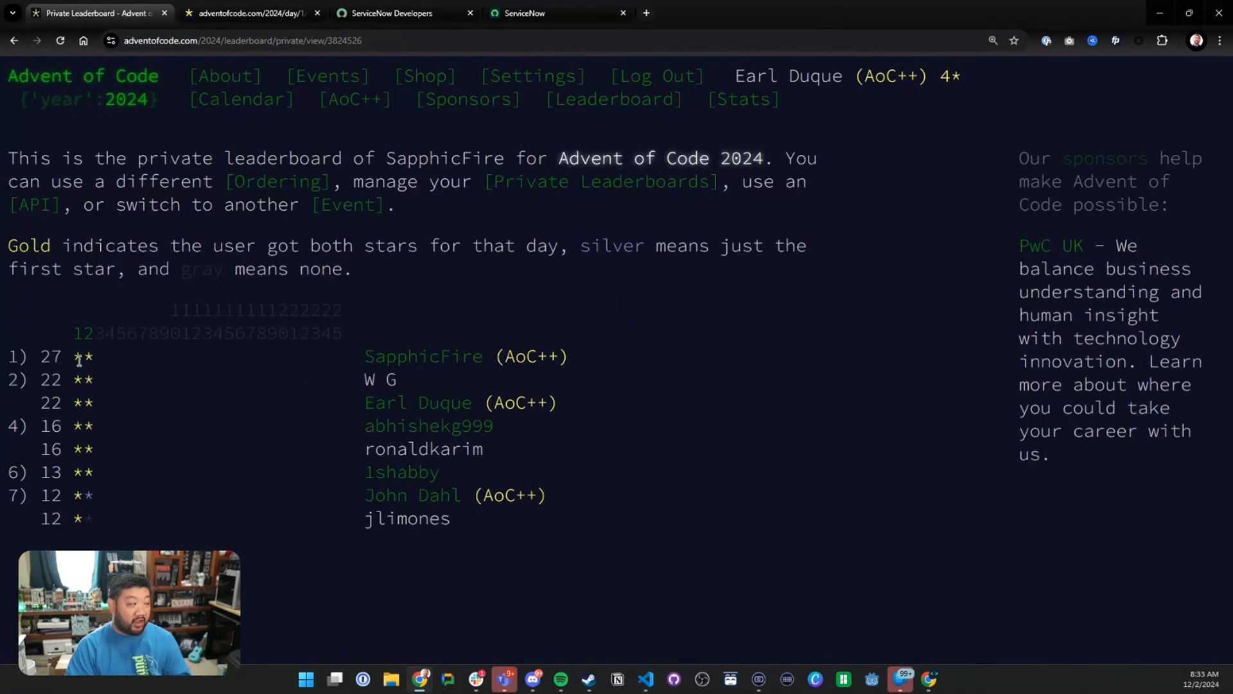
pyautogui.moveTo(106, 457)
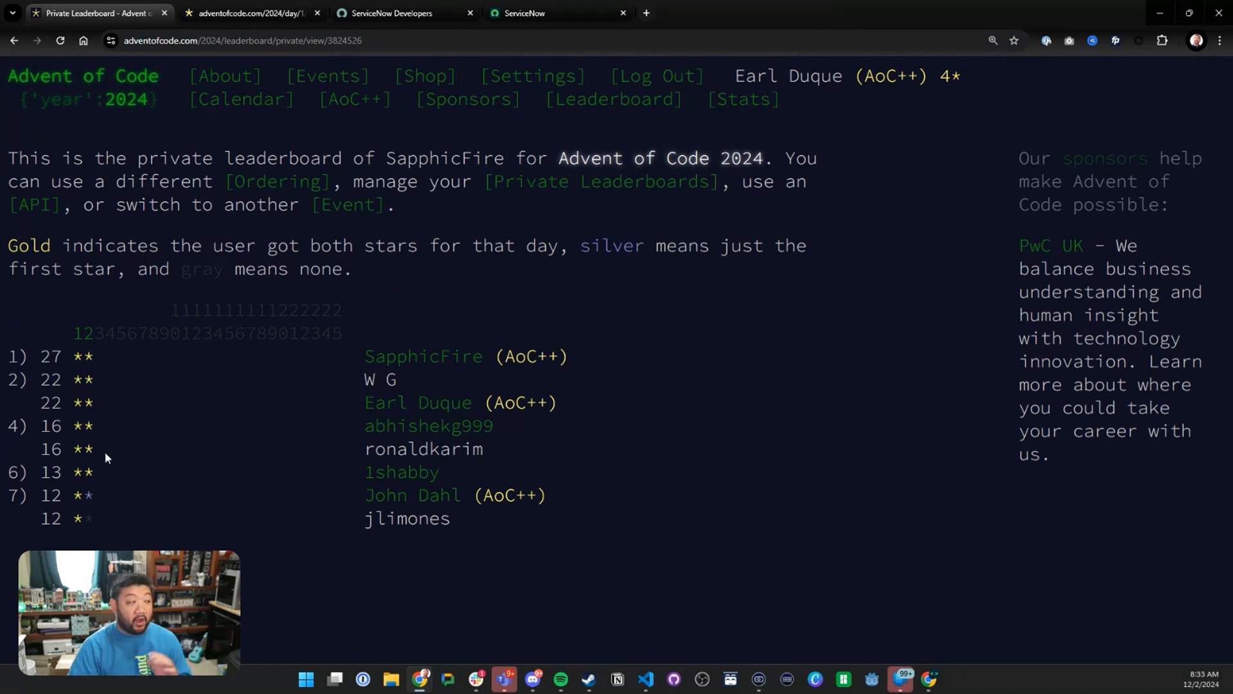
pyautogui.moveTo(134, 456)
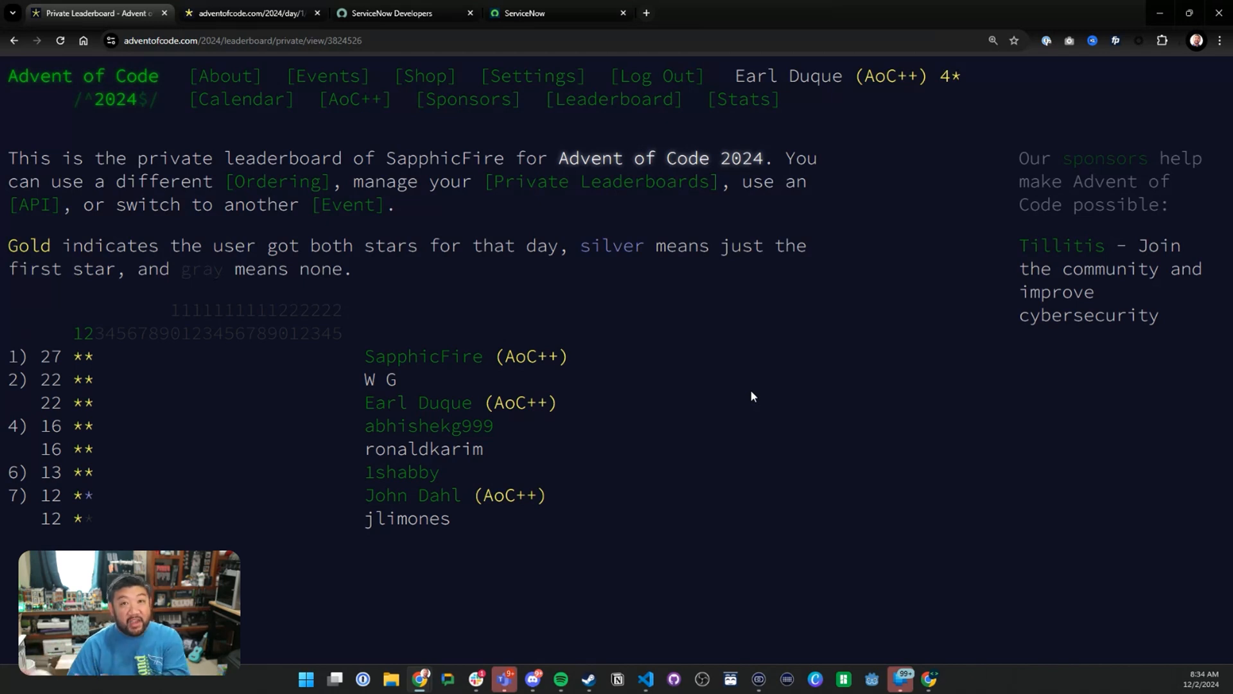
pyautogui.moveTo(746, 365)
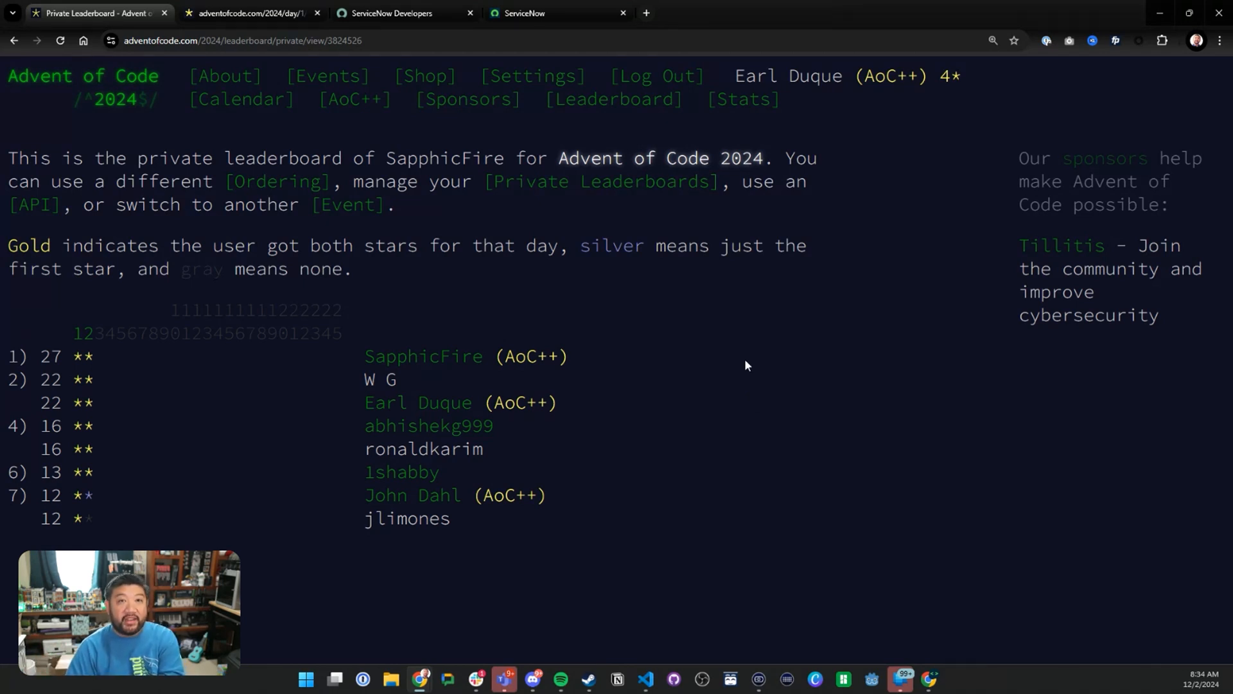
pyautogui.moveTo(644, 479)
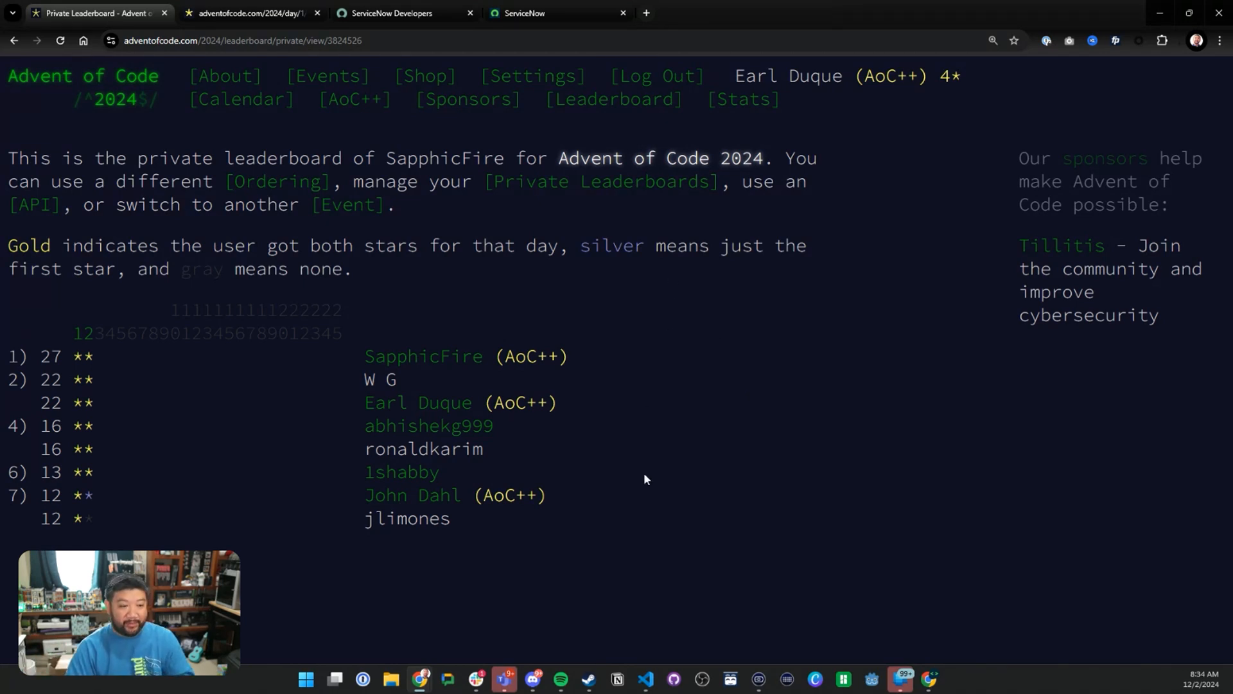